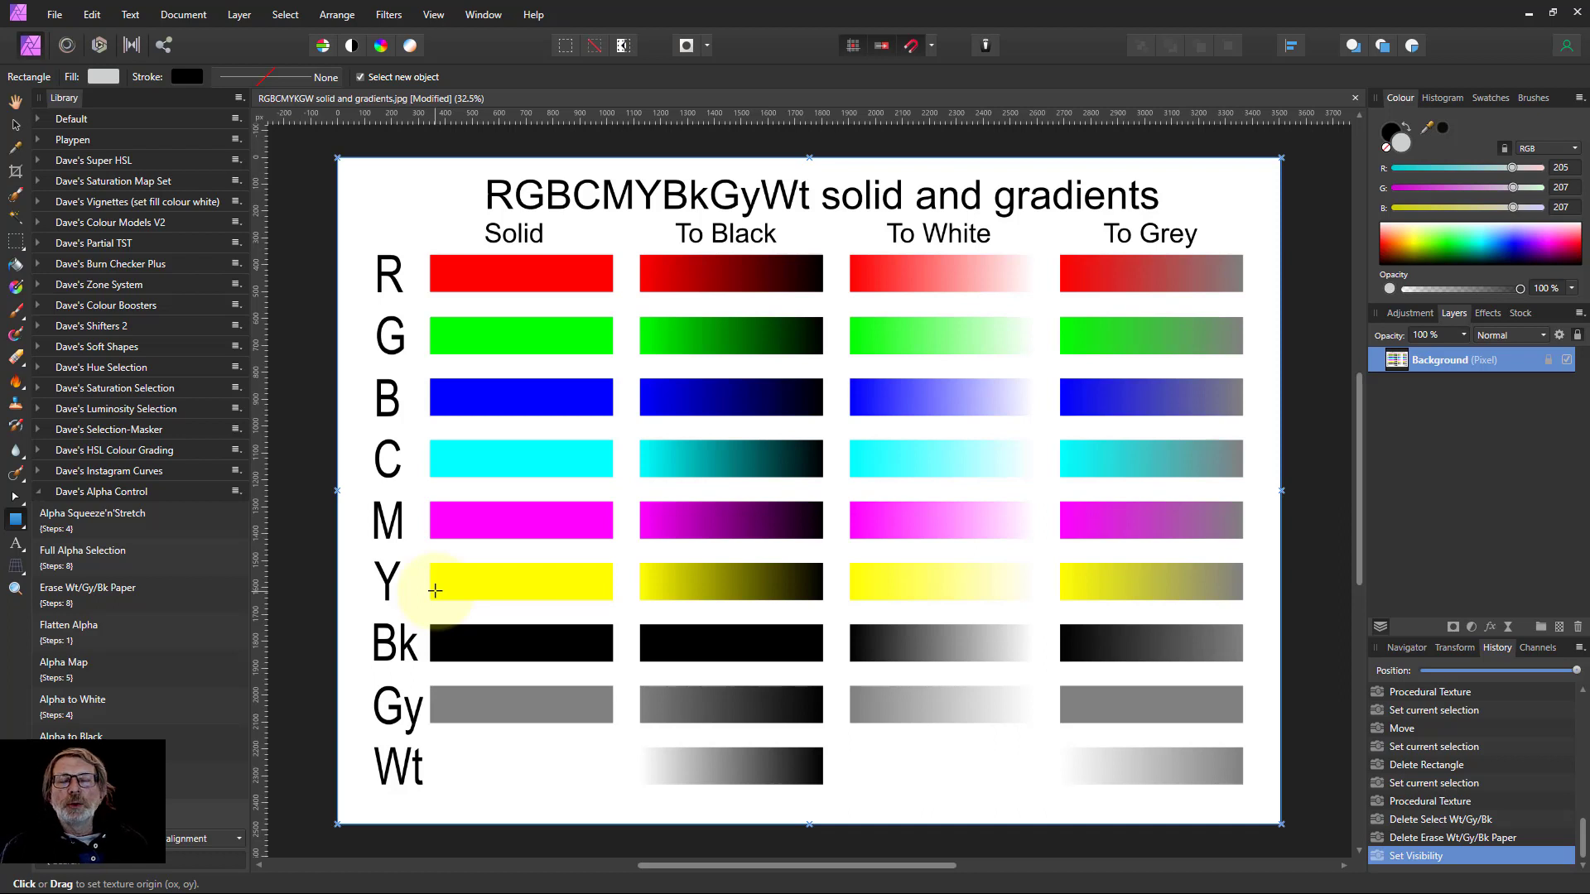
mouse_move(438, 575)
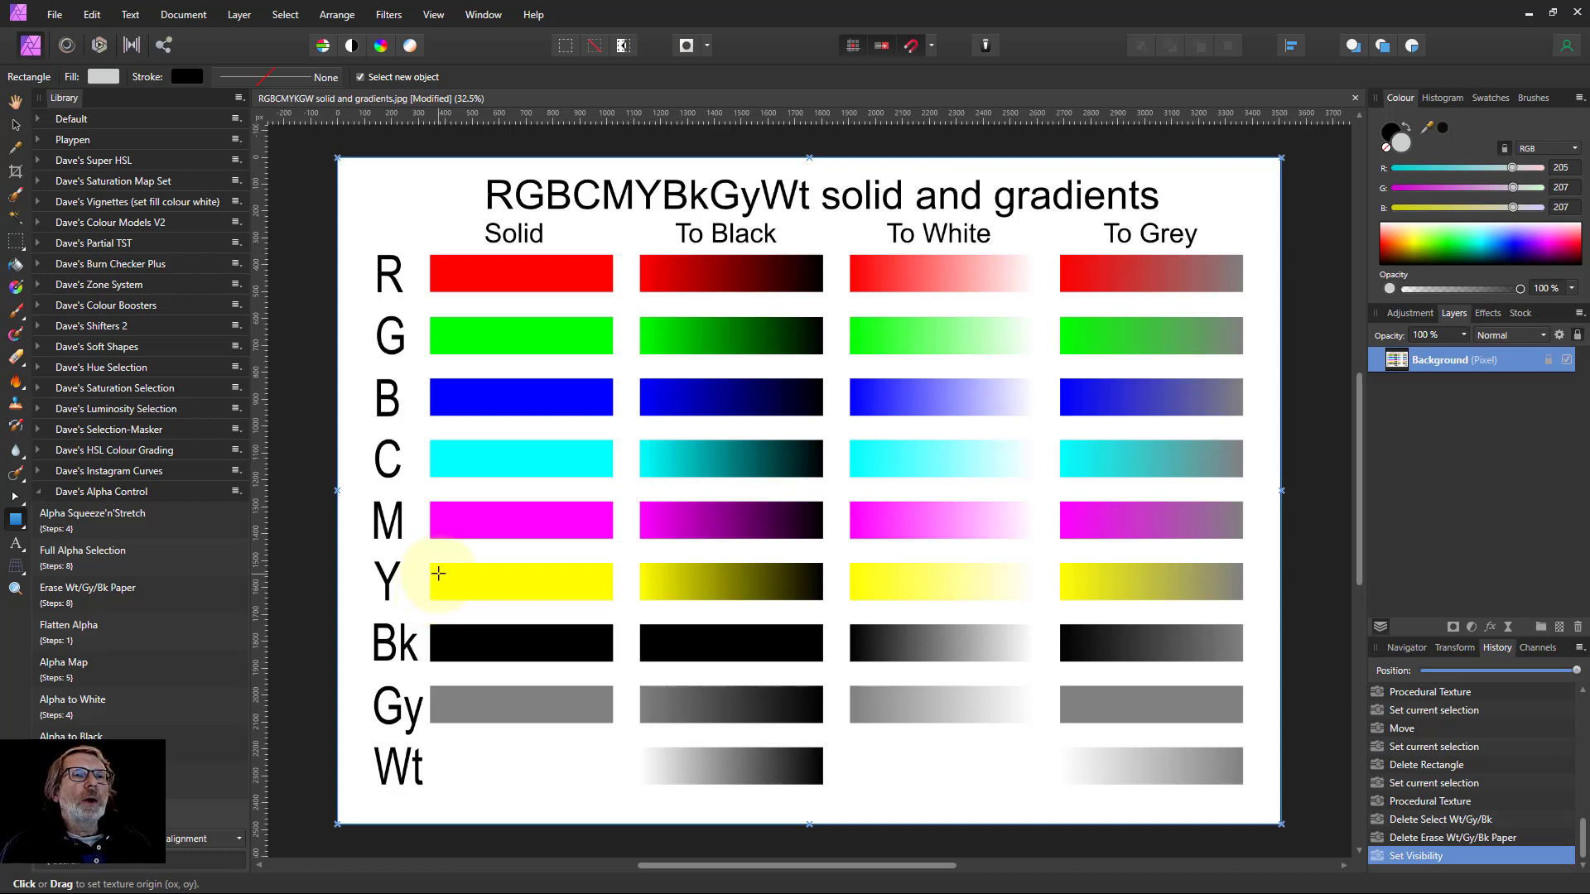
mouse_move(91, 474)
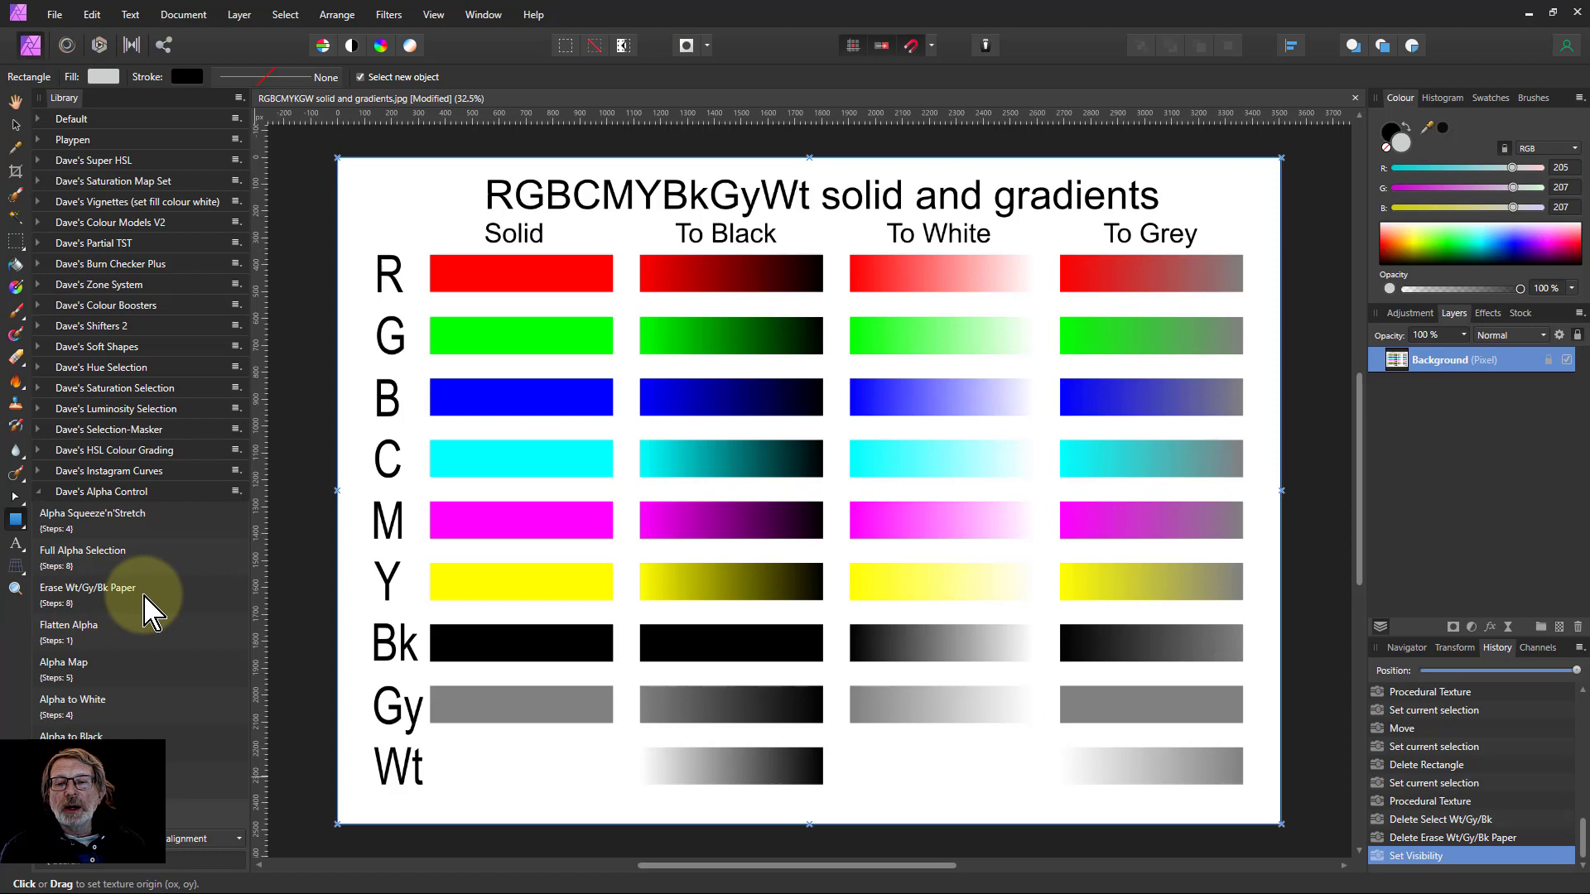
mouse_move(187, 624)
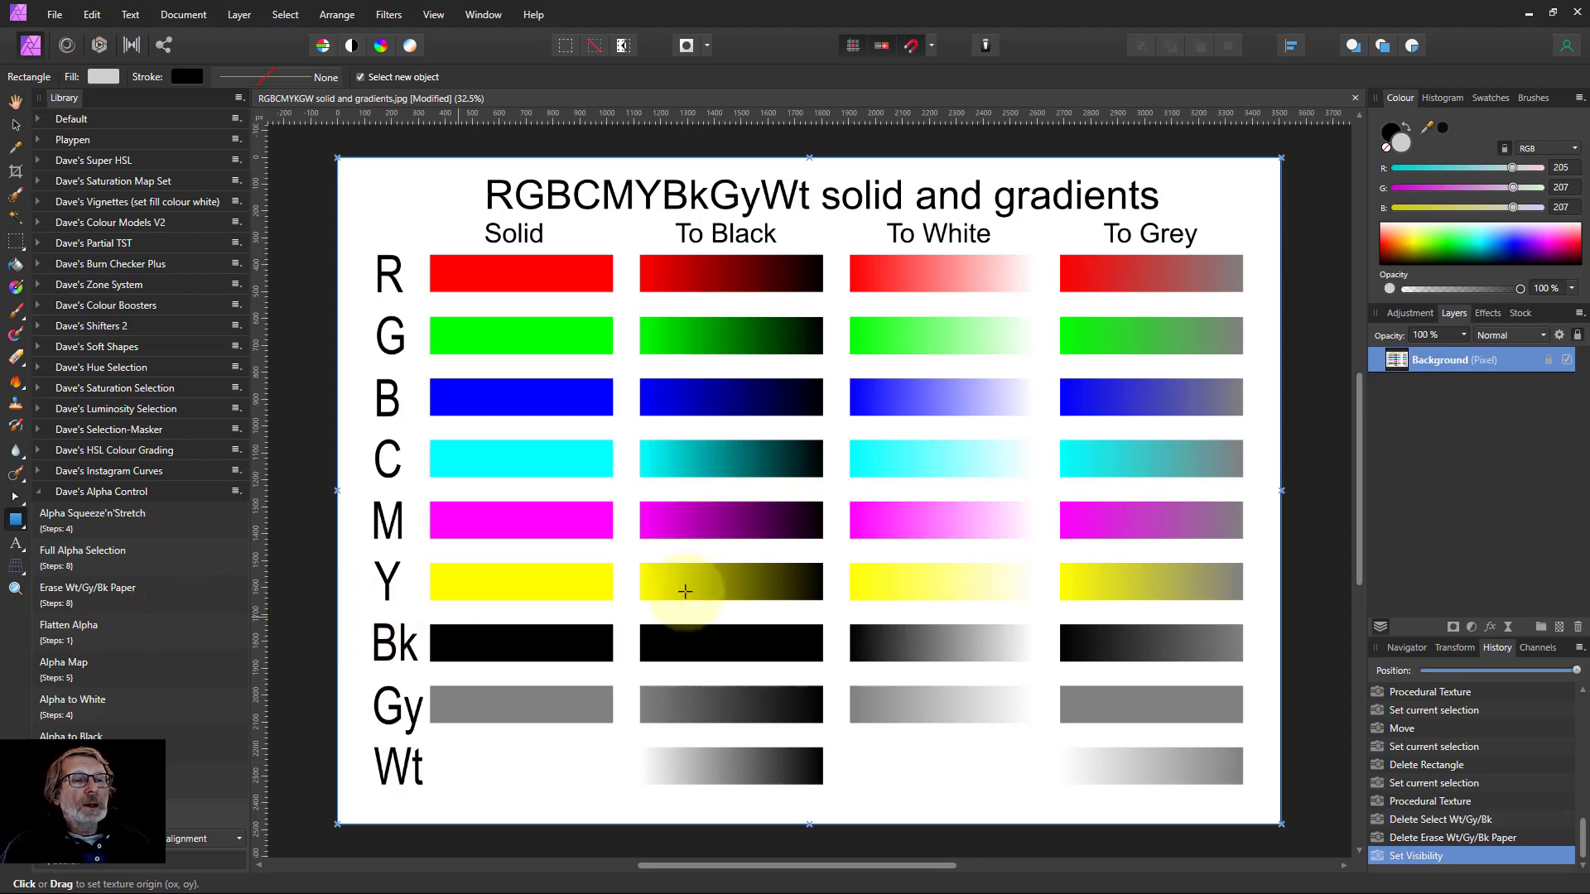
mouse_move(469, 258)
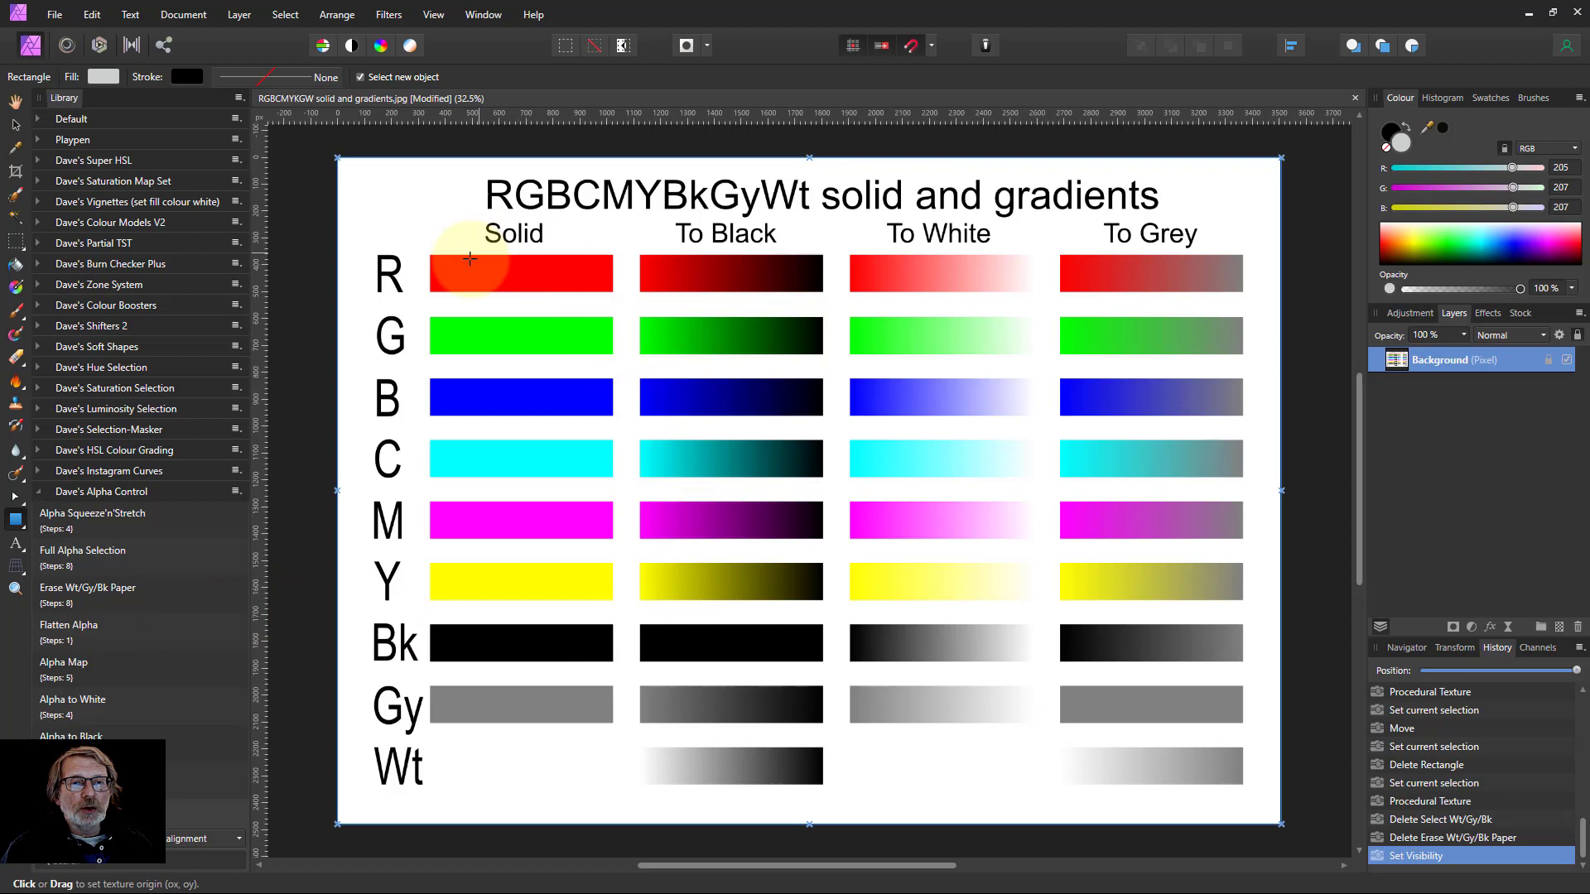
mouse_move(740, 308)
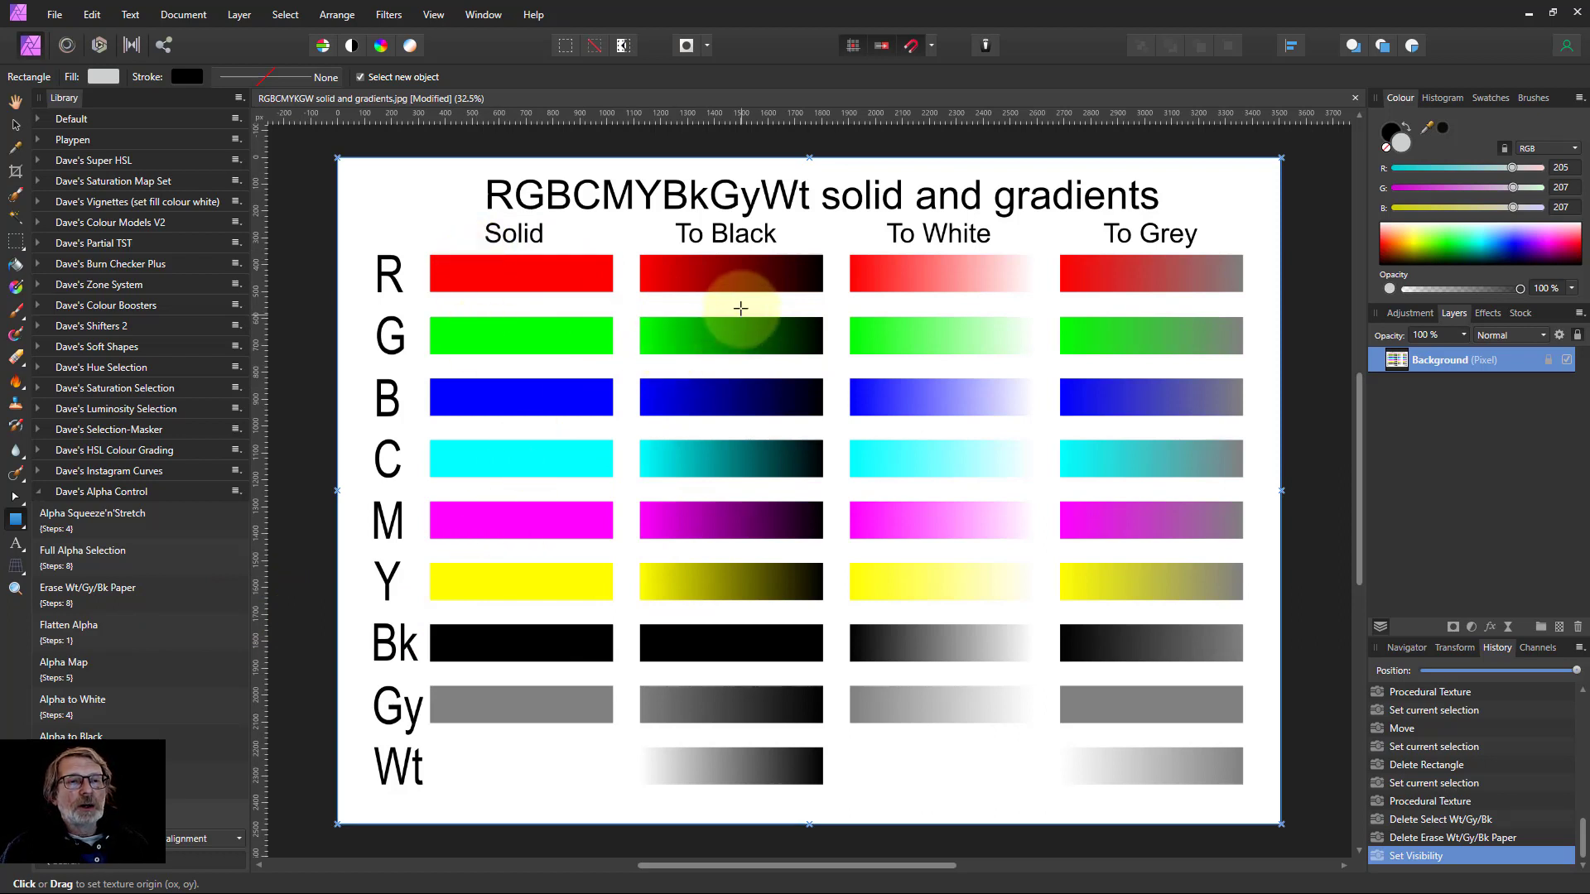
mouse_move(854, 270)
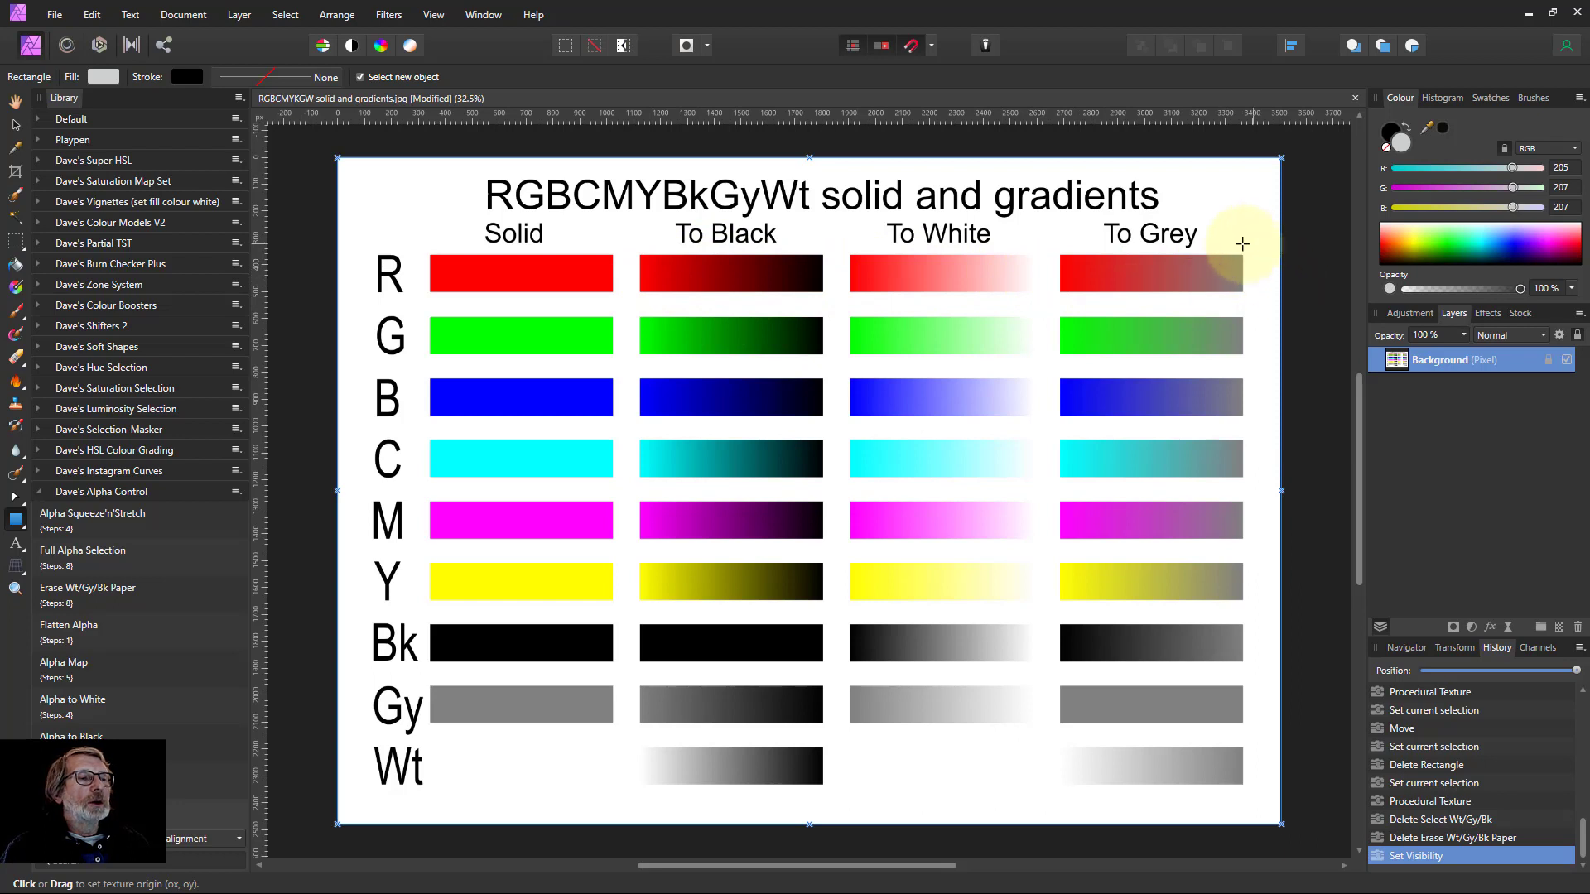
mouse_move(844, 665)
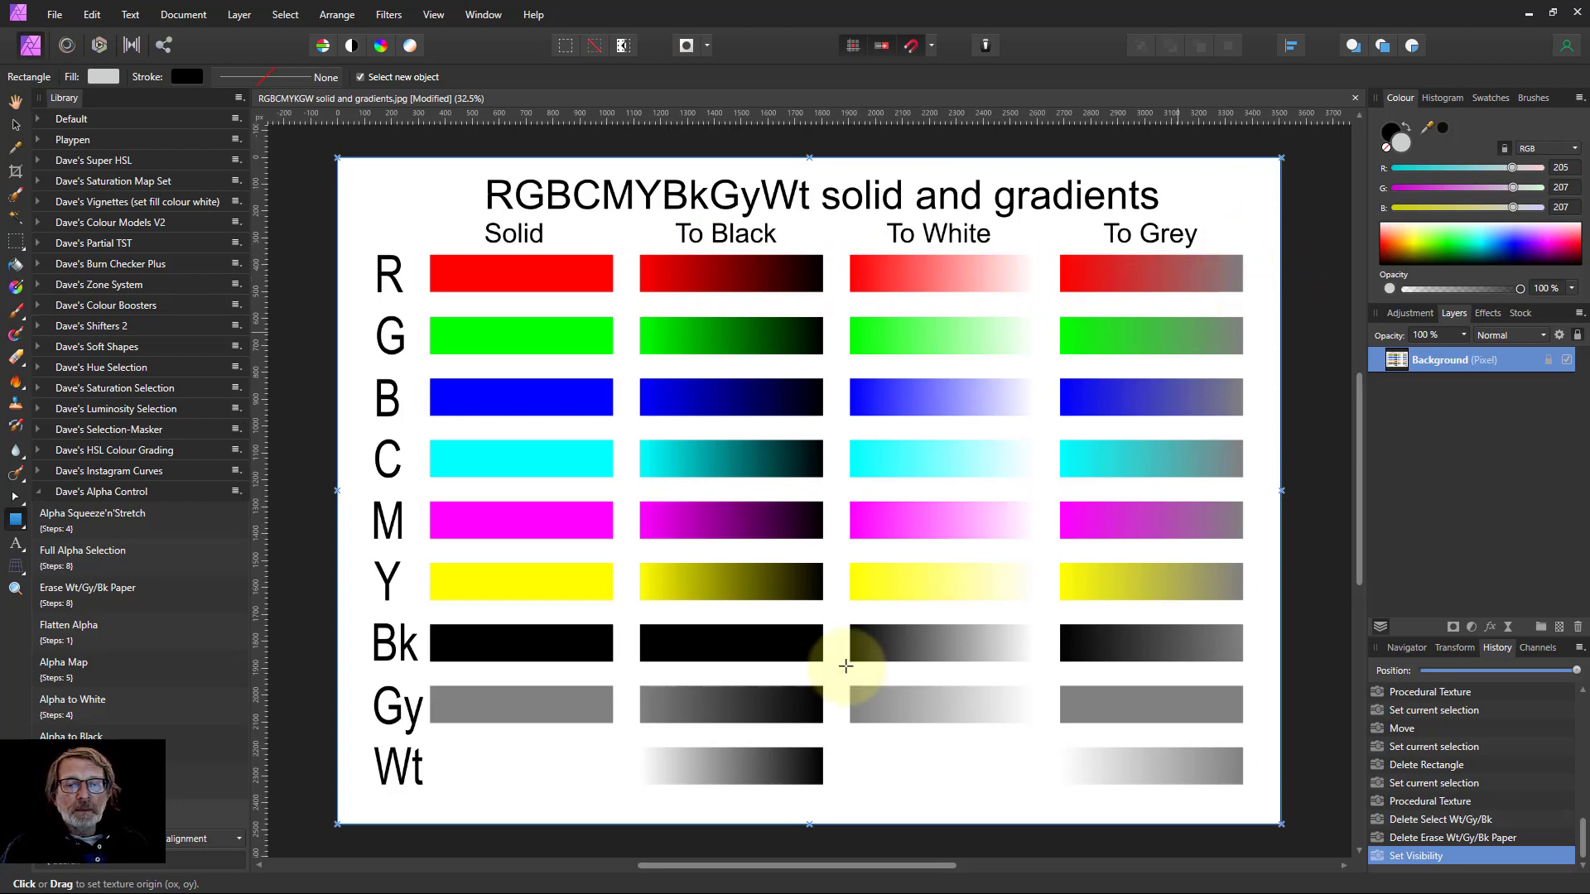
mouse_move(658, 753)
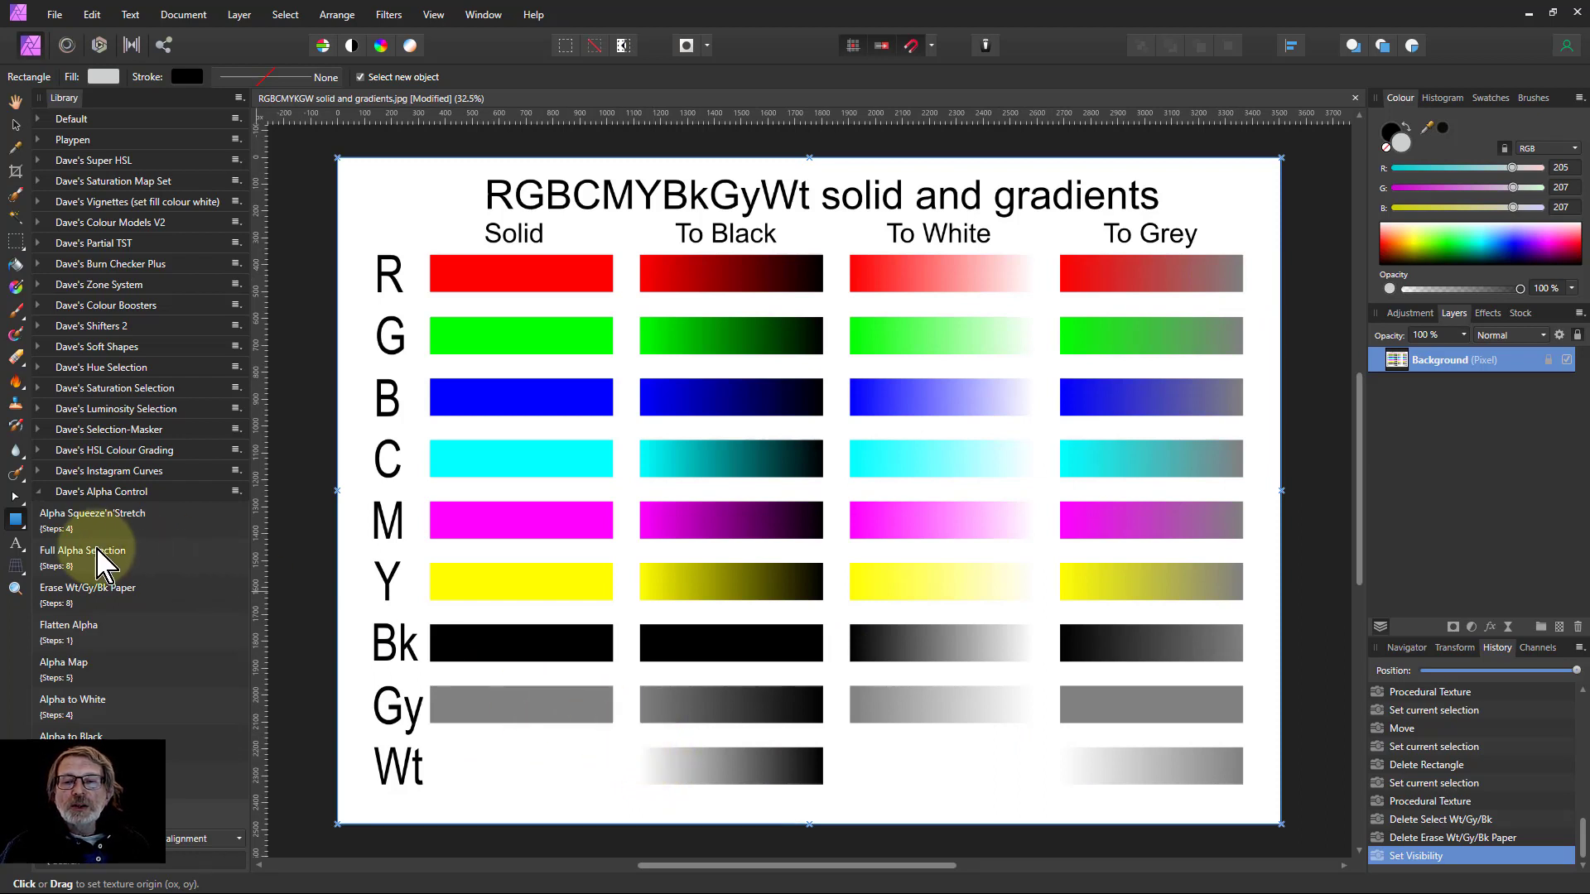
mouse_move(56, 603)
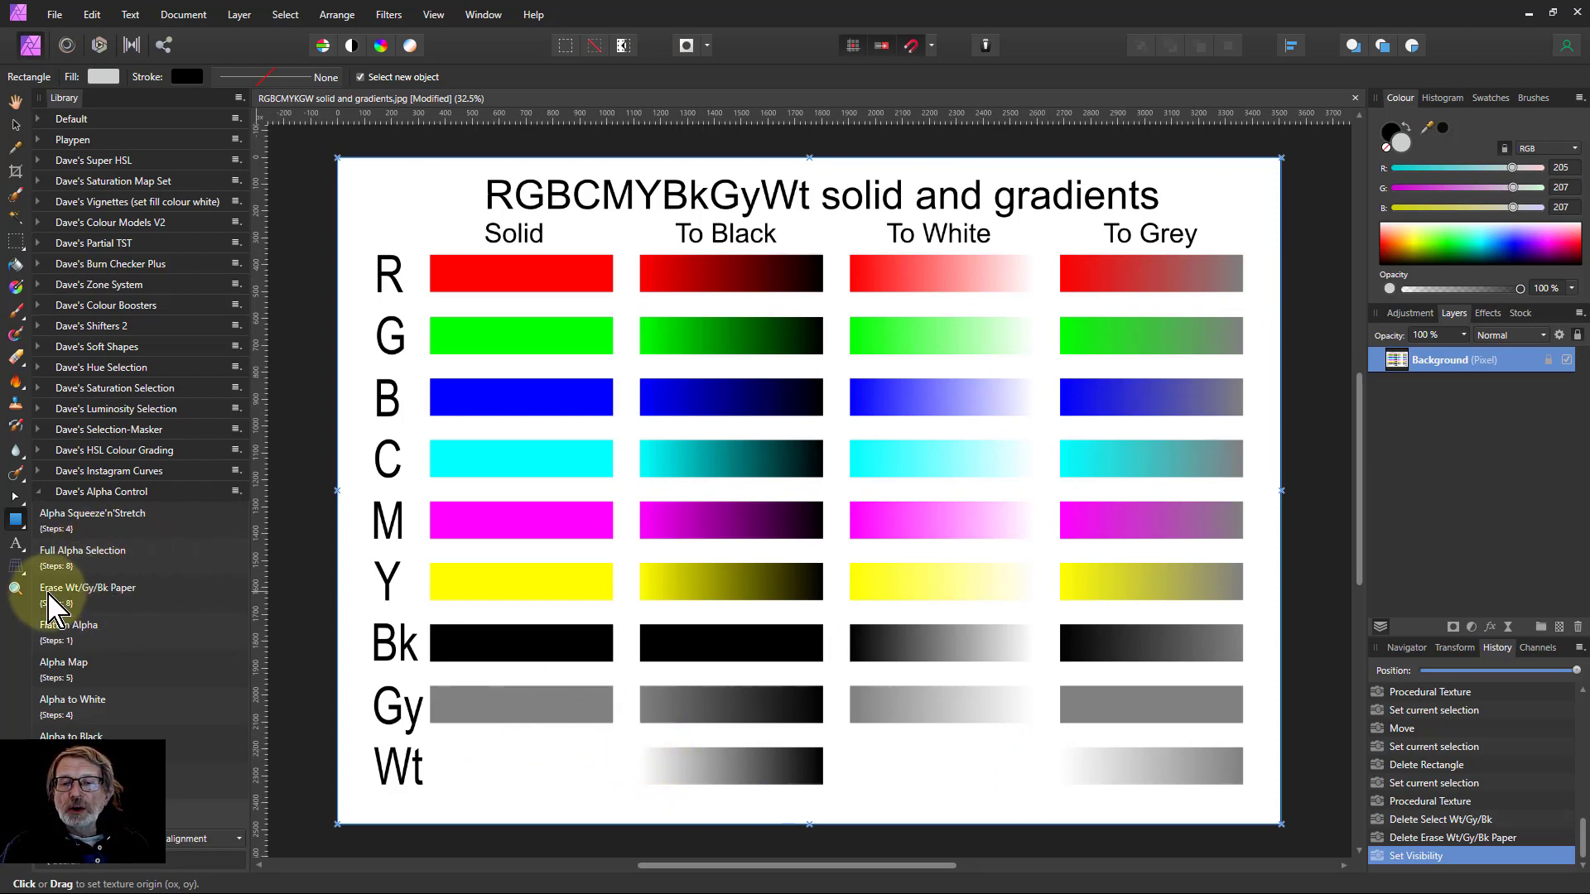
Run the Erase Wt/Gy/Bk Paper macro and bring up its Live Procedural Texture settings
click(88, 587)
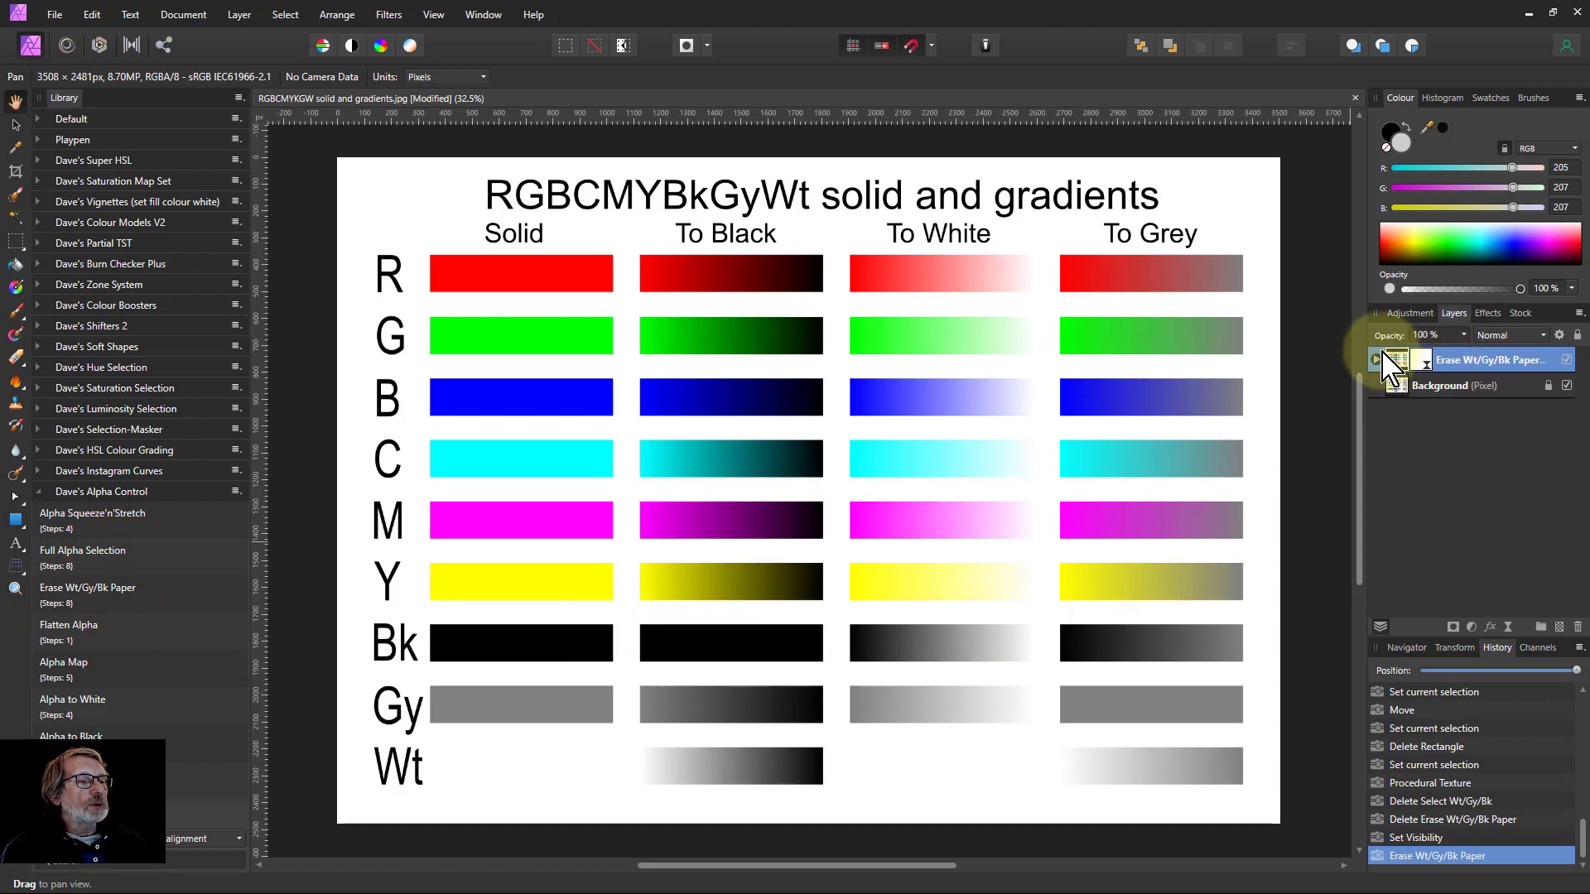
click(1381, 360)
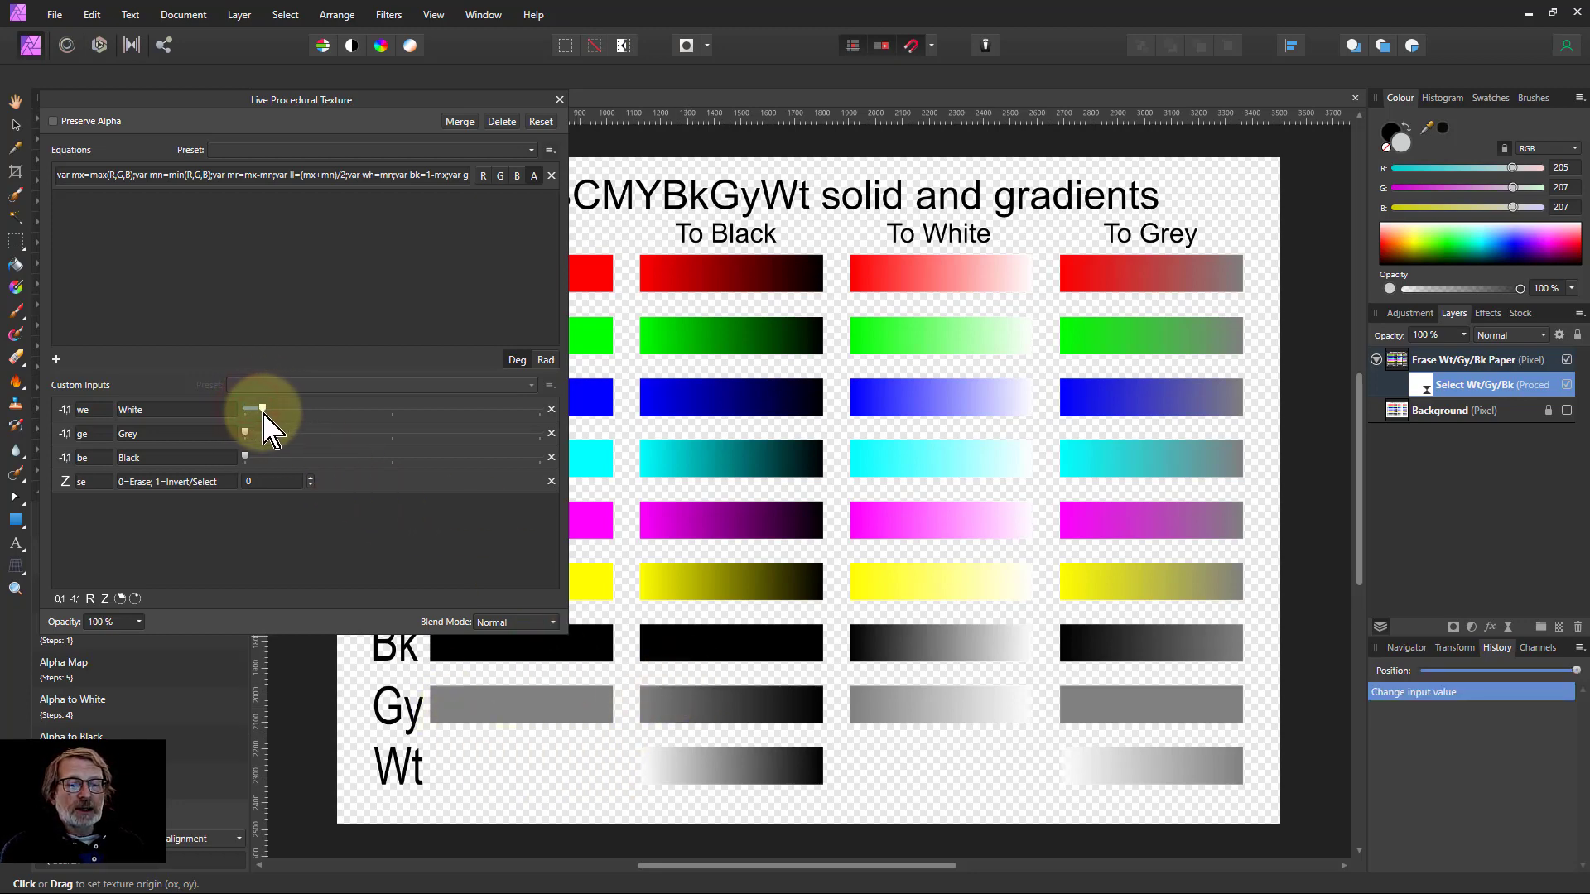
Raise the White input gradually toward its maximum to test how light tones fade out
drag(261, 407, 299, 407)
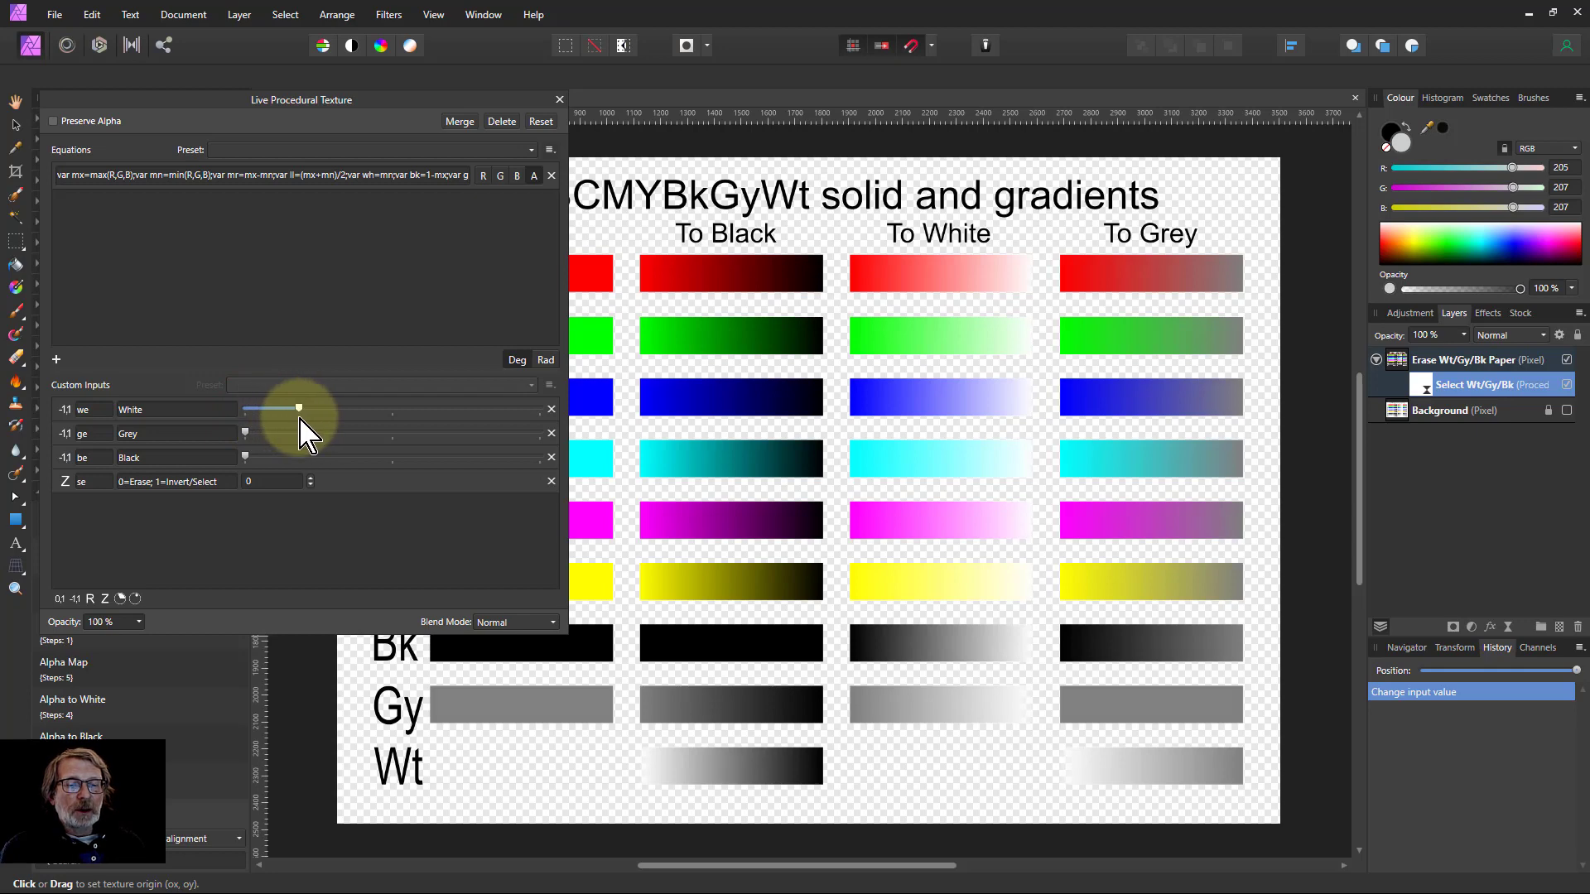
drag(299, 407, 328, 407)
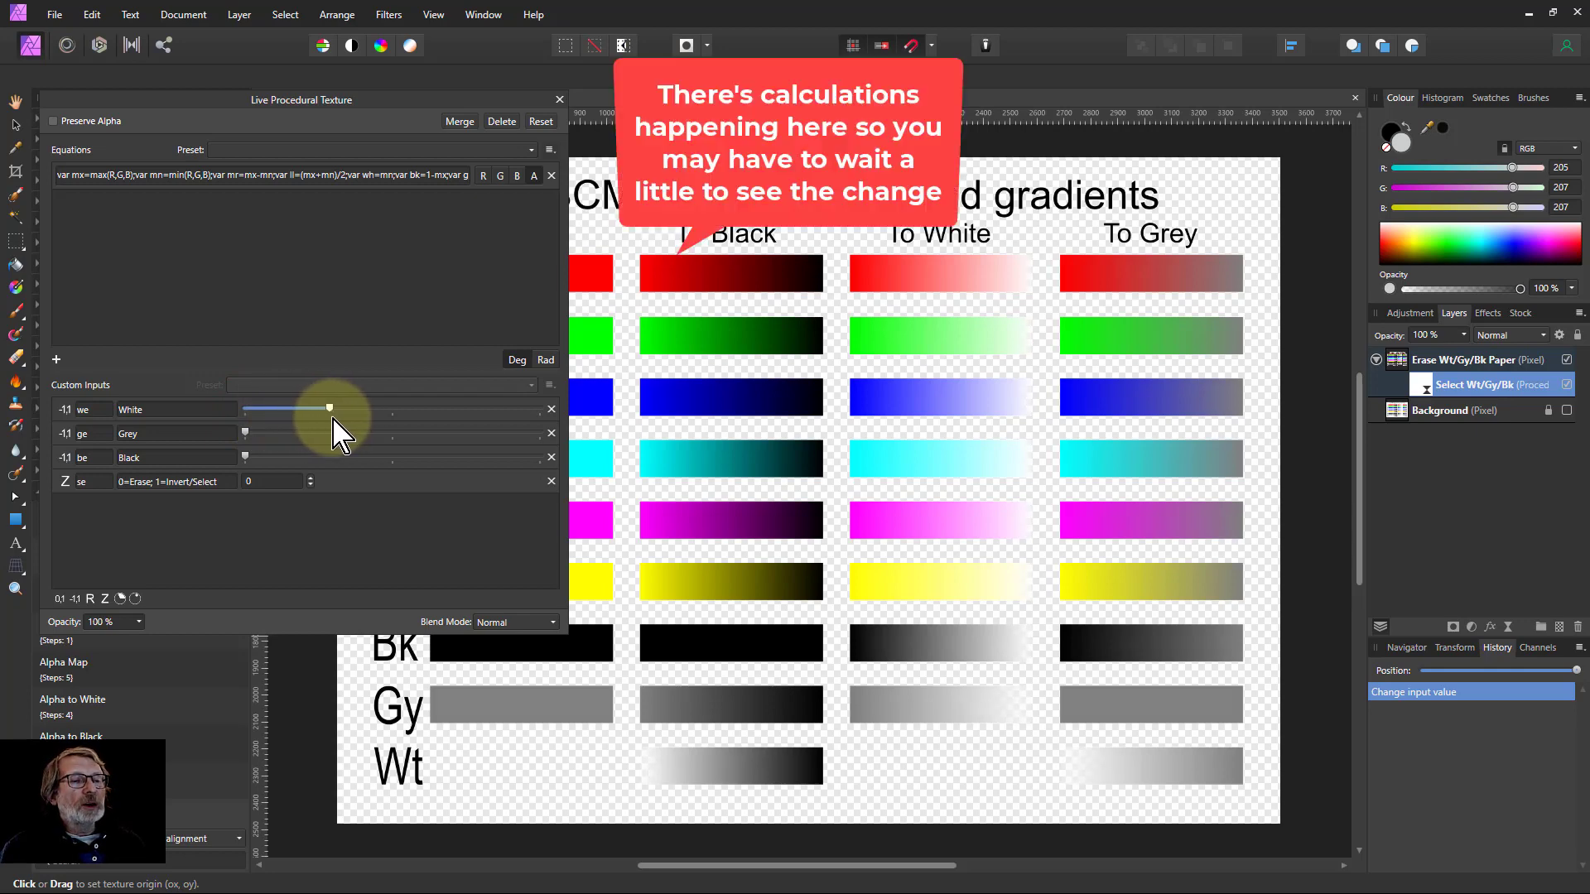
drag(328, 407, 351, 408)
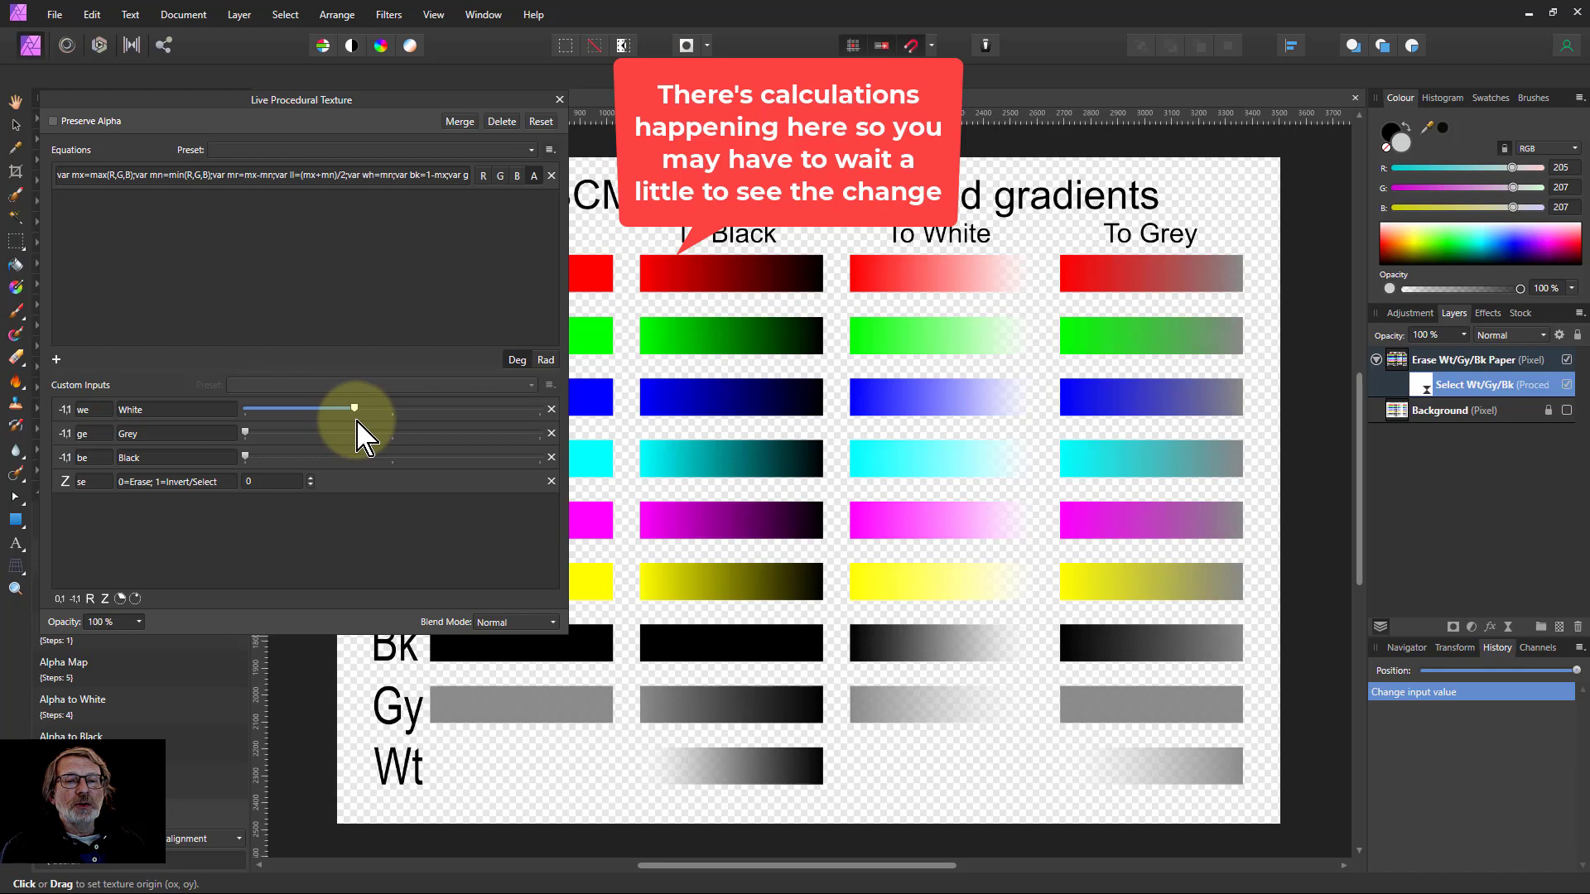
drag(354, 407, 325, 407)
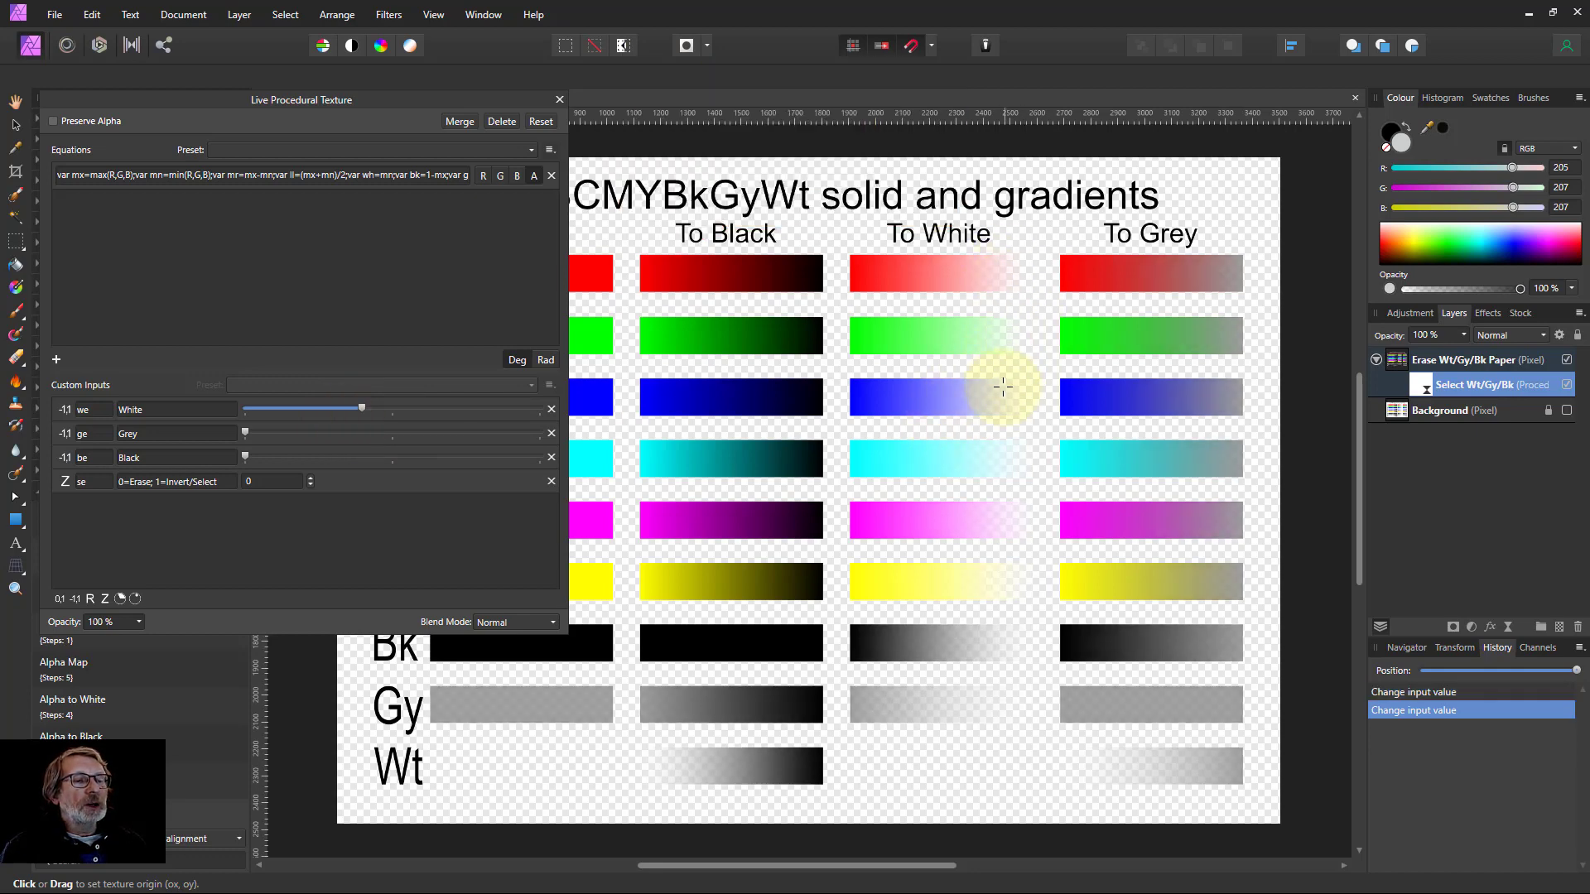
mouse_move(983, 424)
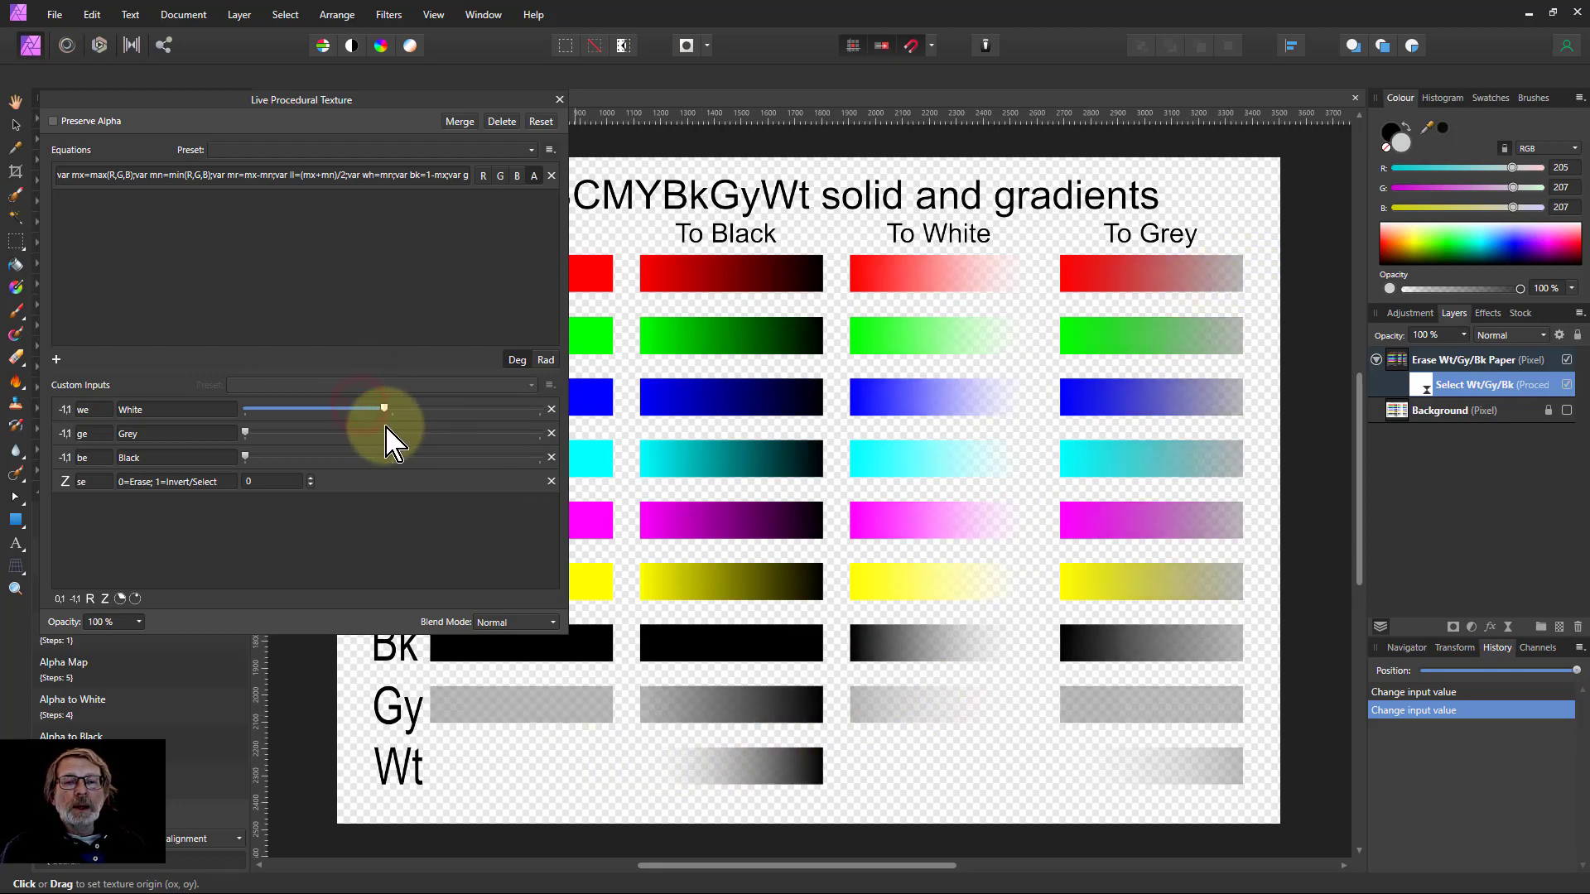
drag(383, 409, 387, 409)
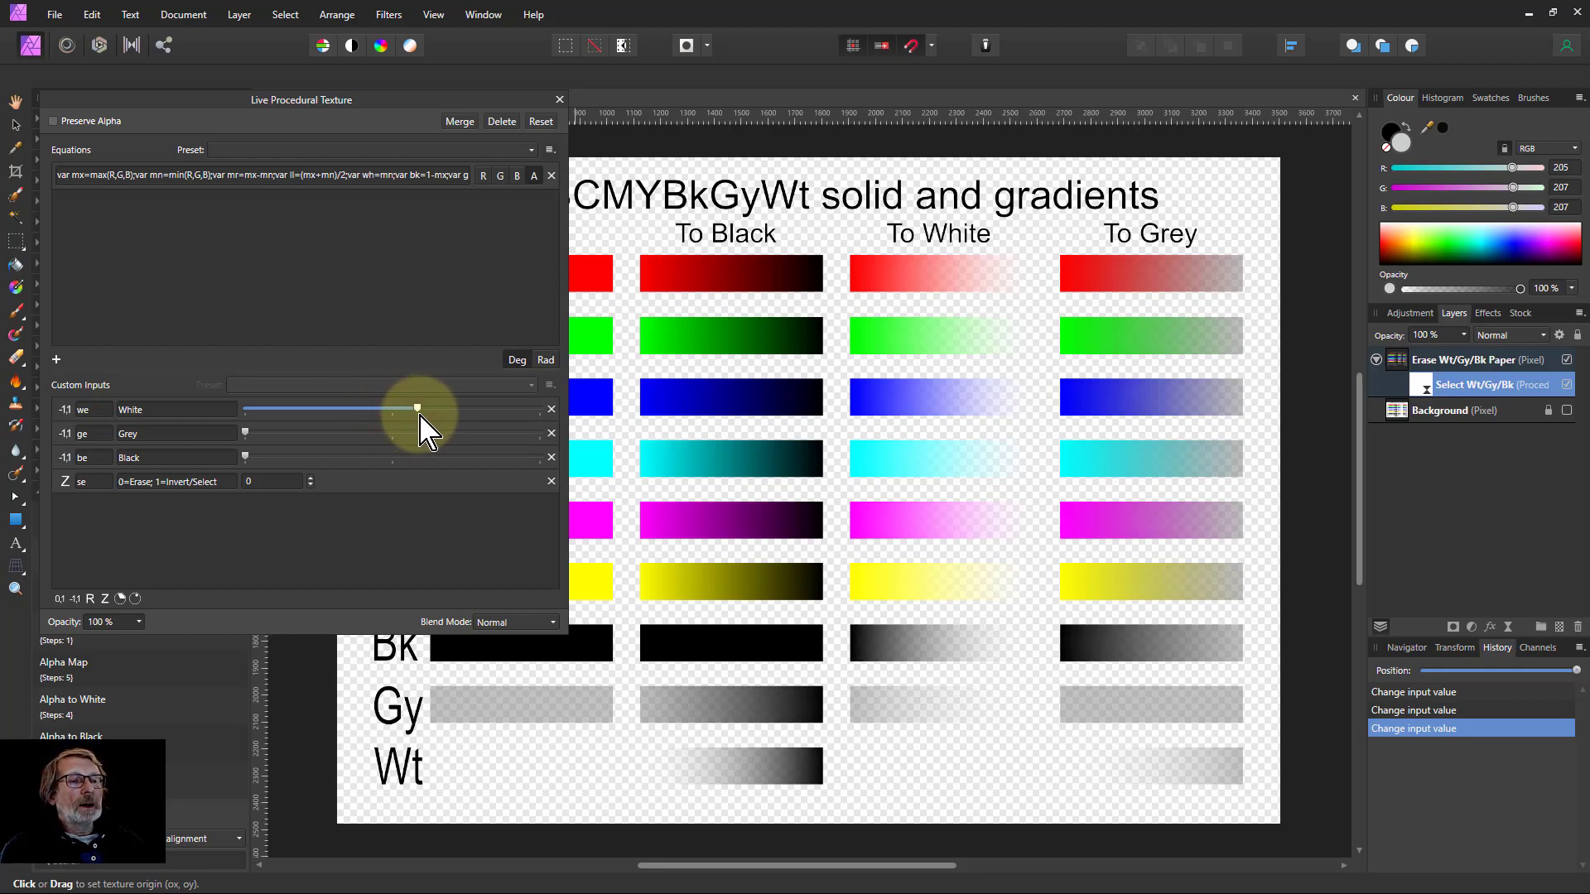
drag(415, 407, 482, 407)
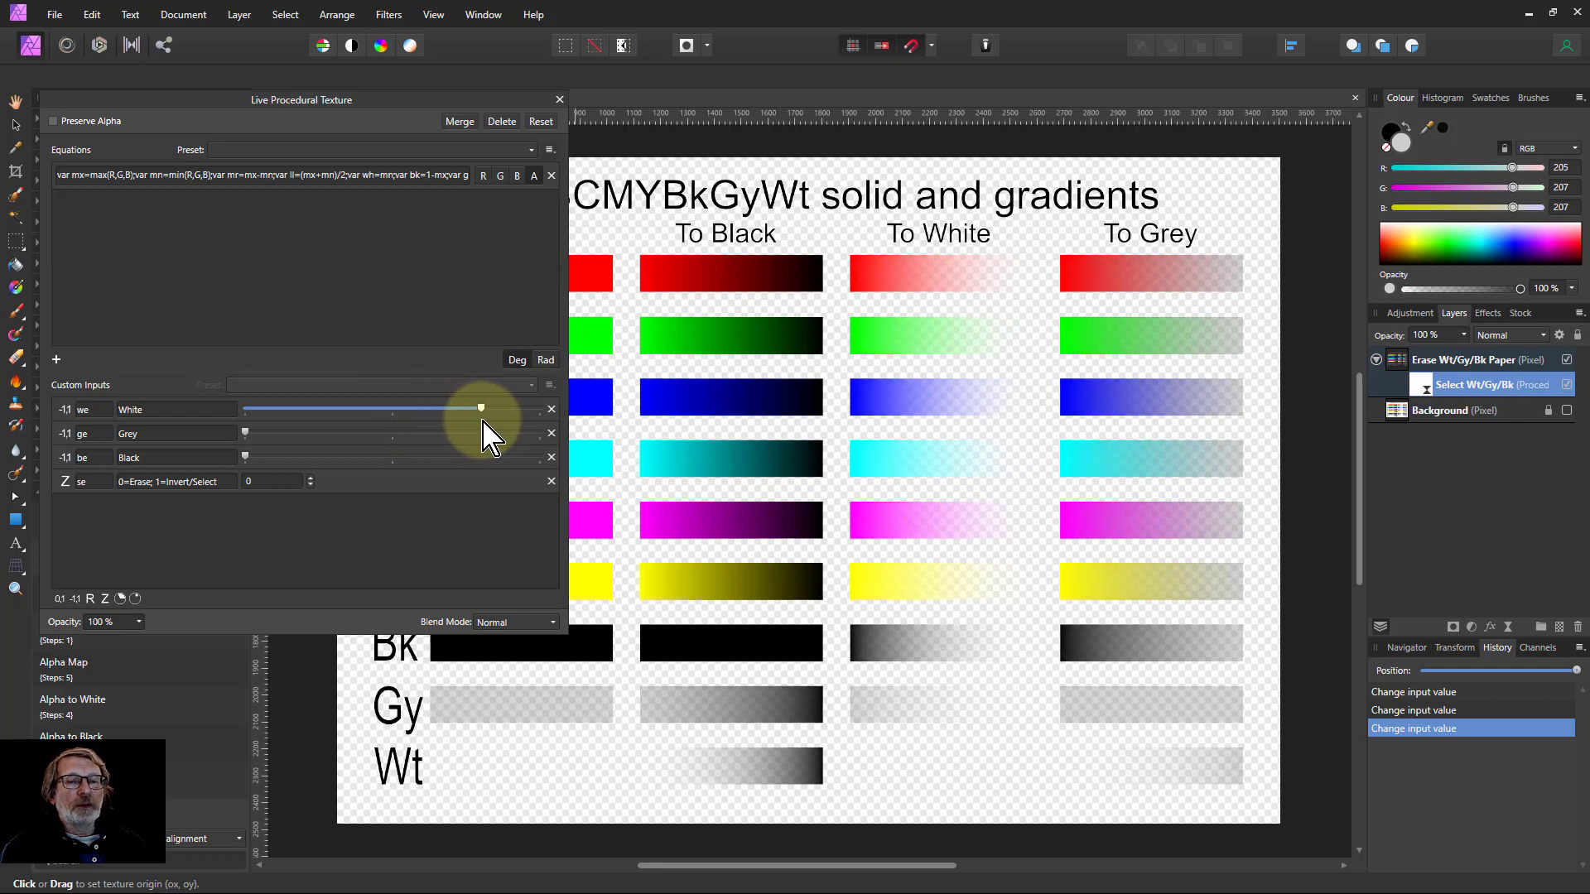
drag(480, 407, 506, 407)
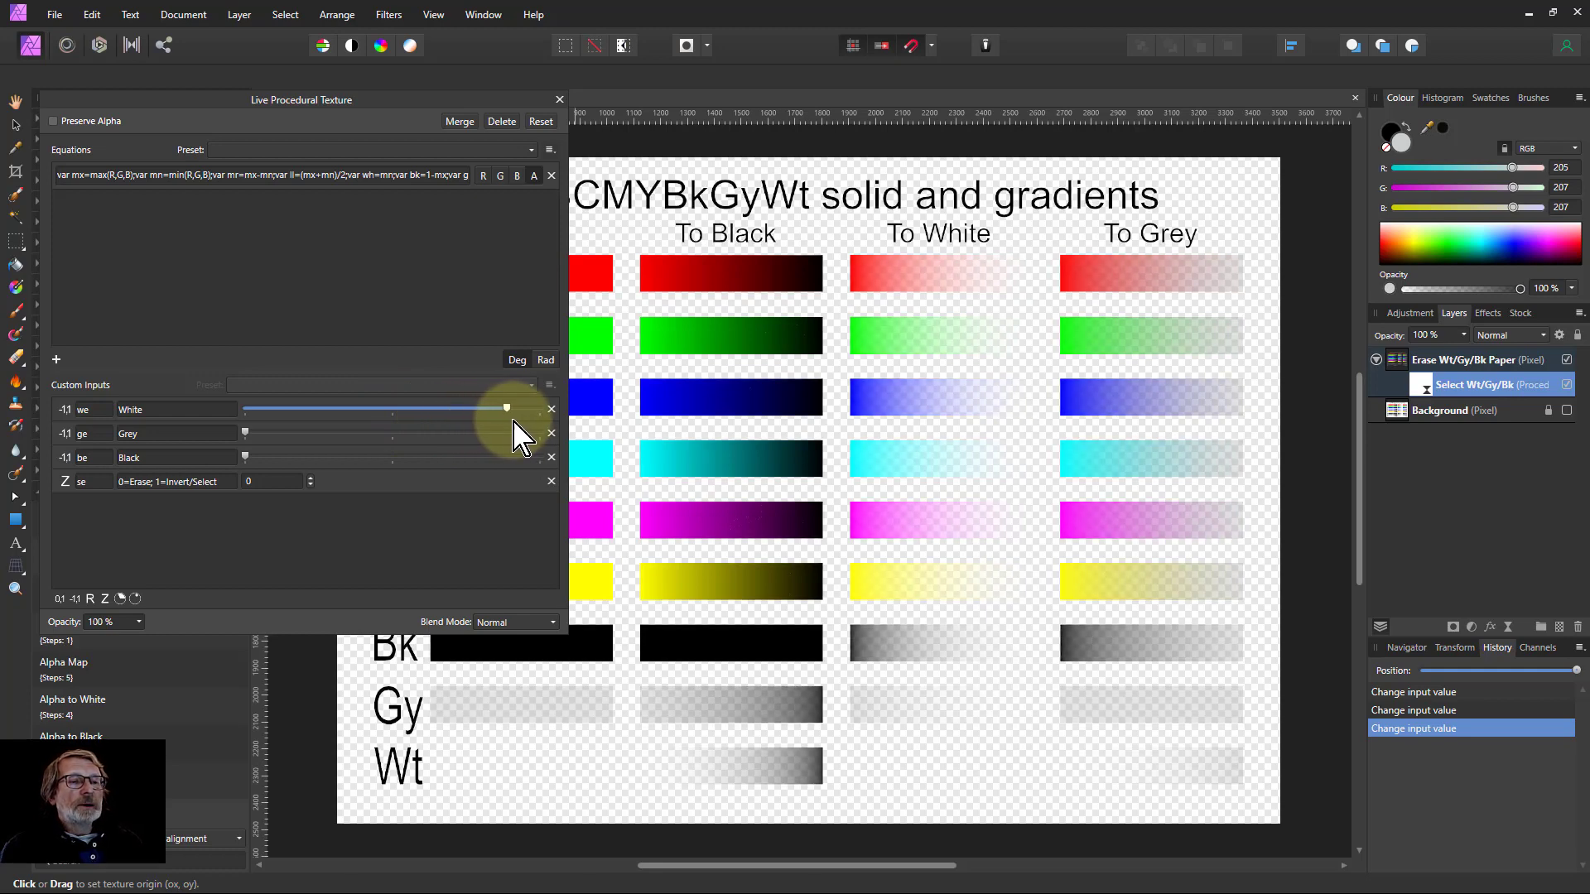
drag(505, 409, 525, 409)
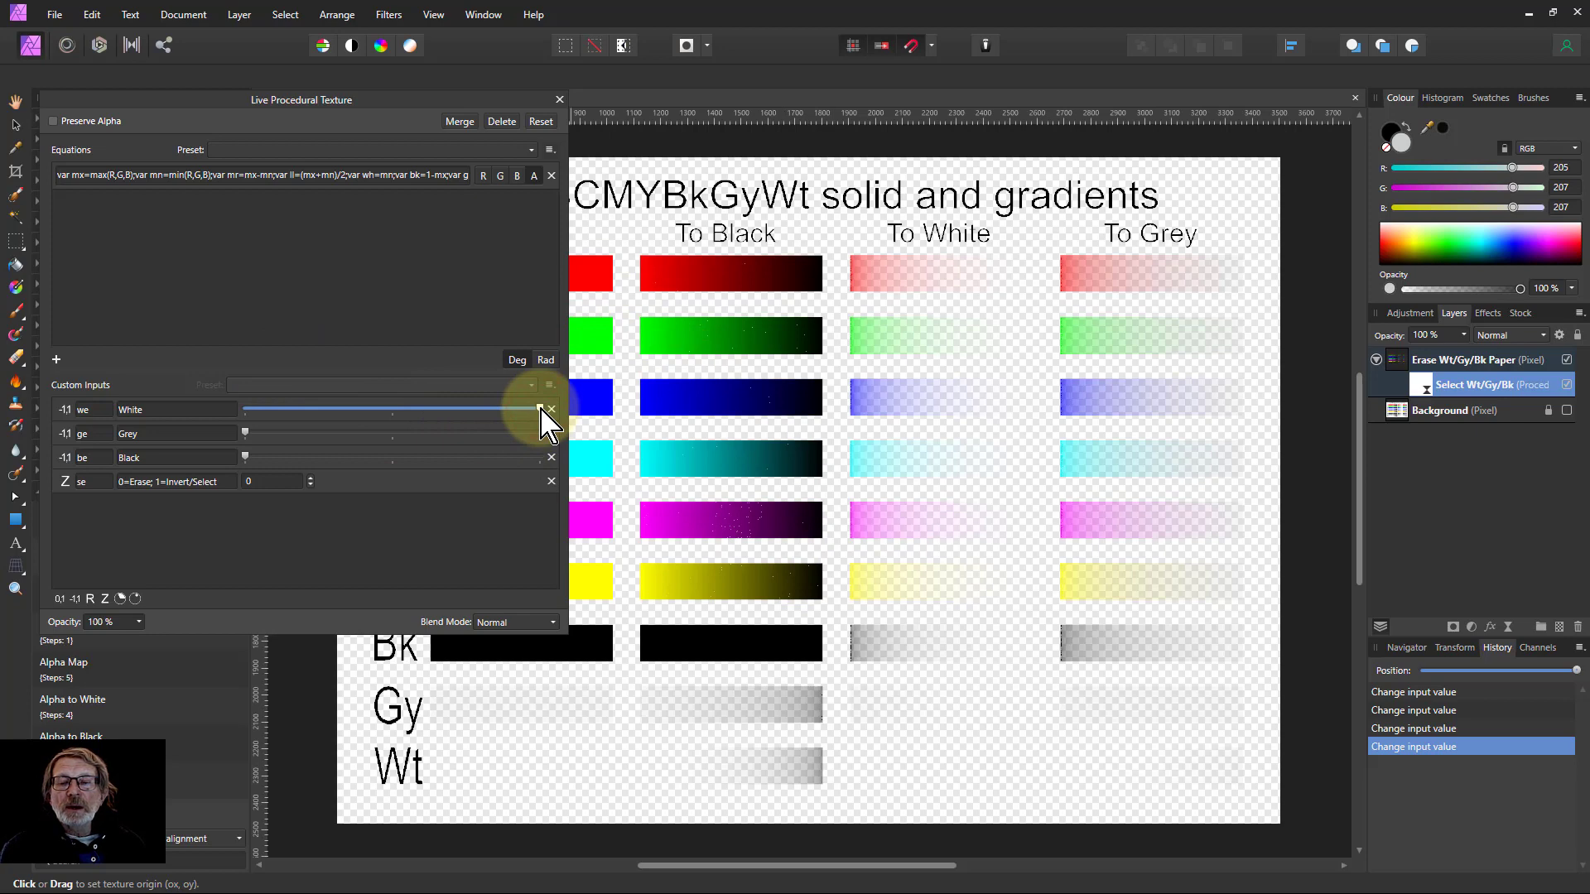
Return the White input to its minimum so the chart's whites stay opaque
drag(548, 409, 415, 409)
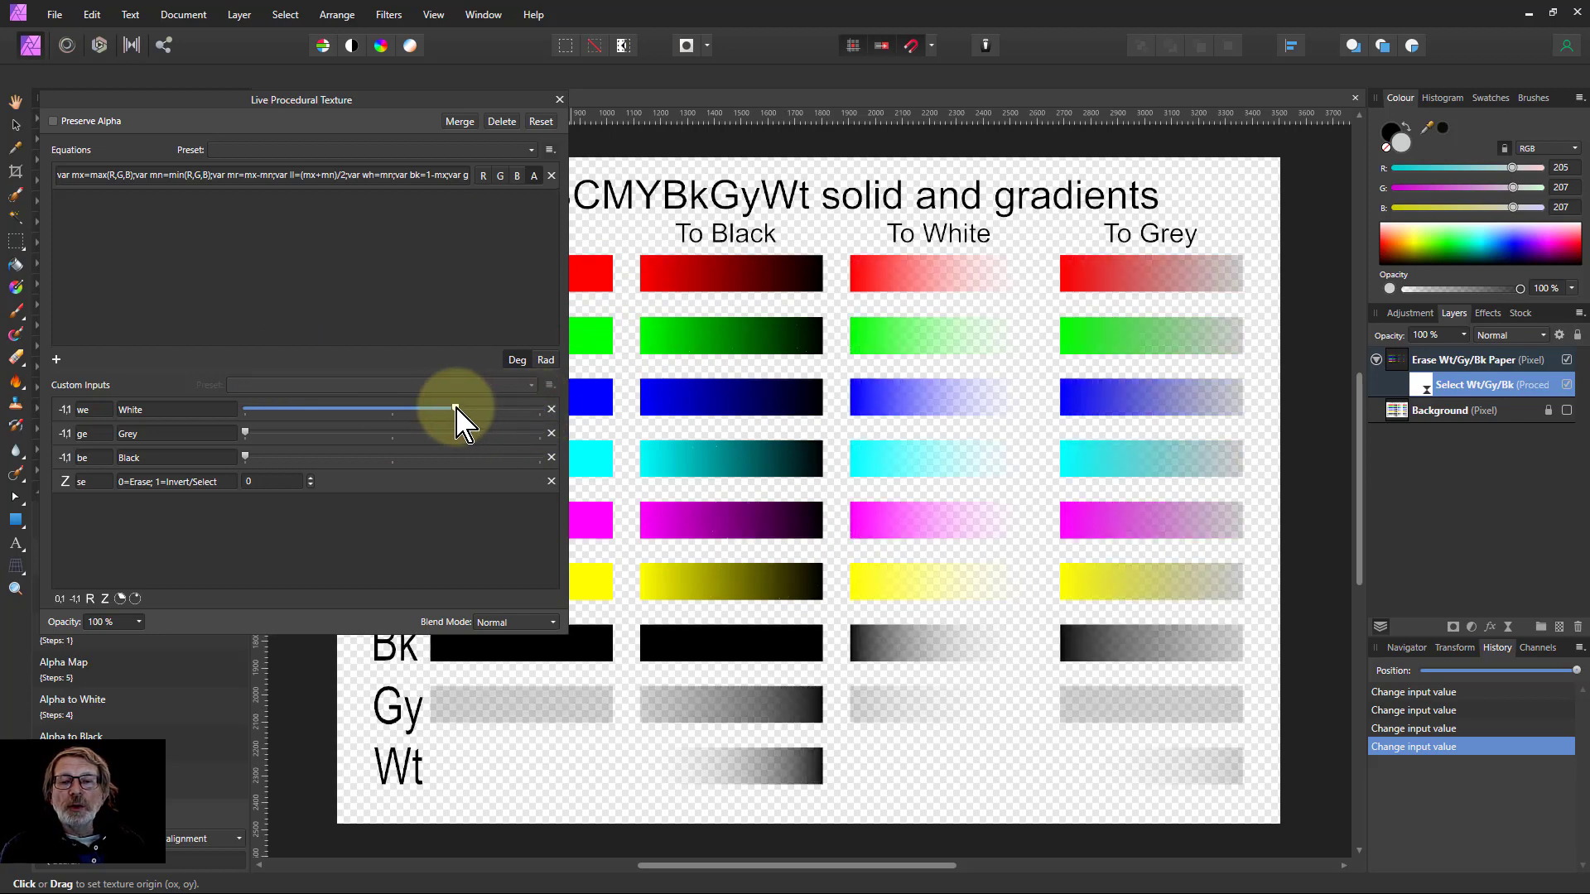
drag(419, 409, 243, 409)
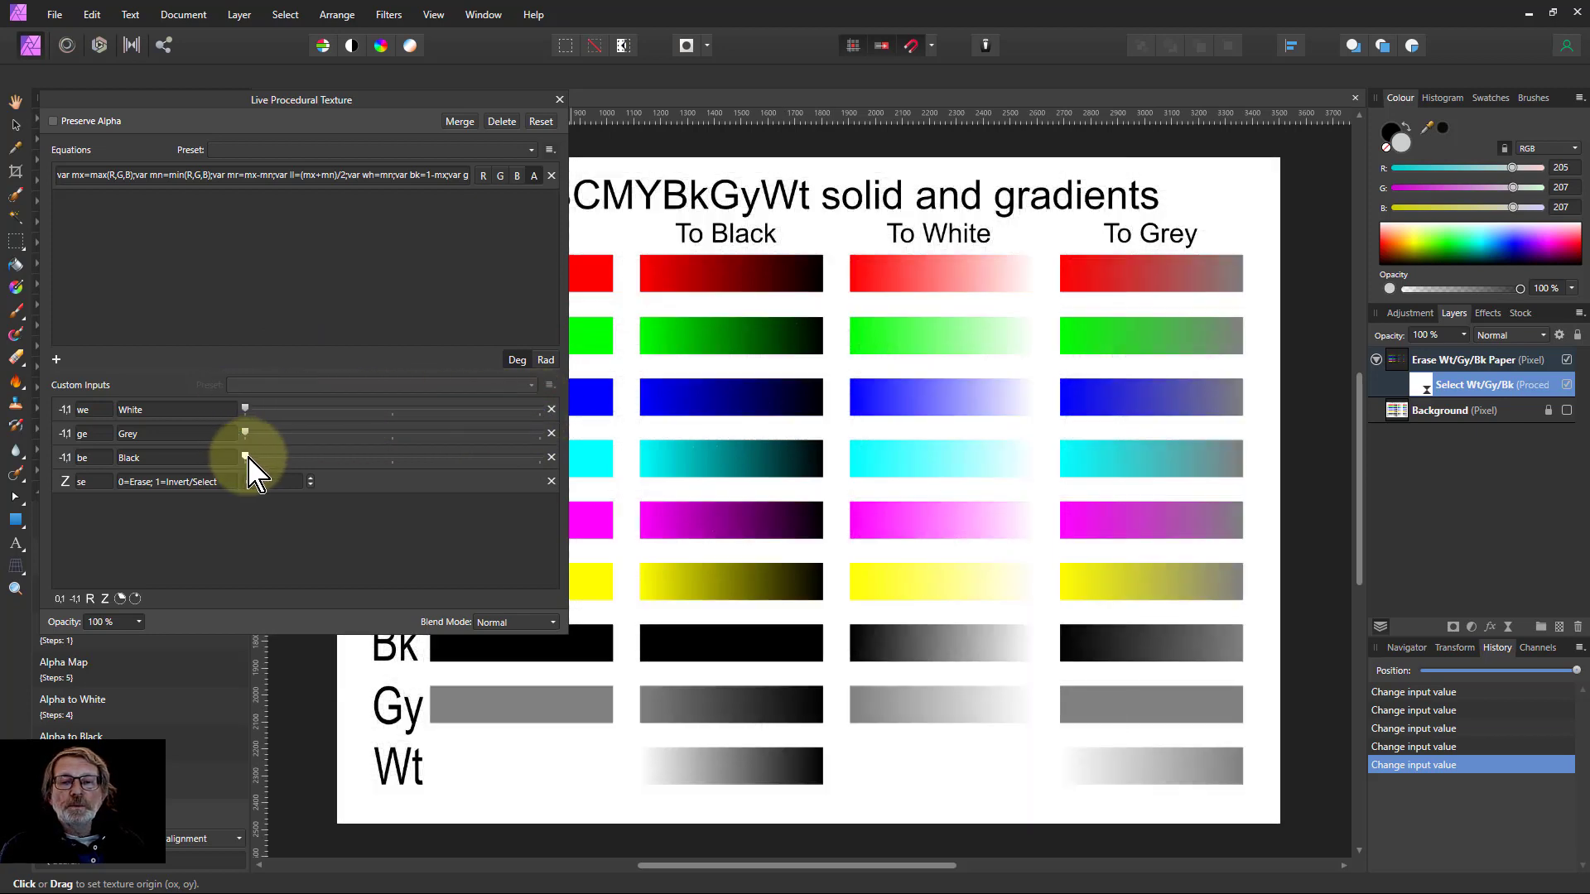
Push the Black input to maximum, then settle it around two-thirds so dark gradients remain
drag(245, 457, 296, 457)
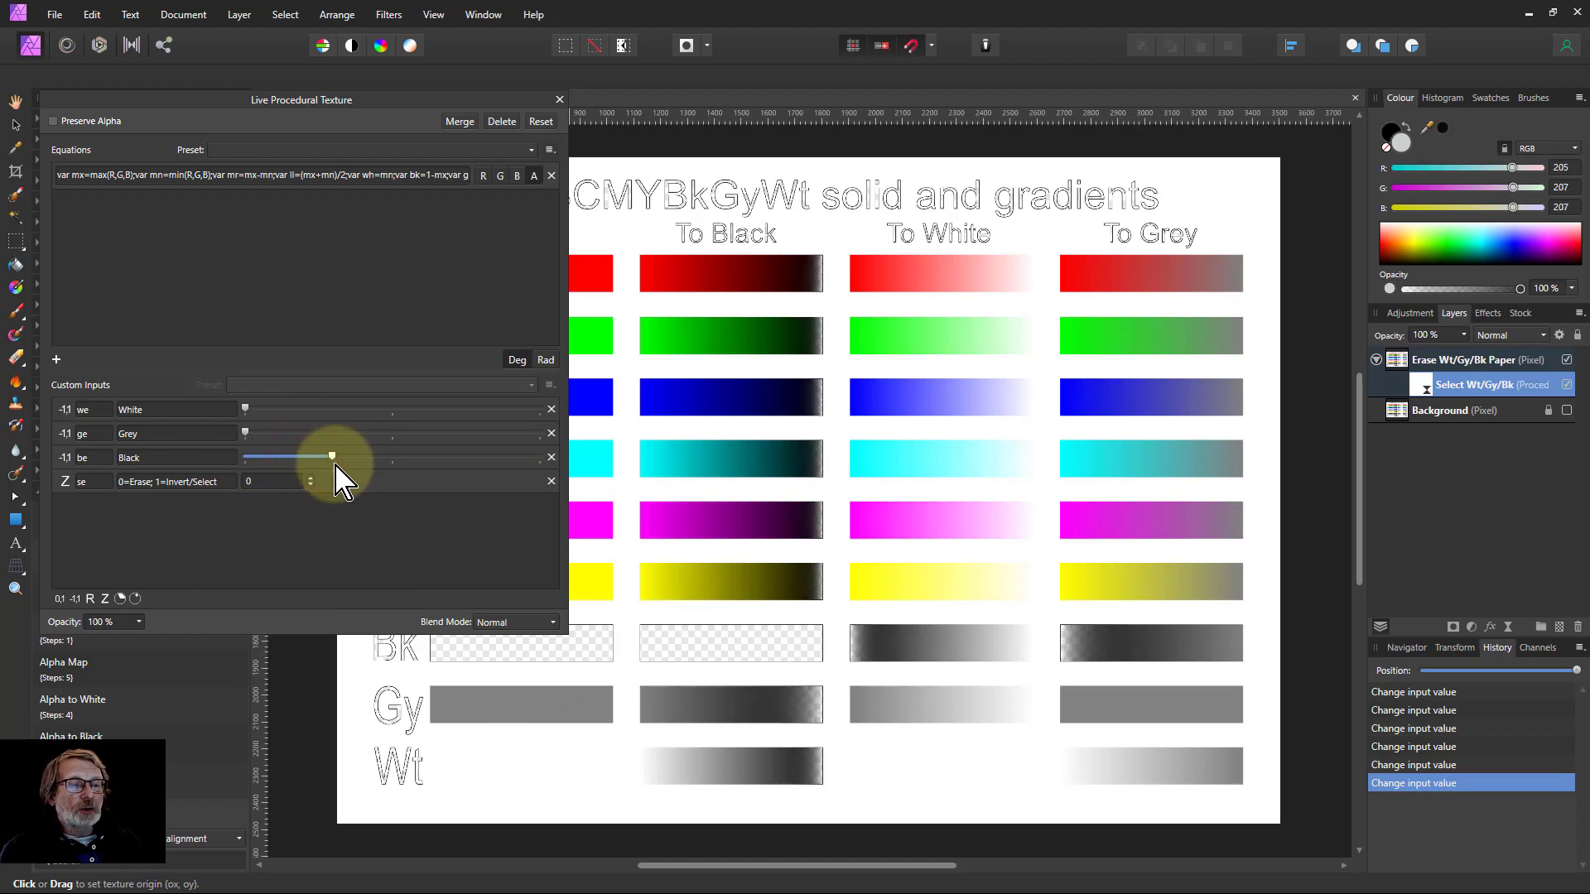
drag(331, 457, 381, 457)
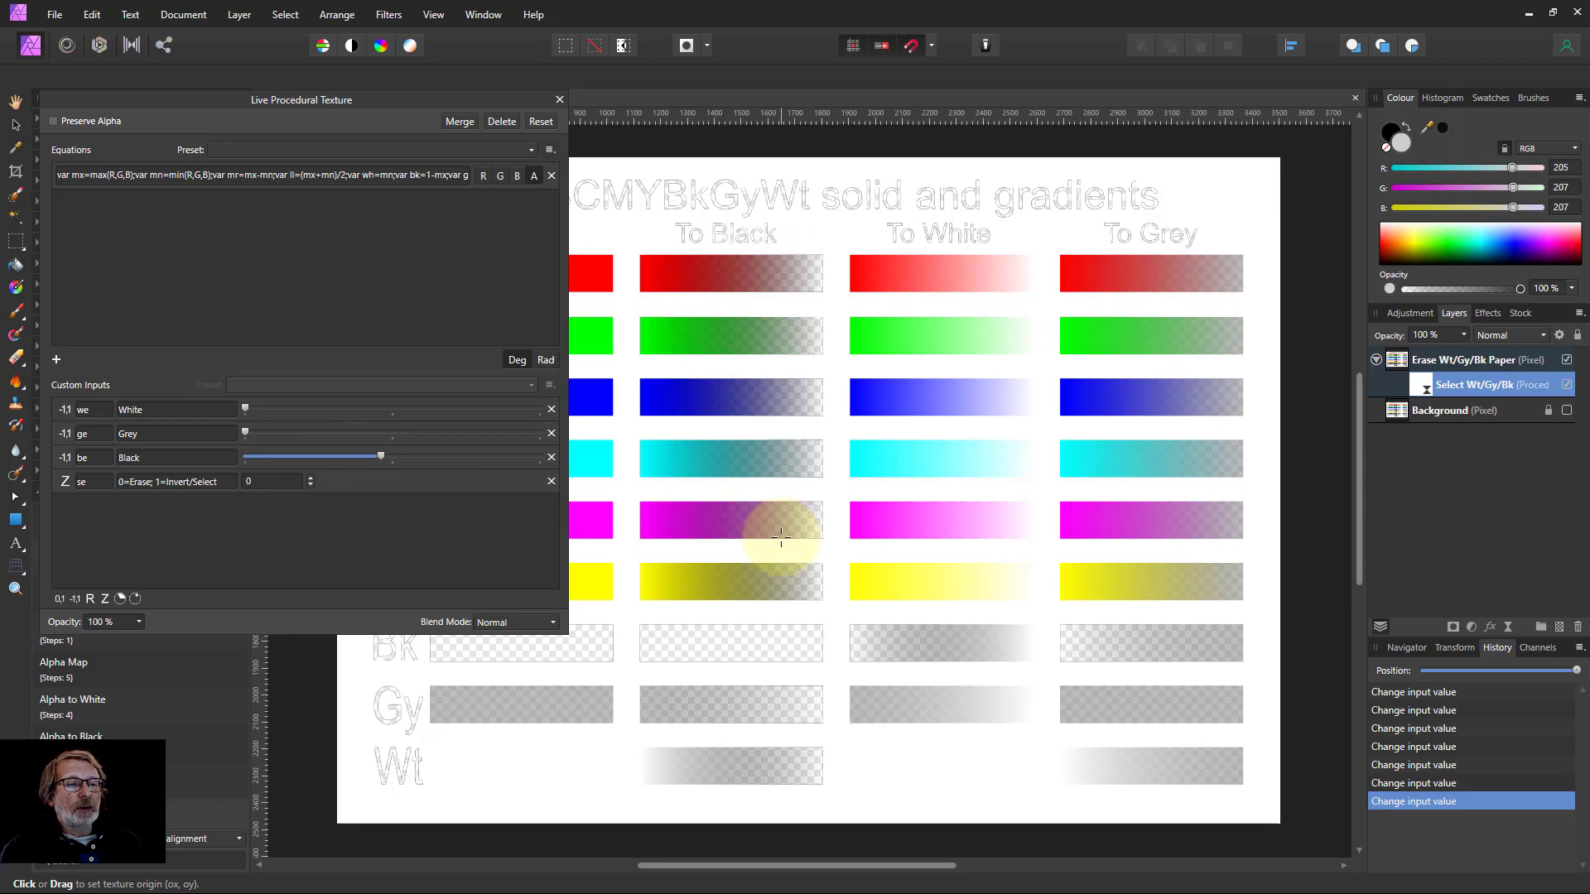
mouse_move(785, 669)
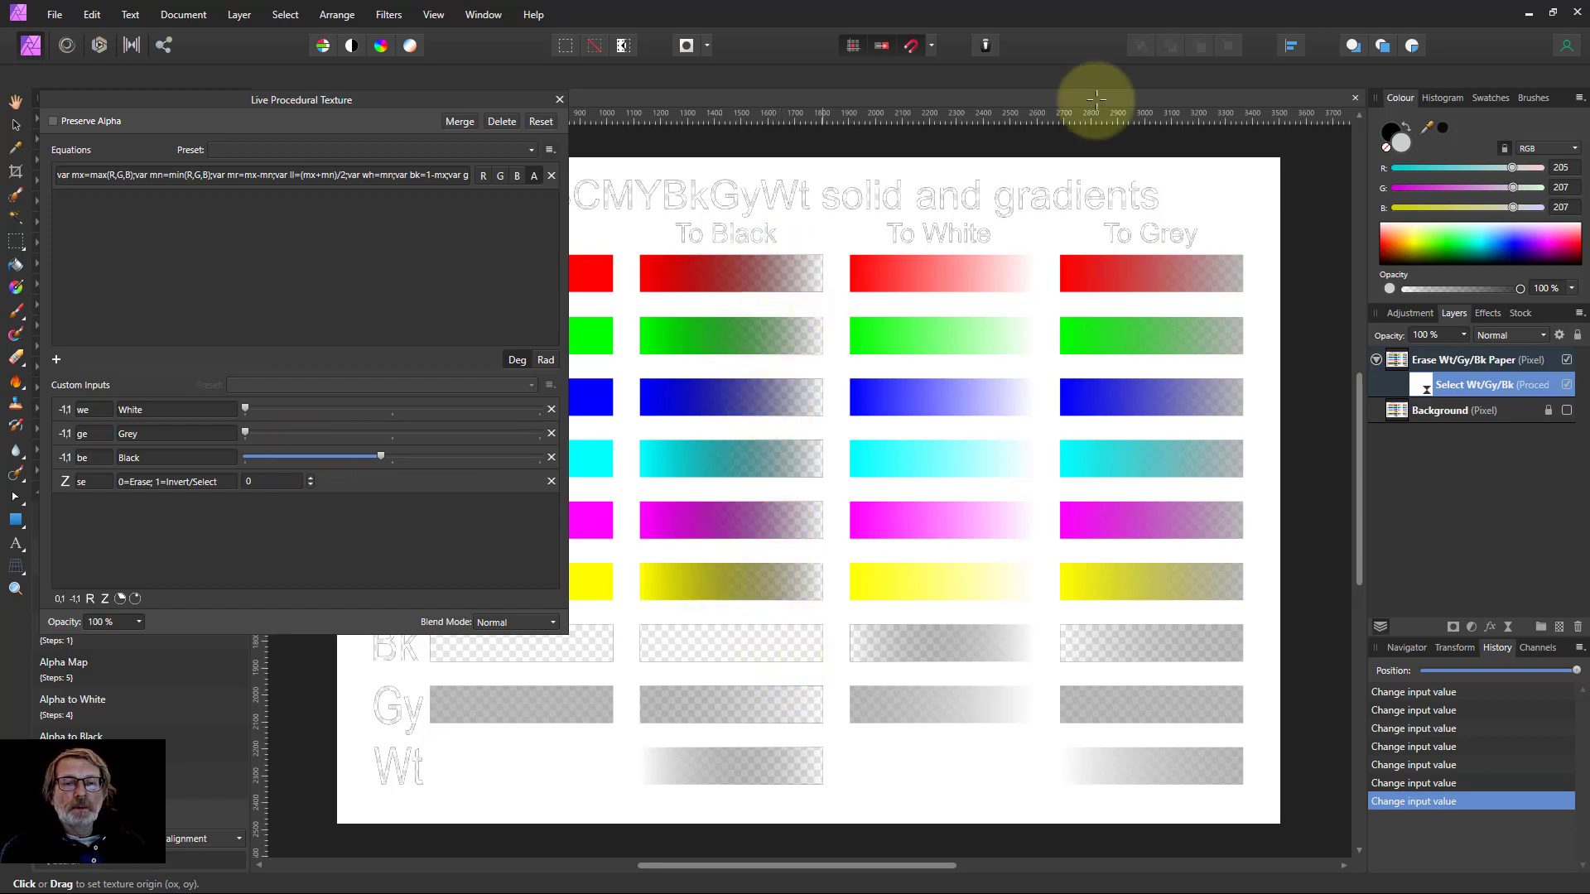
drag(380, 457, 512, 457)
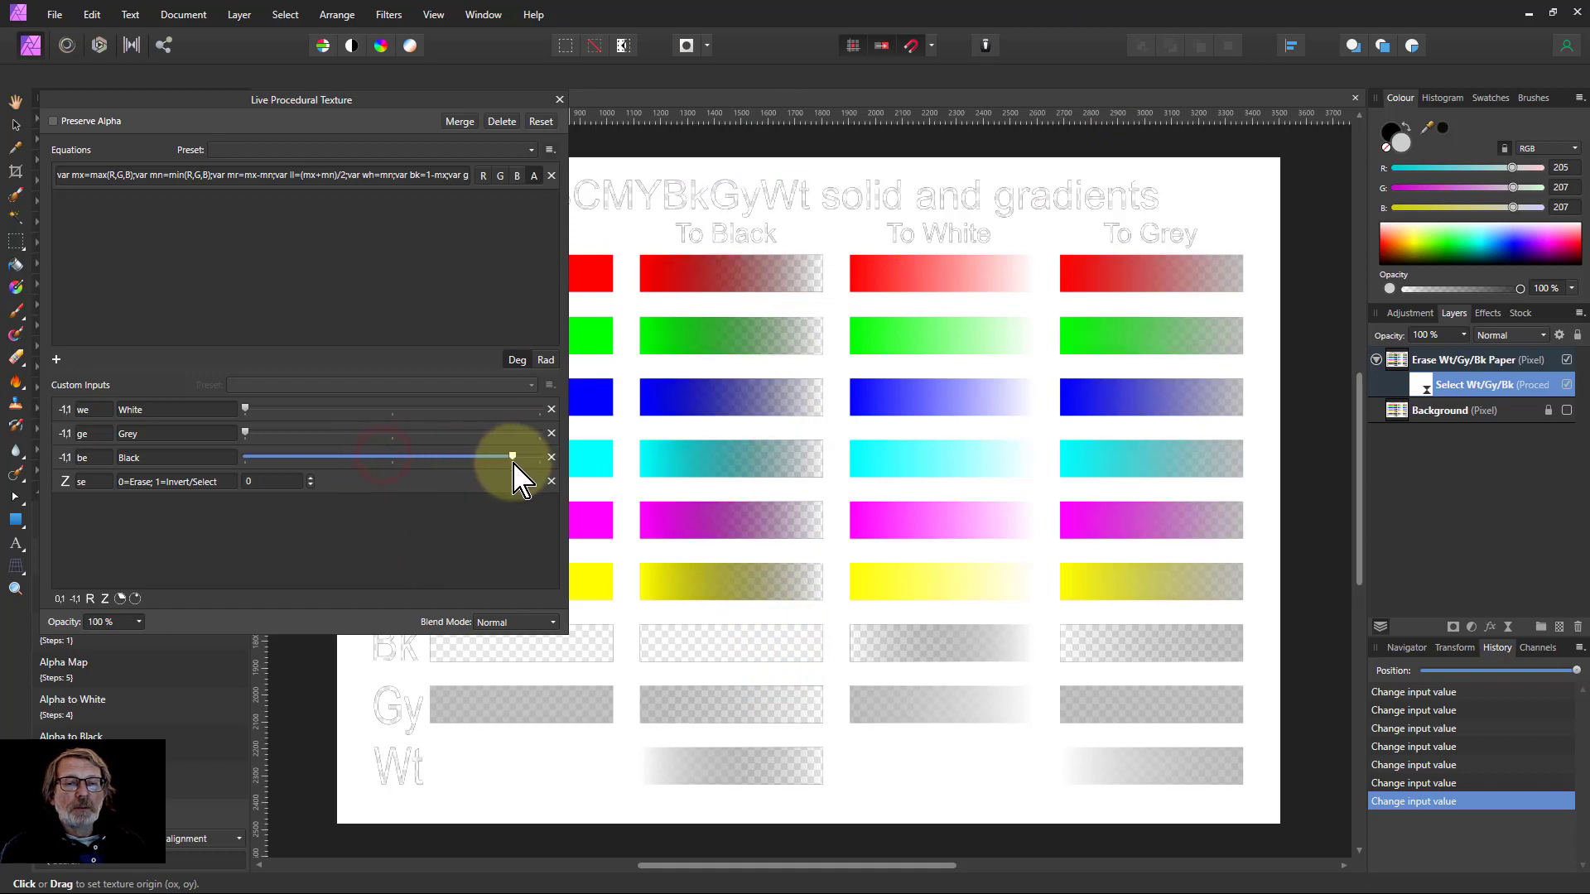
drag(512, 457, 512, 457)
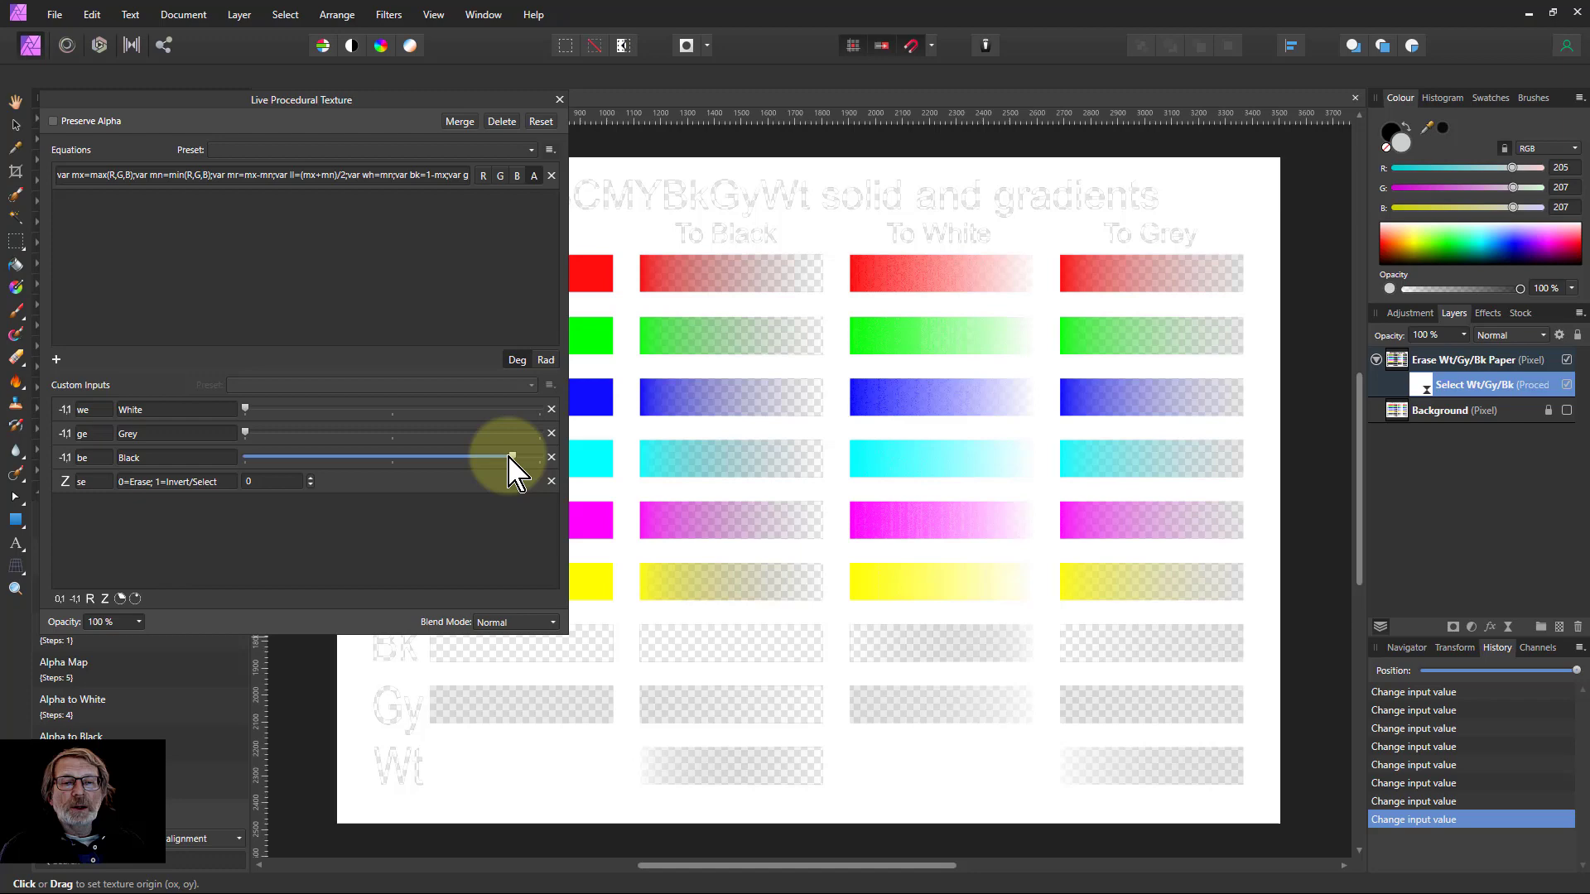
drag(512, 457, 324, 457)
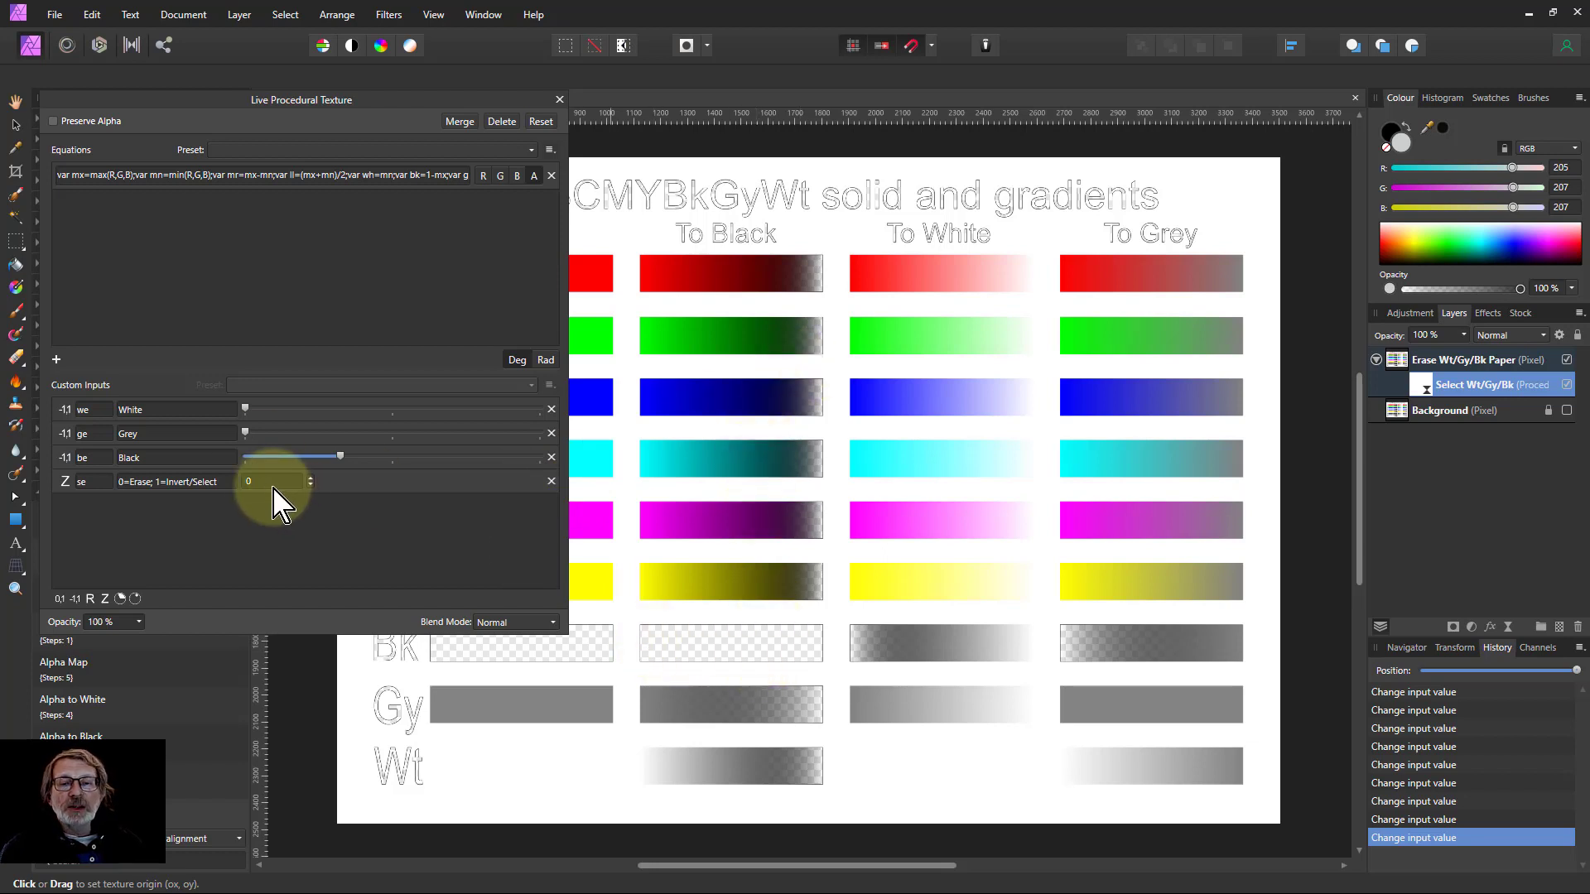
Try the inverted se=1 selection mode on Black, then reset se to 0 with Black at zero
click(310, 477)
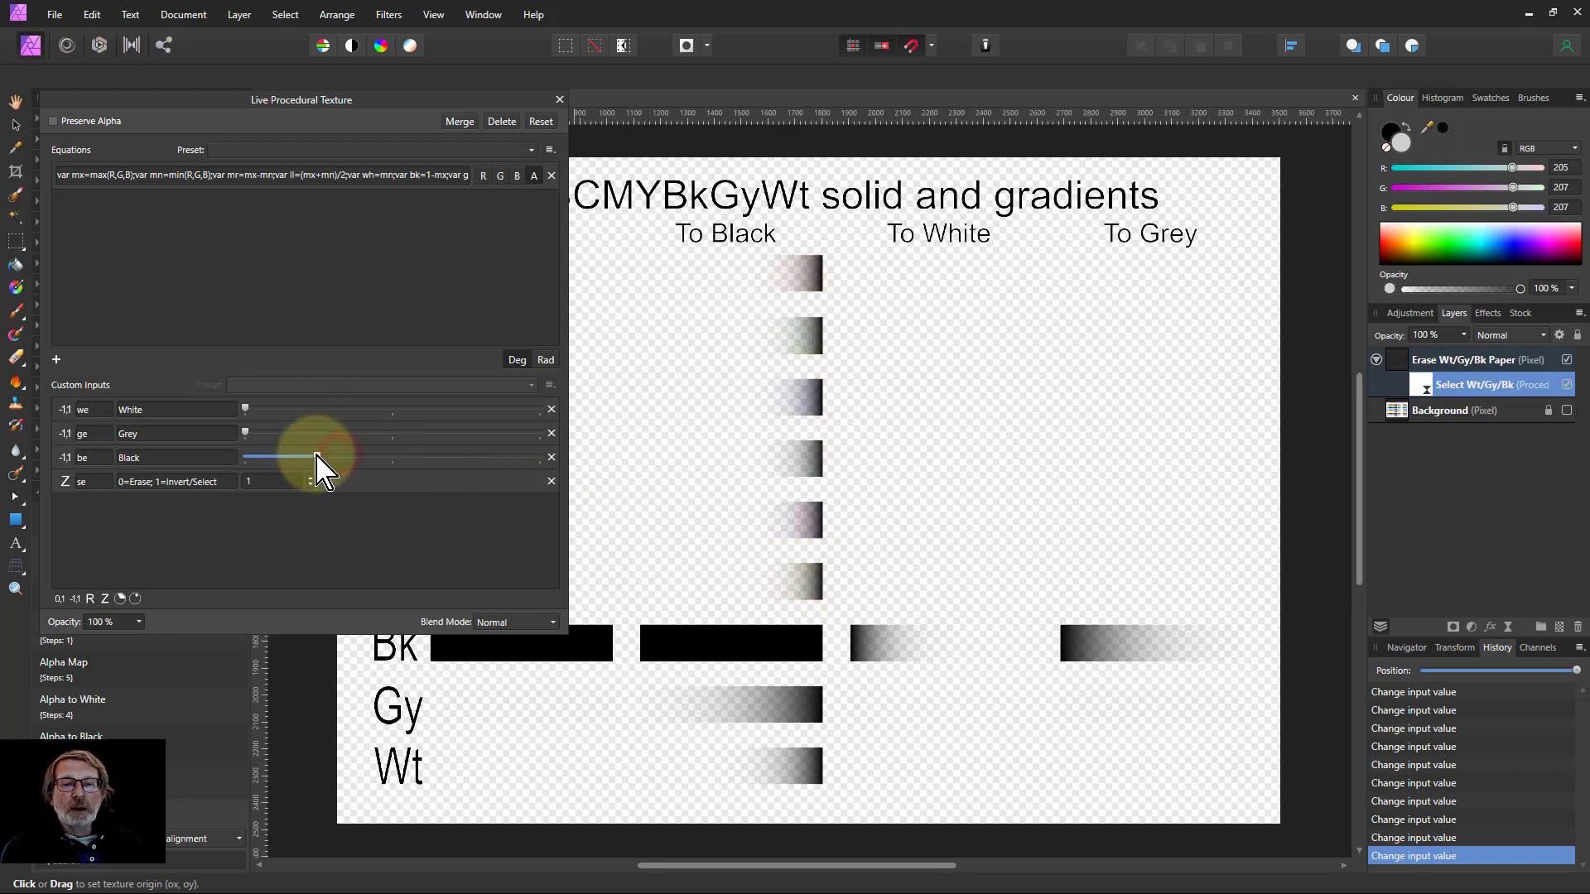
drag(315, 457, 415, 457)
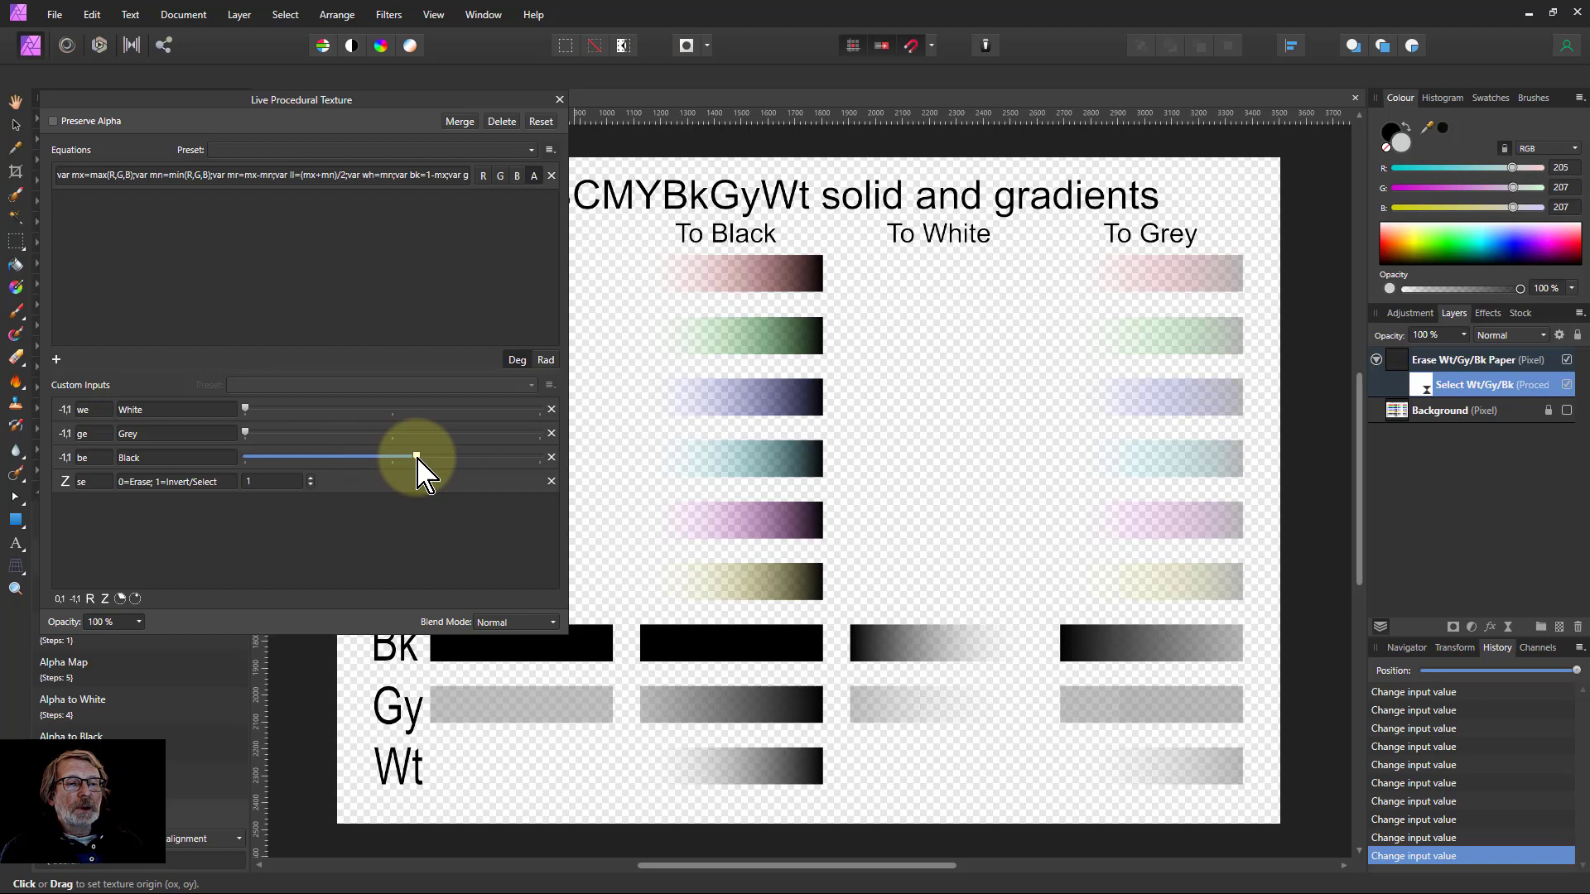
drag(415, 457, 440, 457)
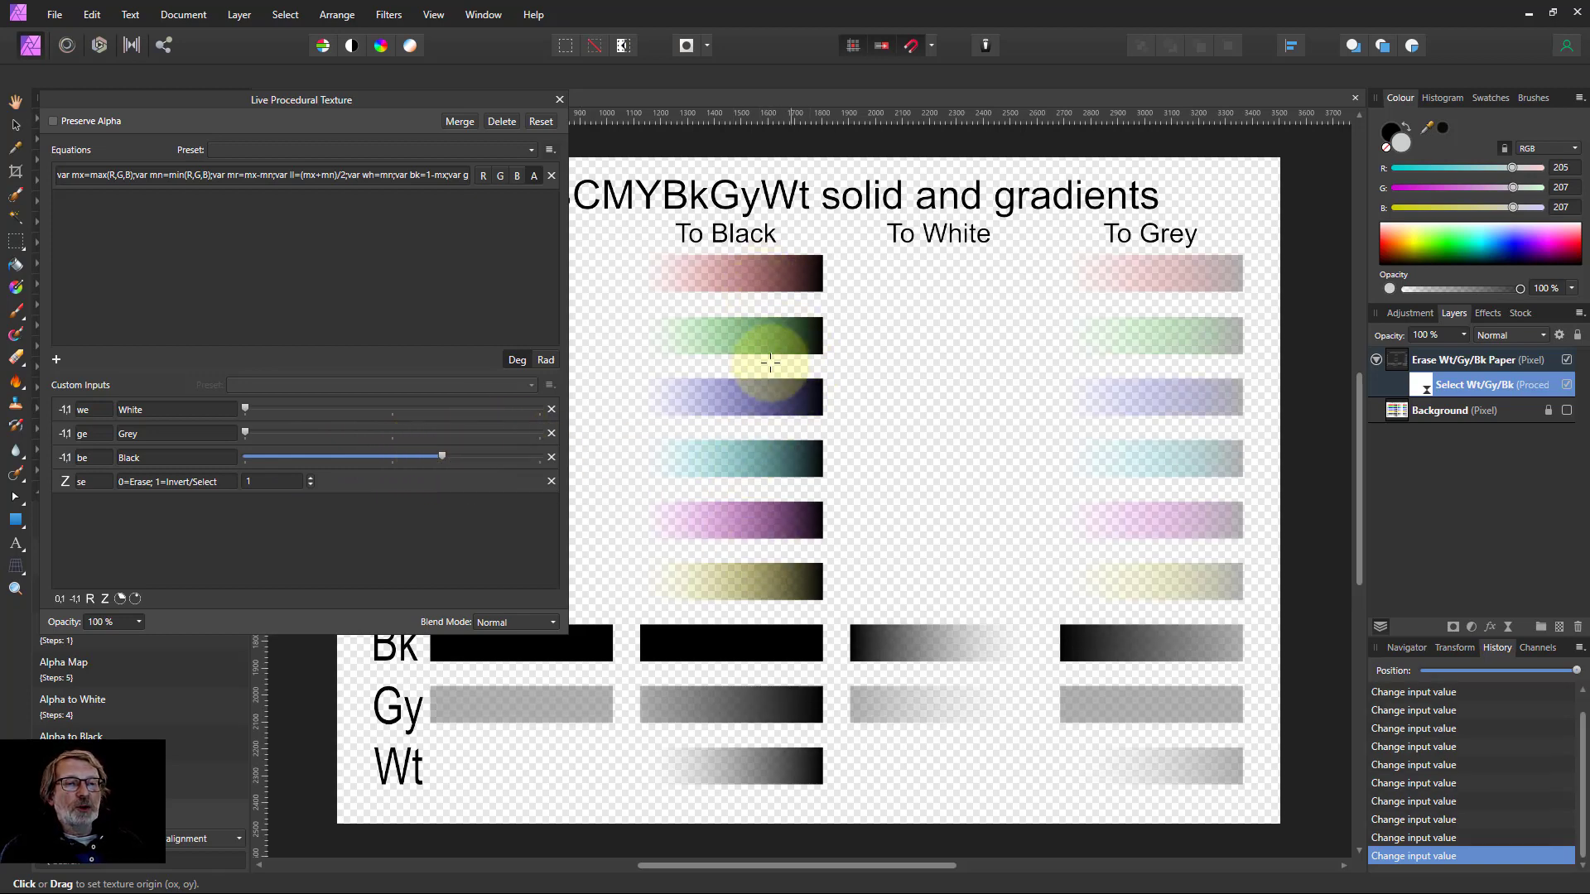
drag(440, 457, 339, 457)
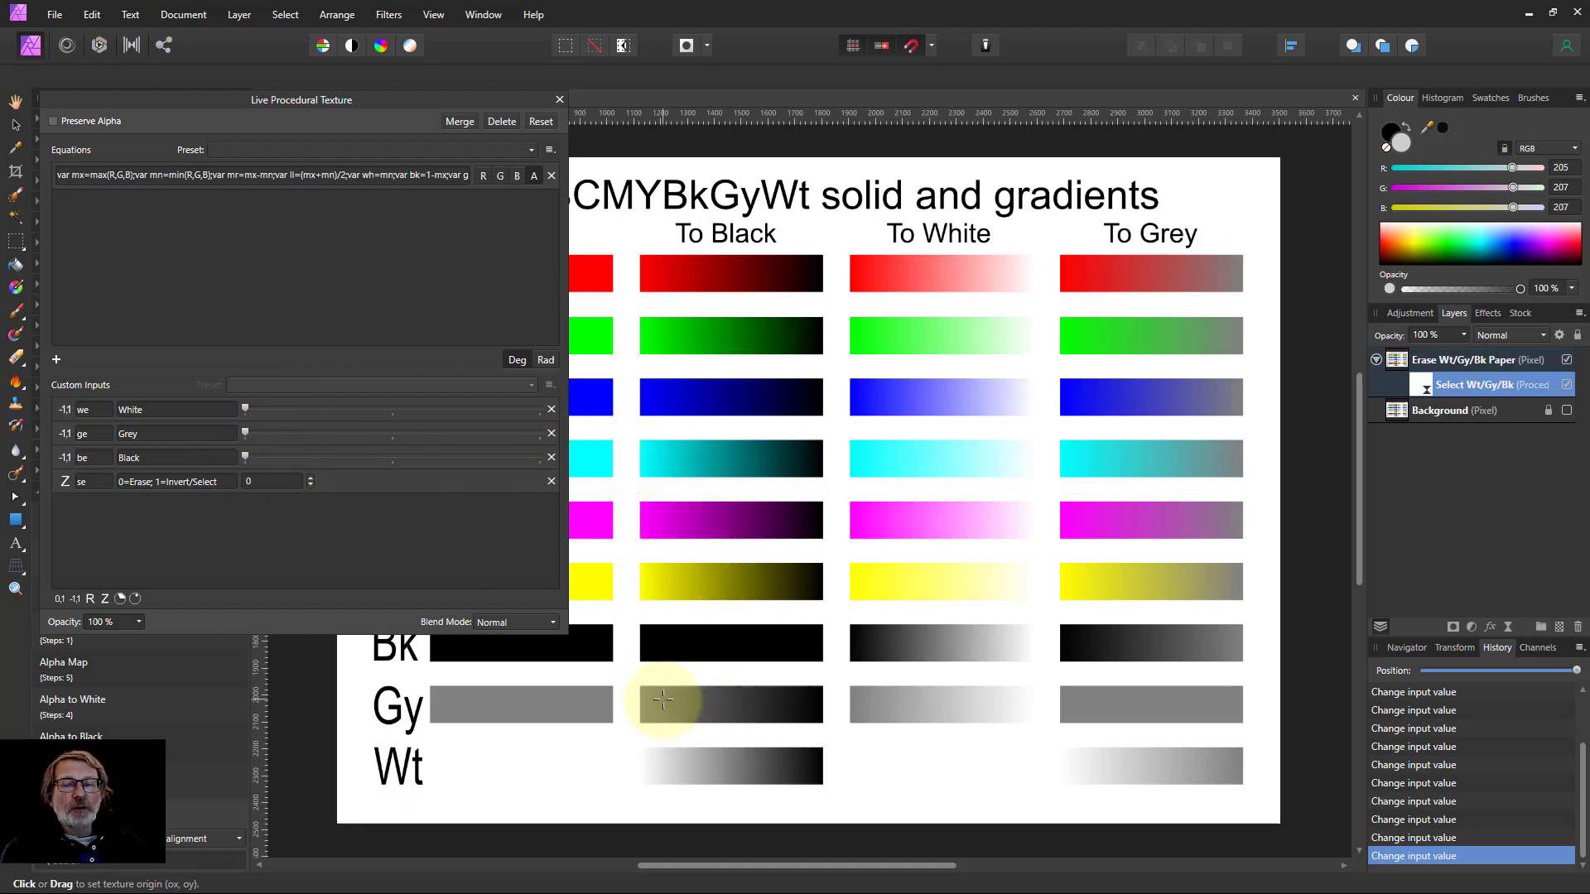
mouse_move(775, 699)
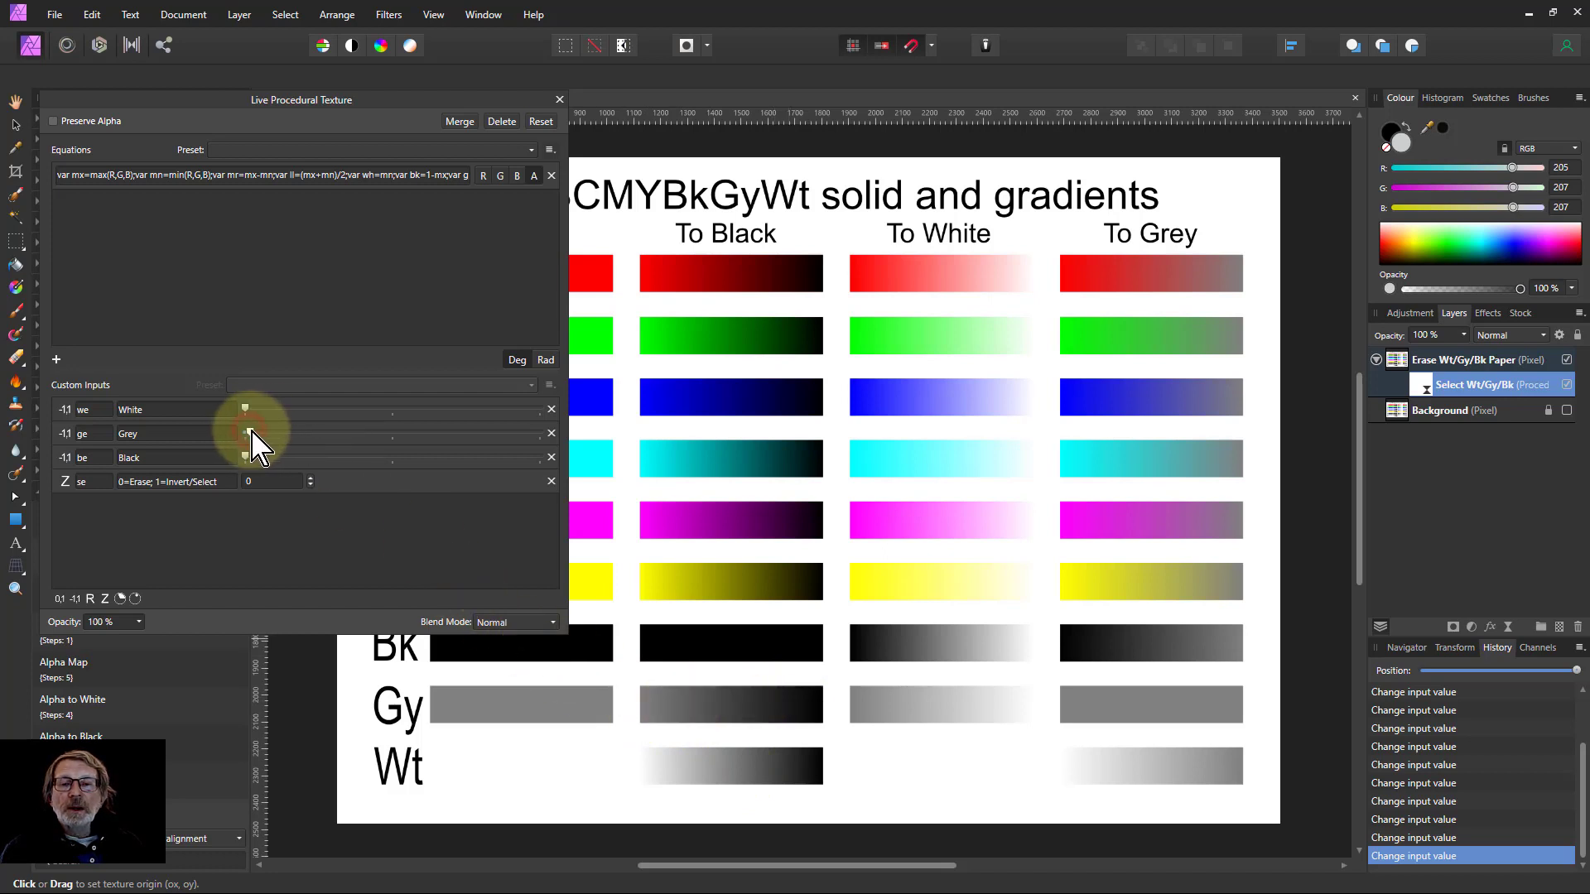
Raise the Grey input step by step from zero to its maximum so grey tones turn transparent
drag(243, 432, 248, 432)
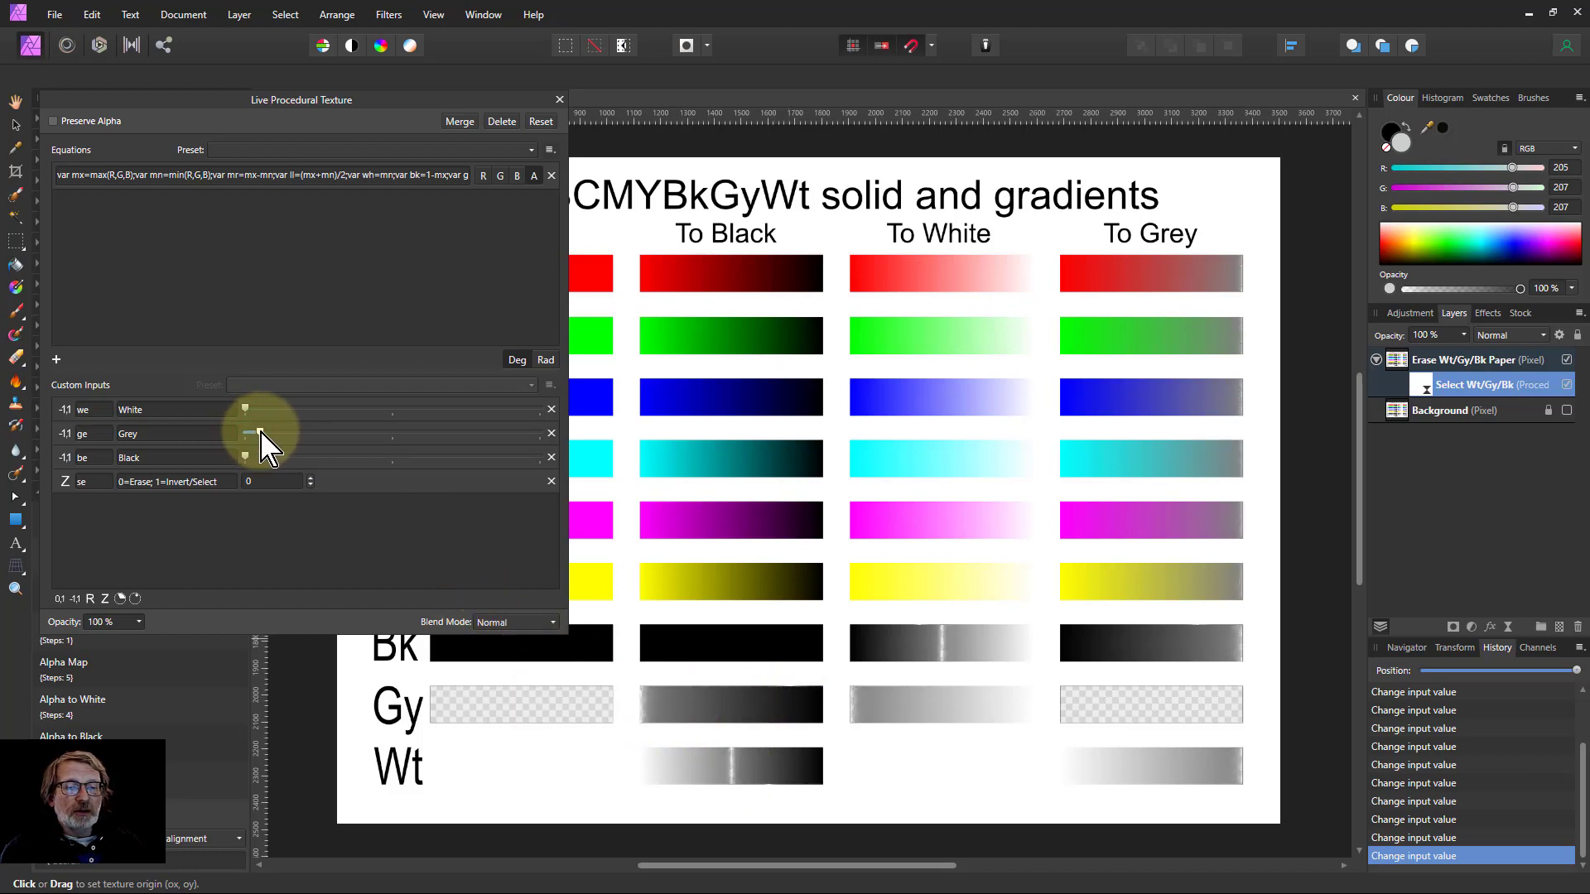
drag(248, 432, 258, 432)
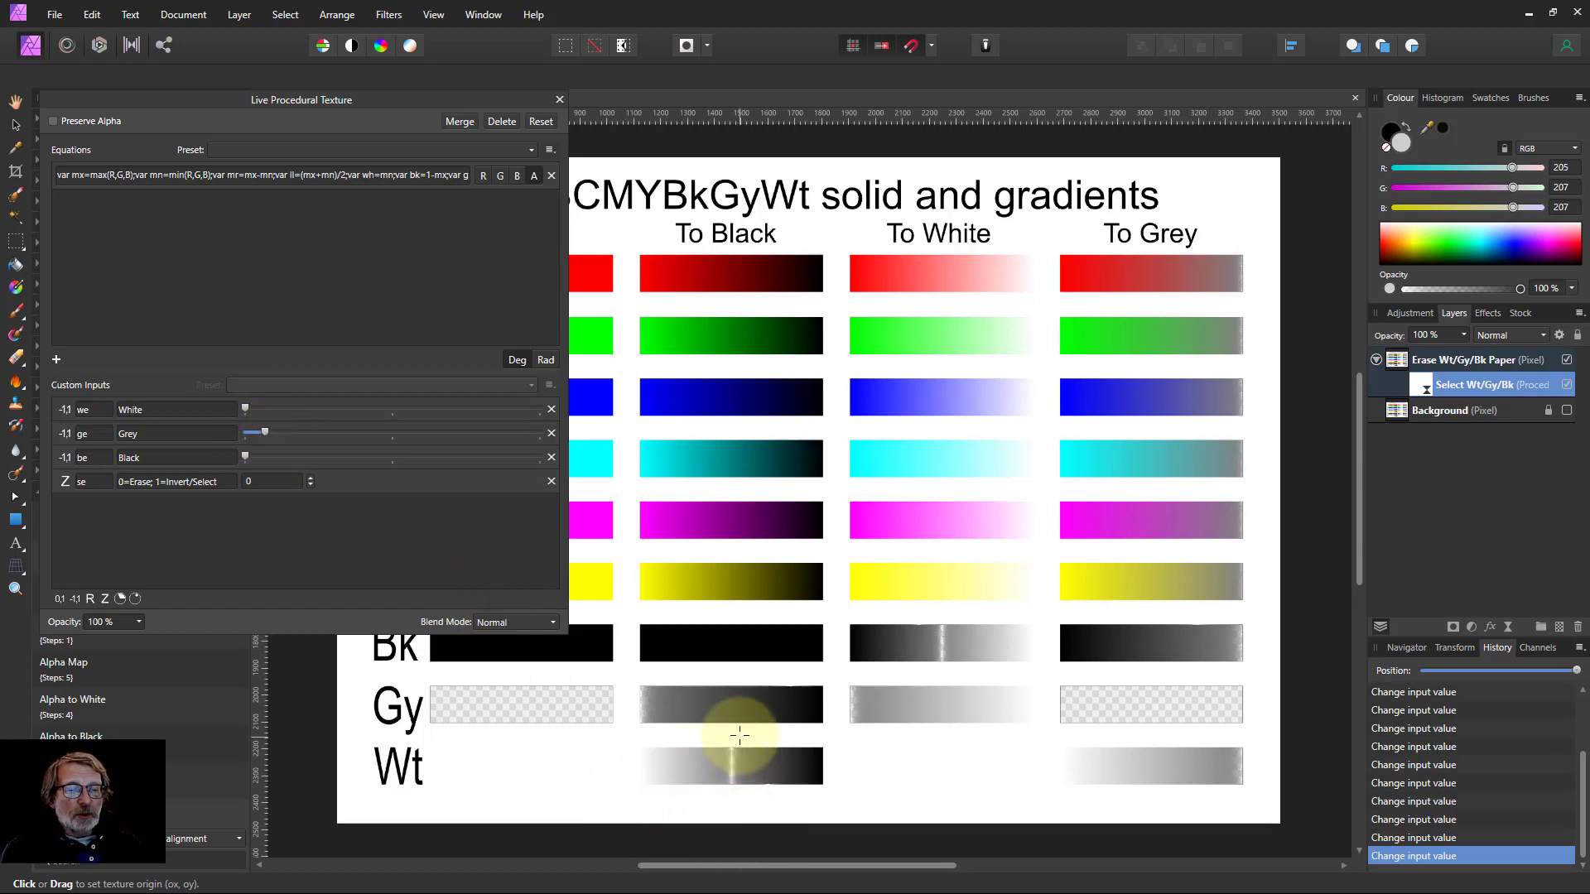
mouse_move(849, 763)
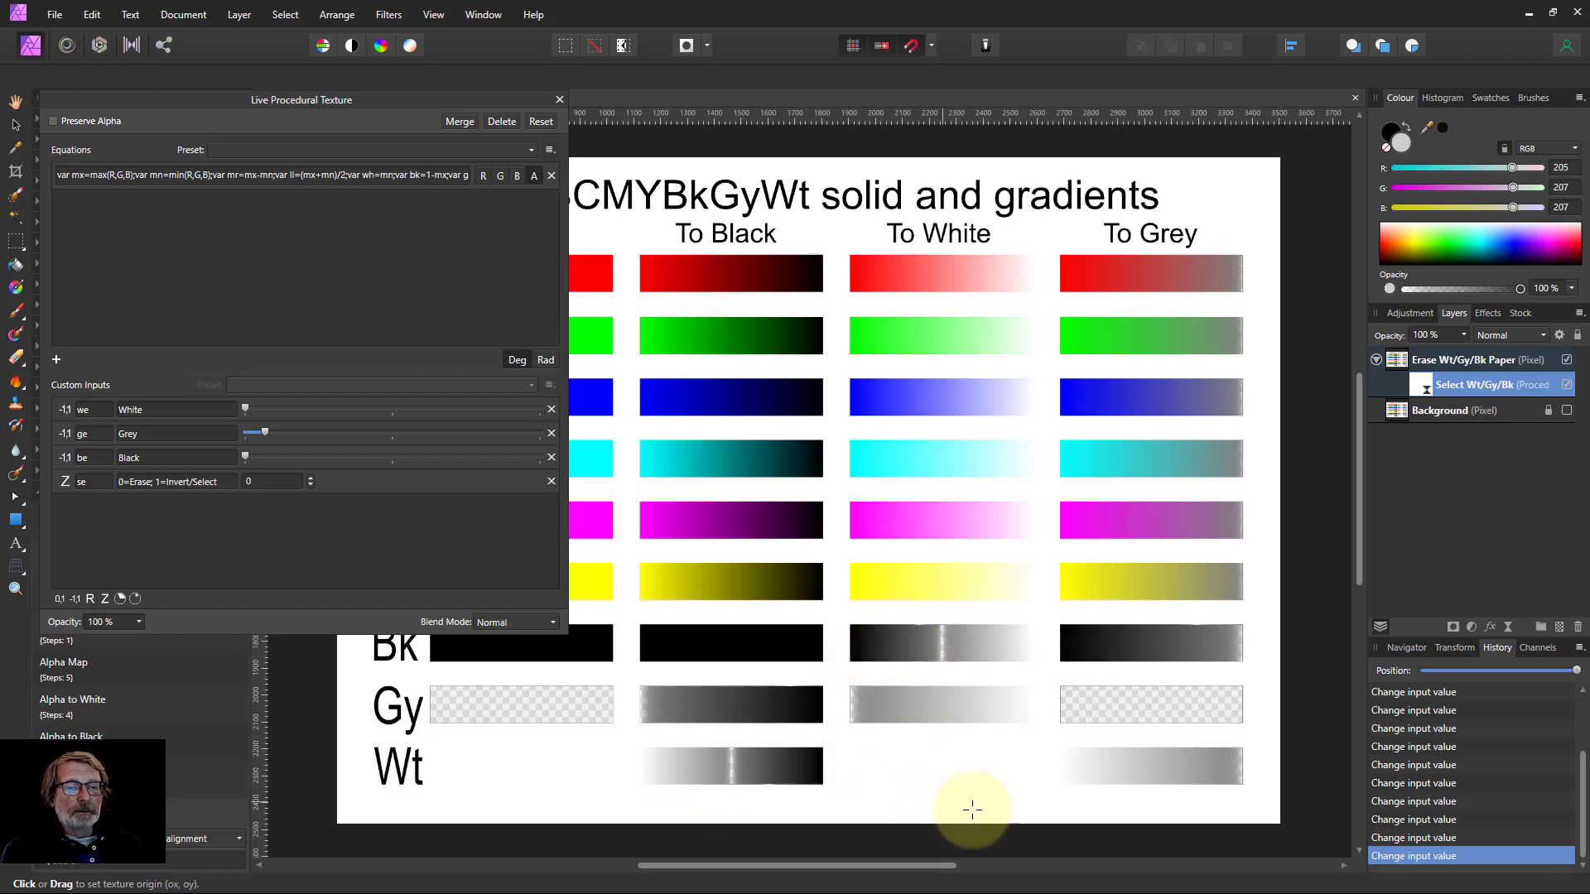
mouse_move(507, 666)
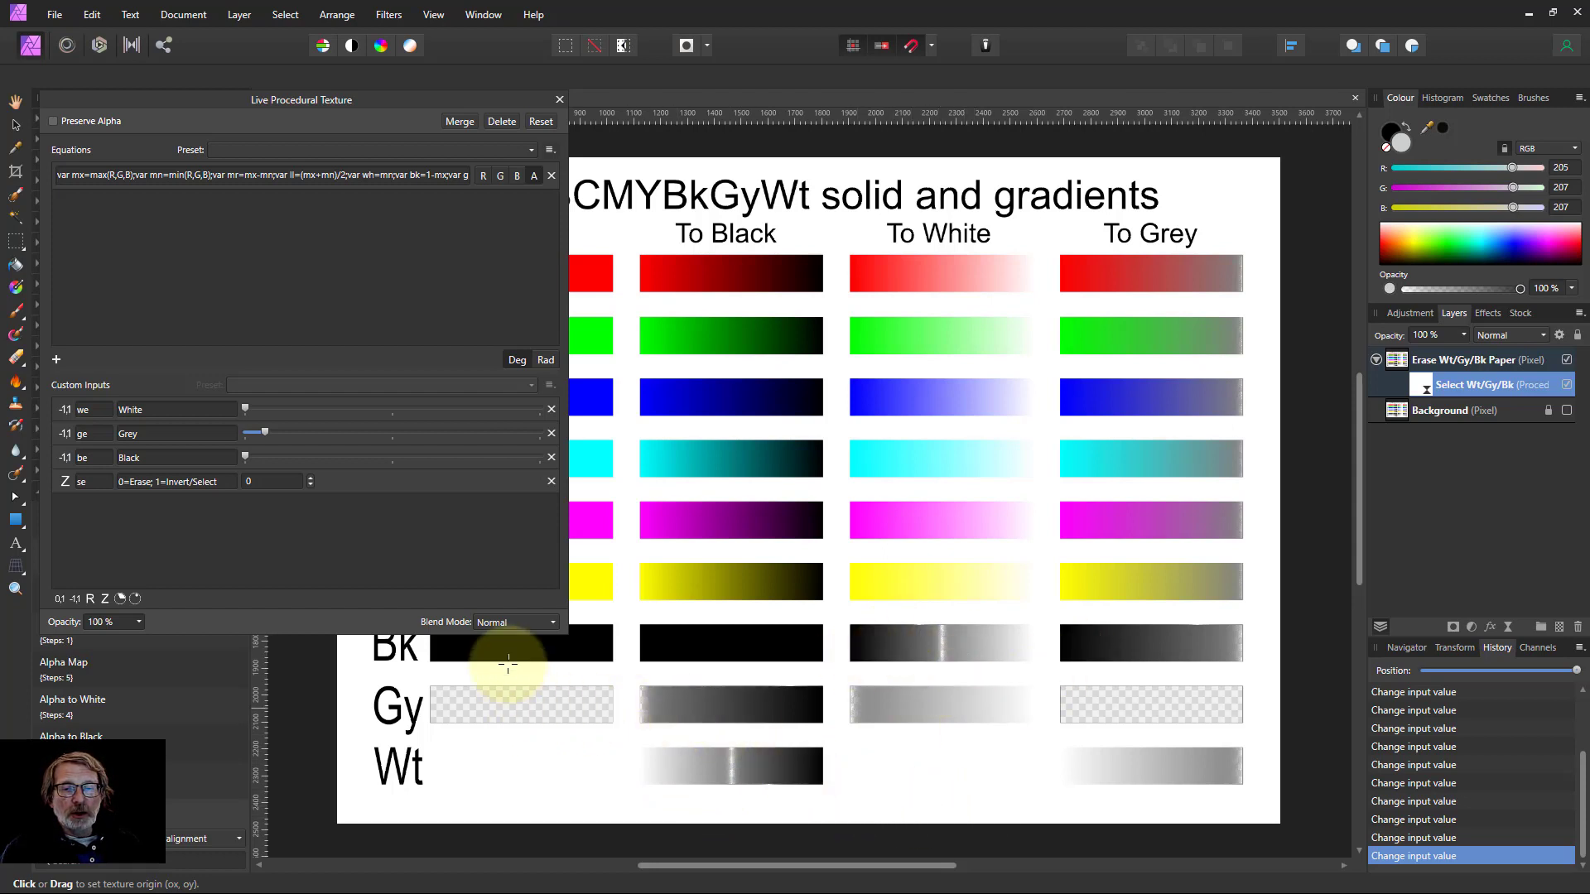
drag(258, 433, 273, 432)
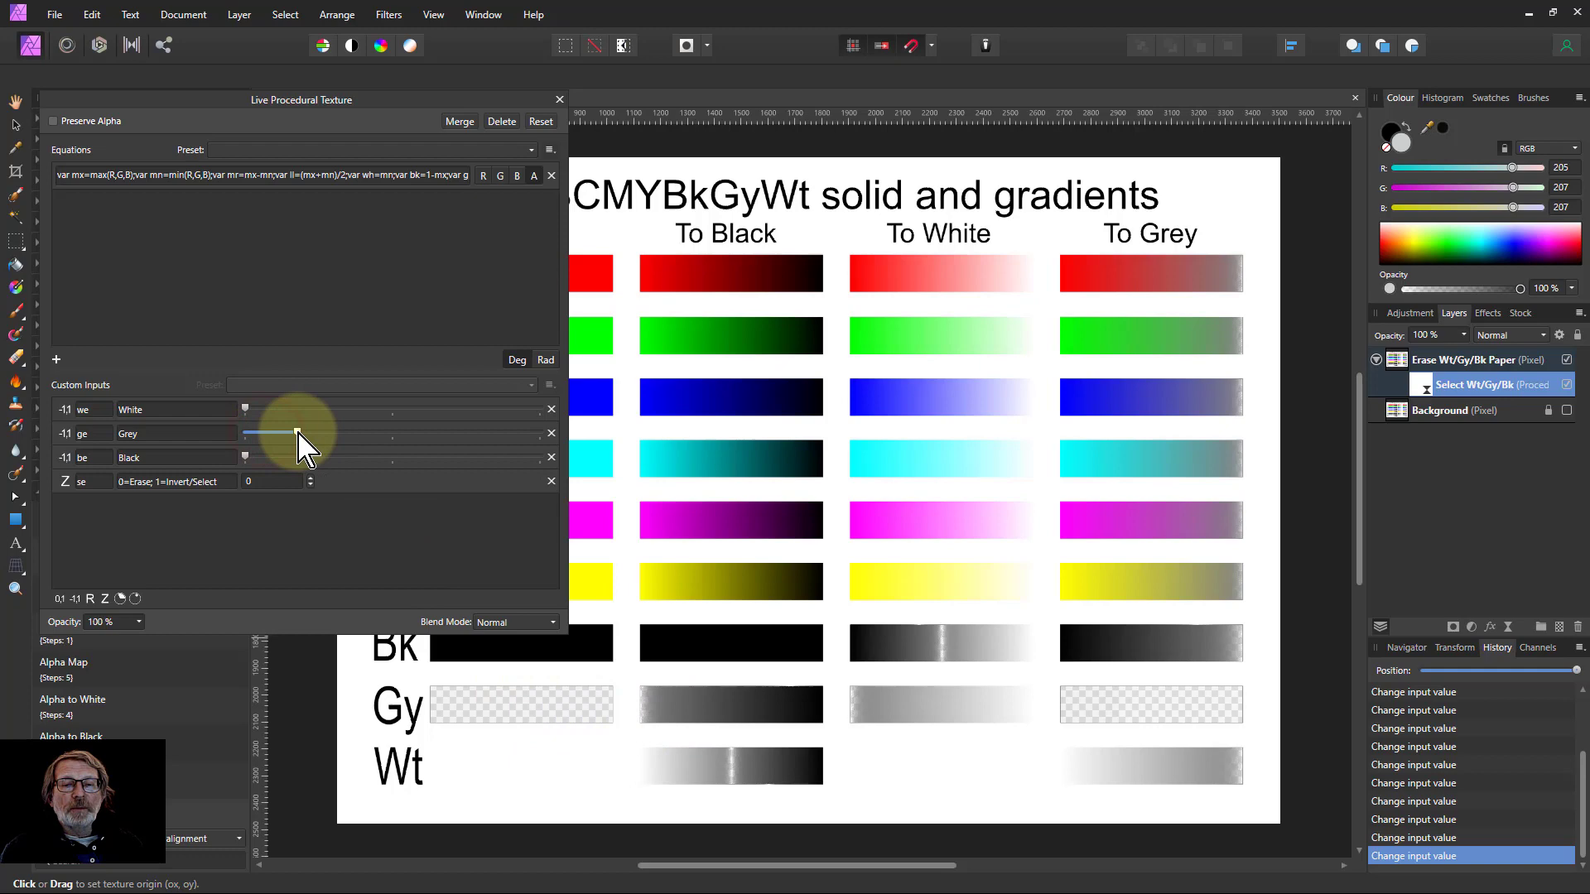
drag(270, 432, 351, 432)
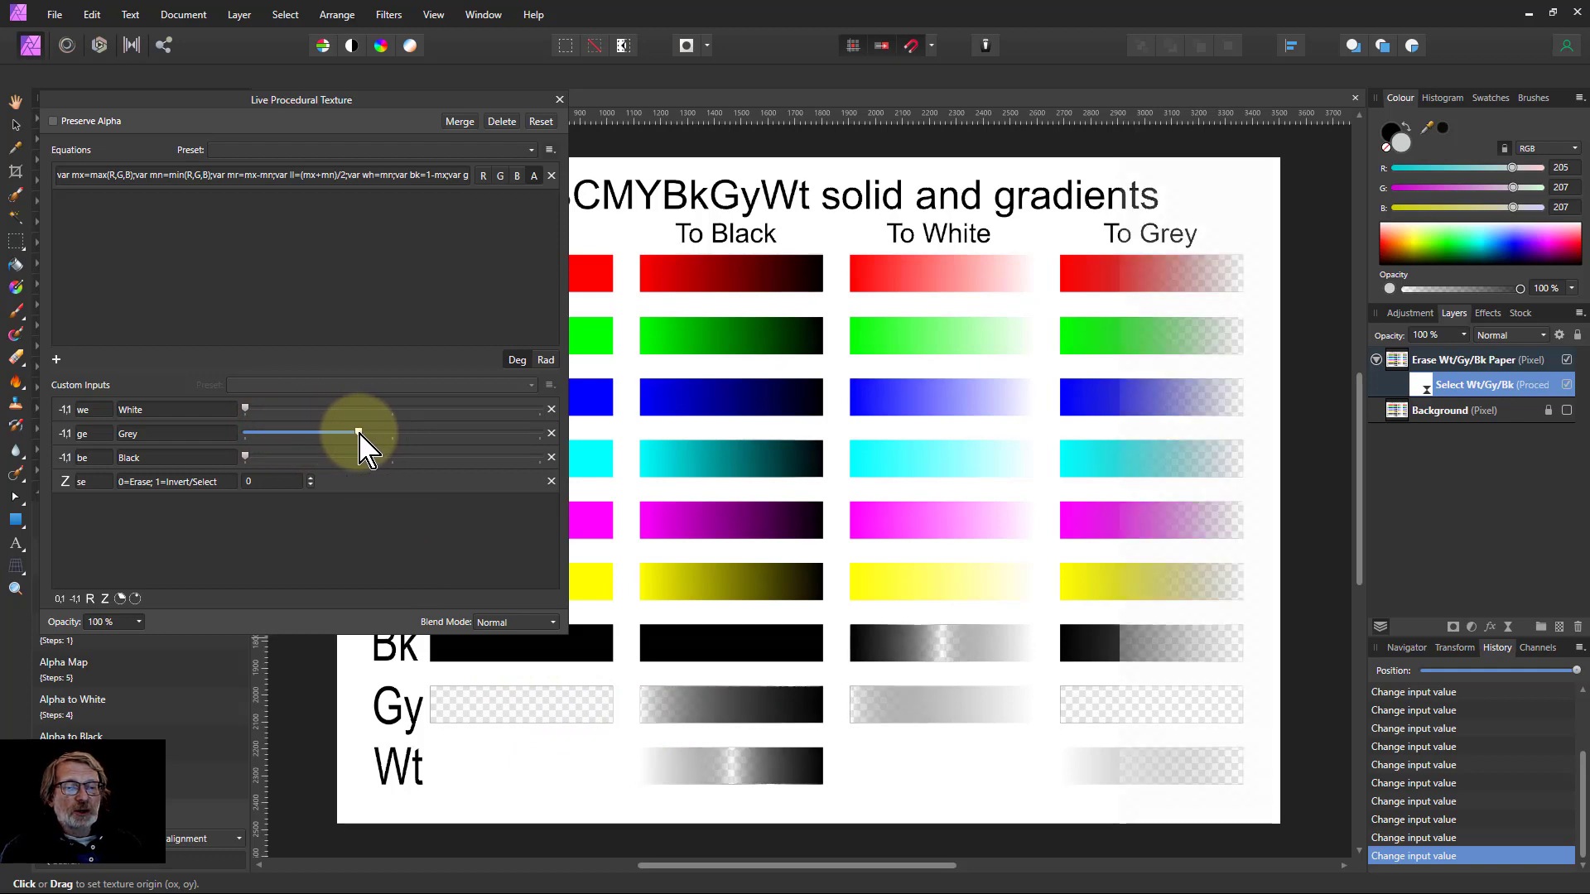
drag(324, 432, 372, 432)
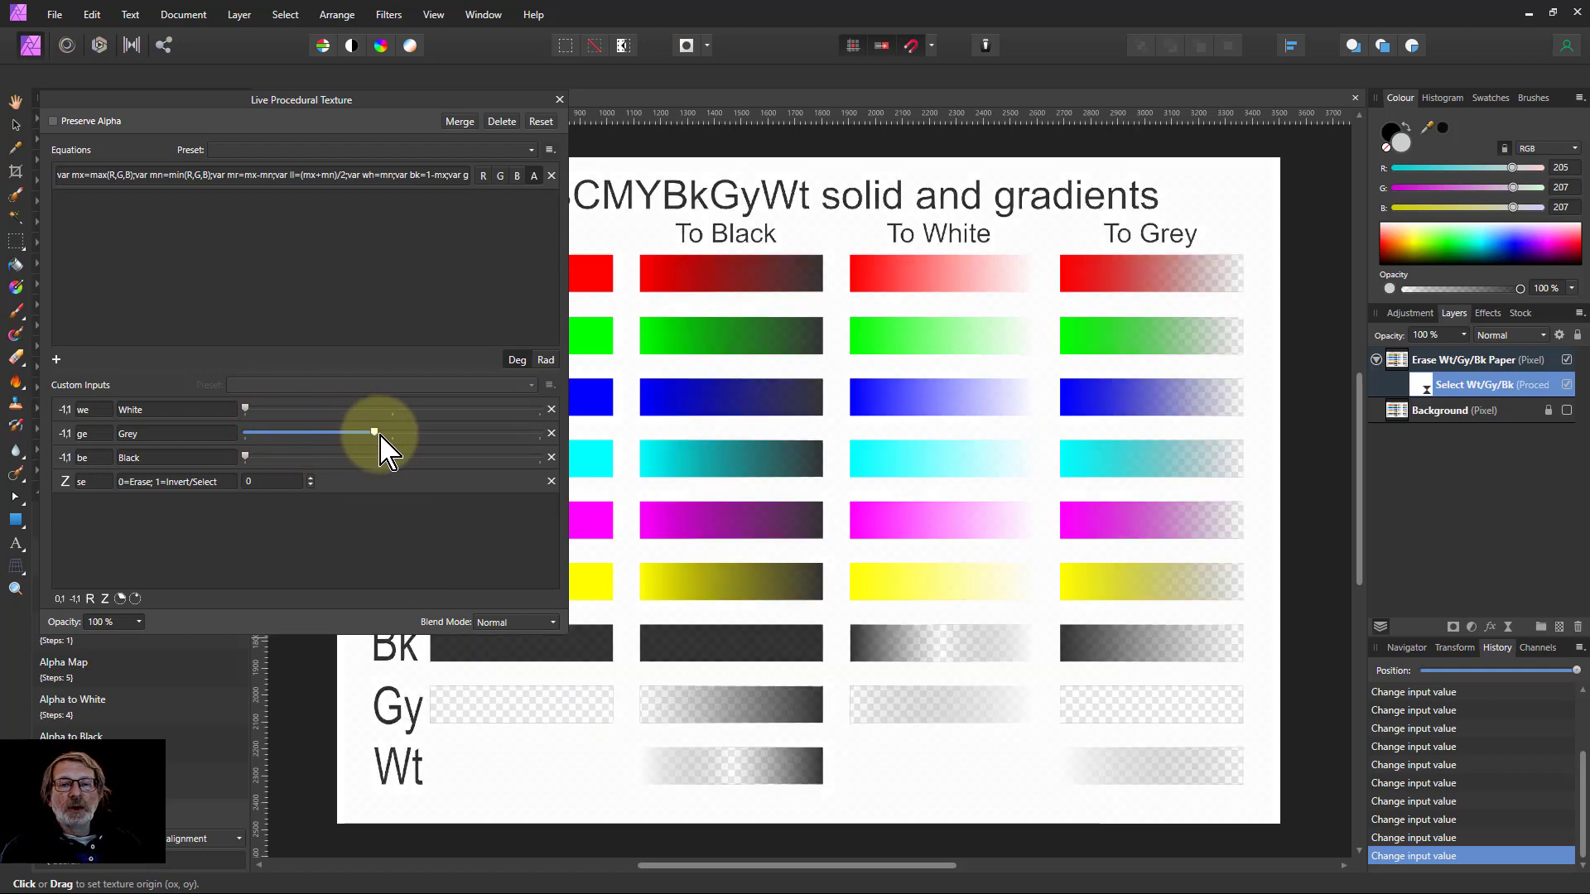
drag(373, 432, 434, 433)
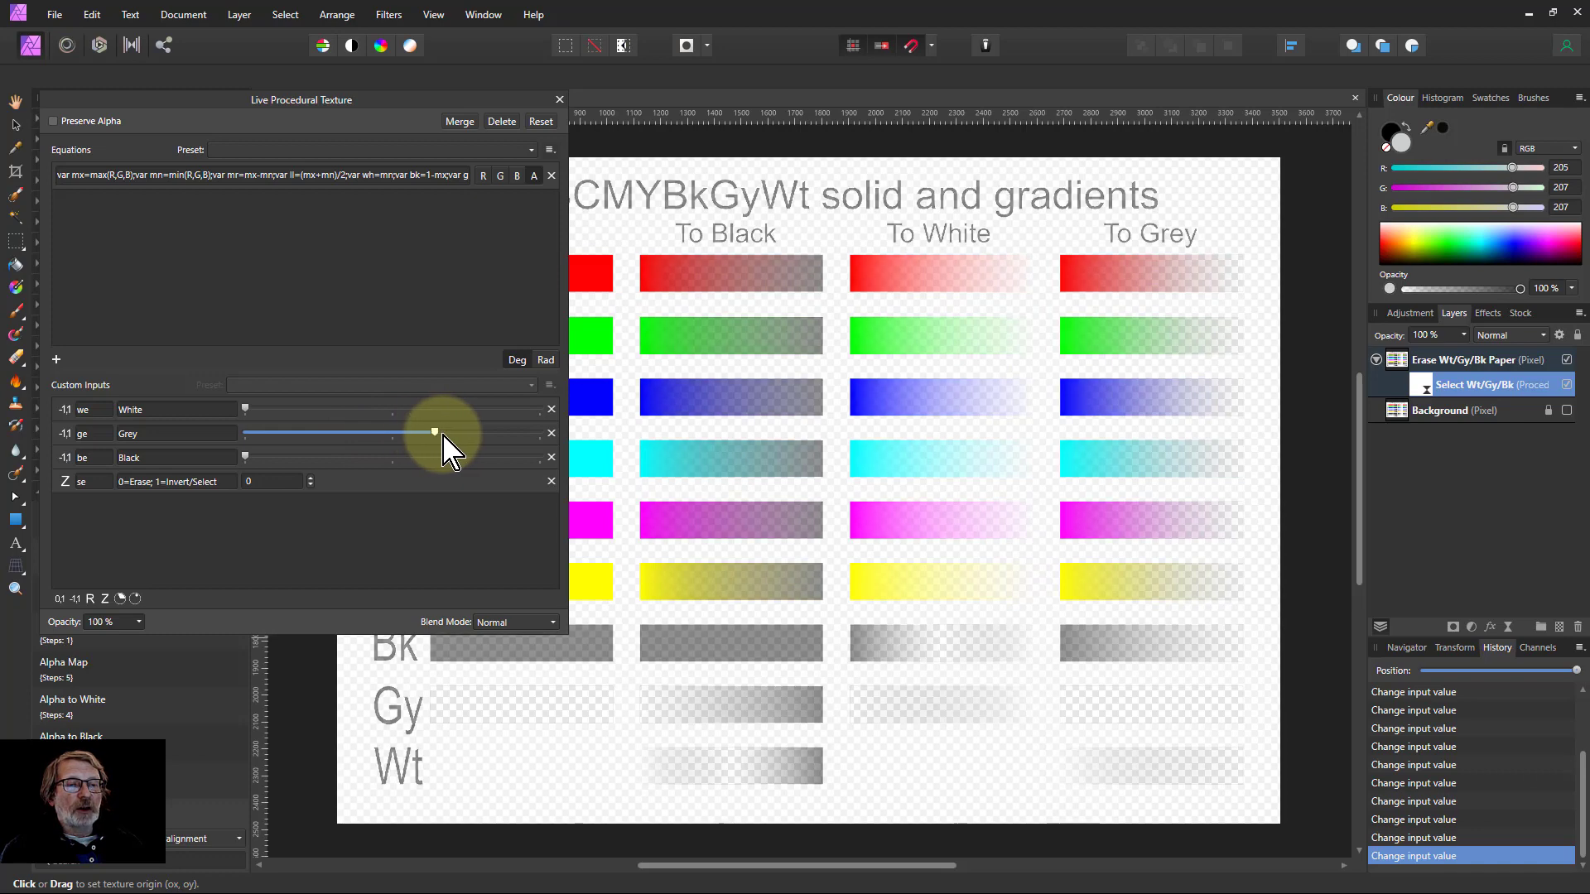
drag(435, 432, 517, 433)
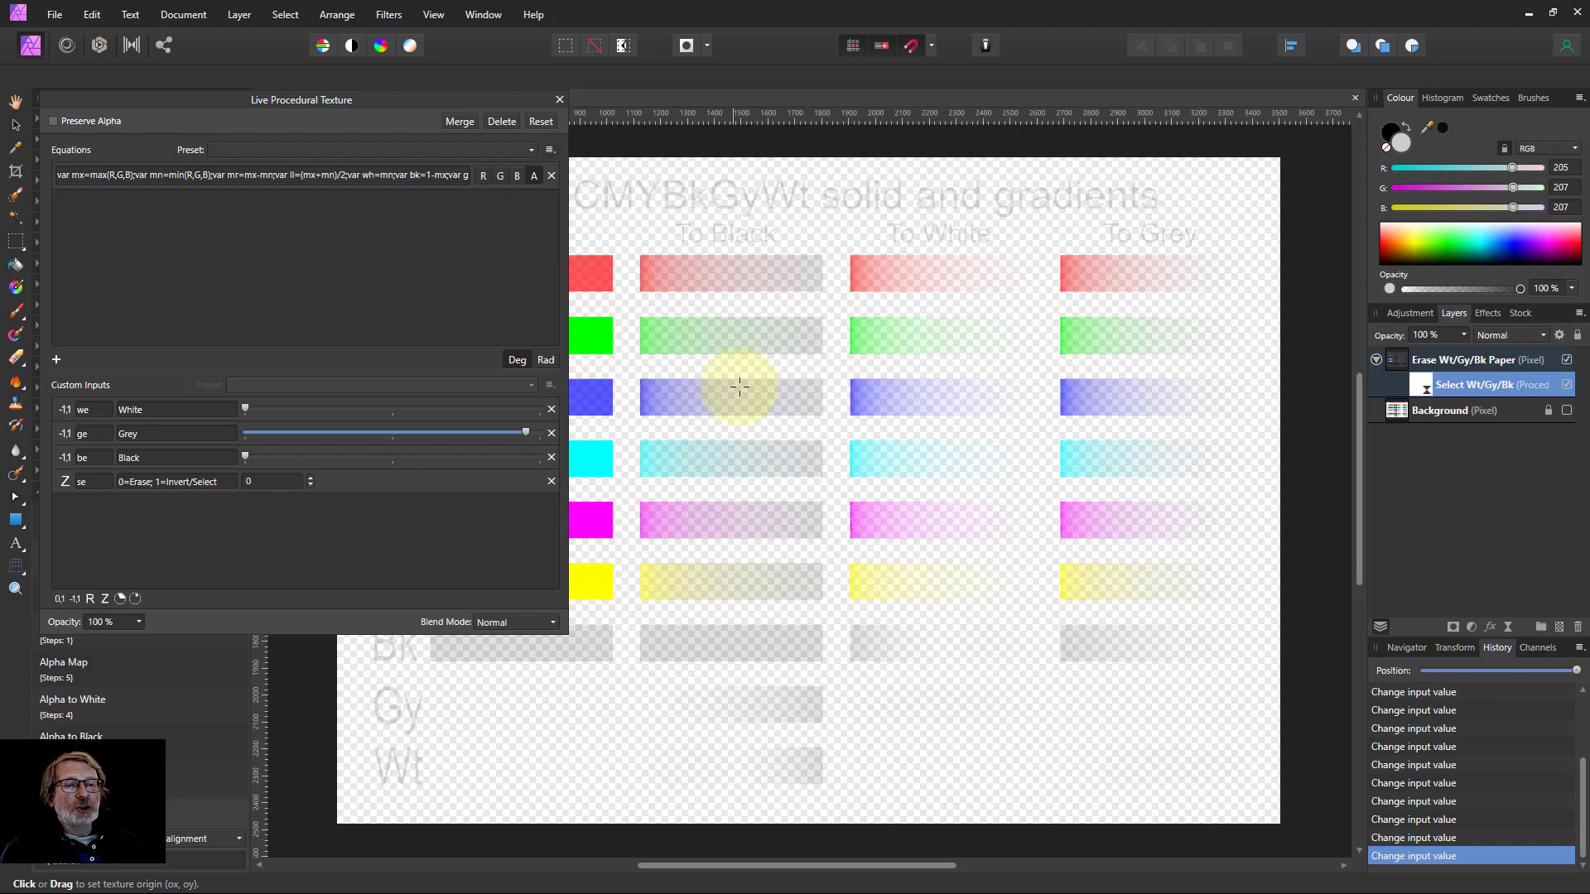
mouse_move(634, 606)
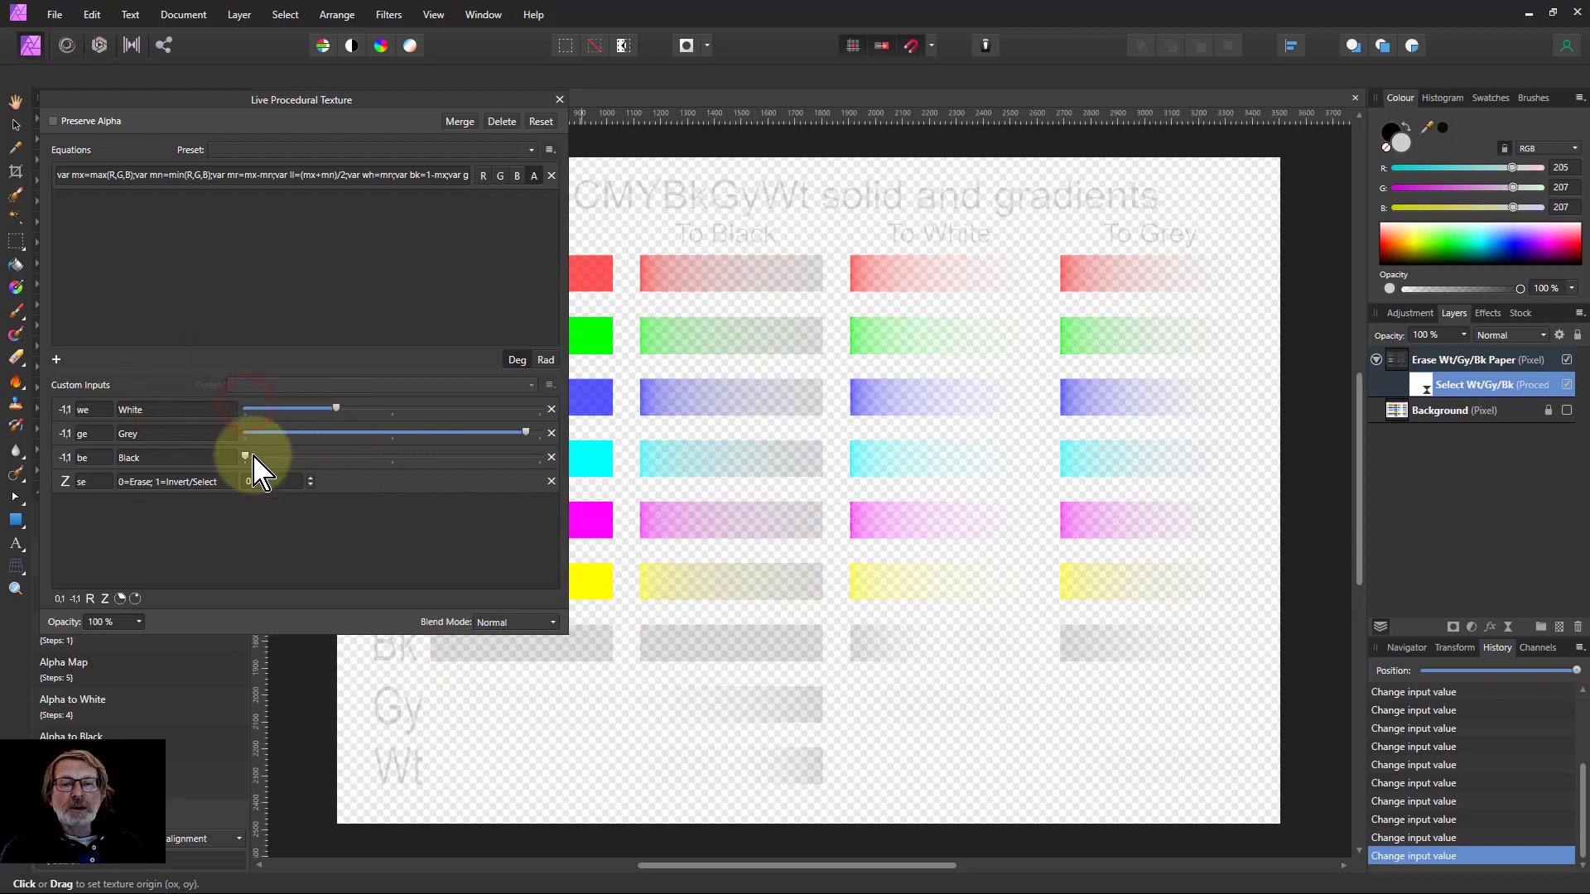
Bring White, Grey and Black to matching high values so only saturated colours remain
drag(245, 457, 373, 457)
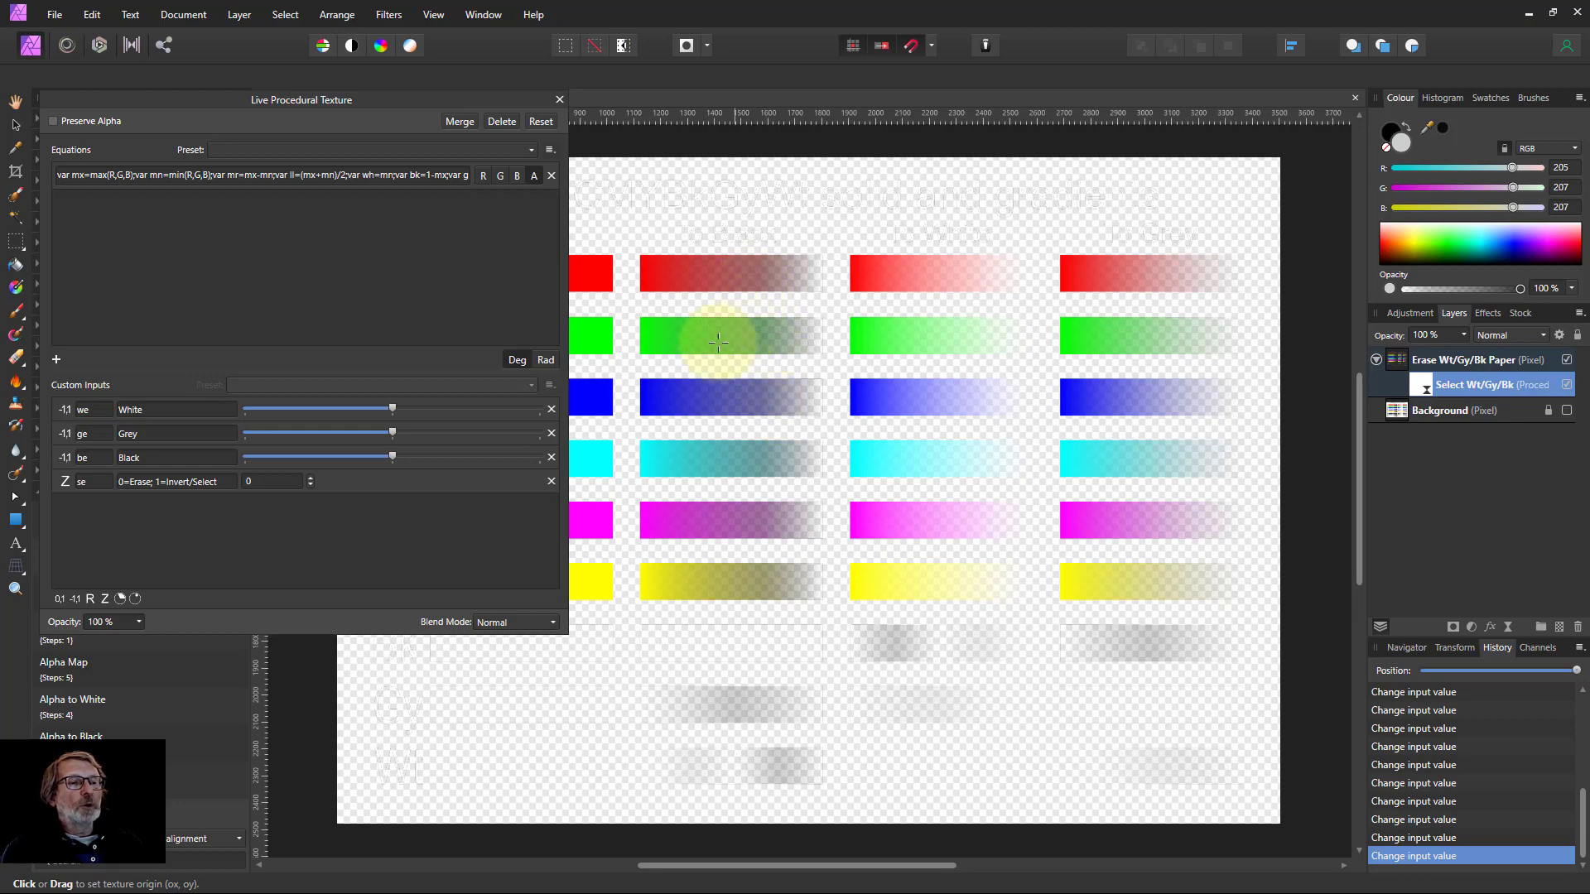
mouse_move(1201, 669)
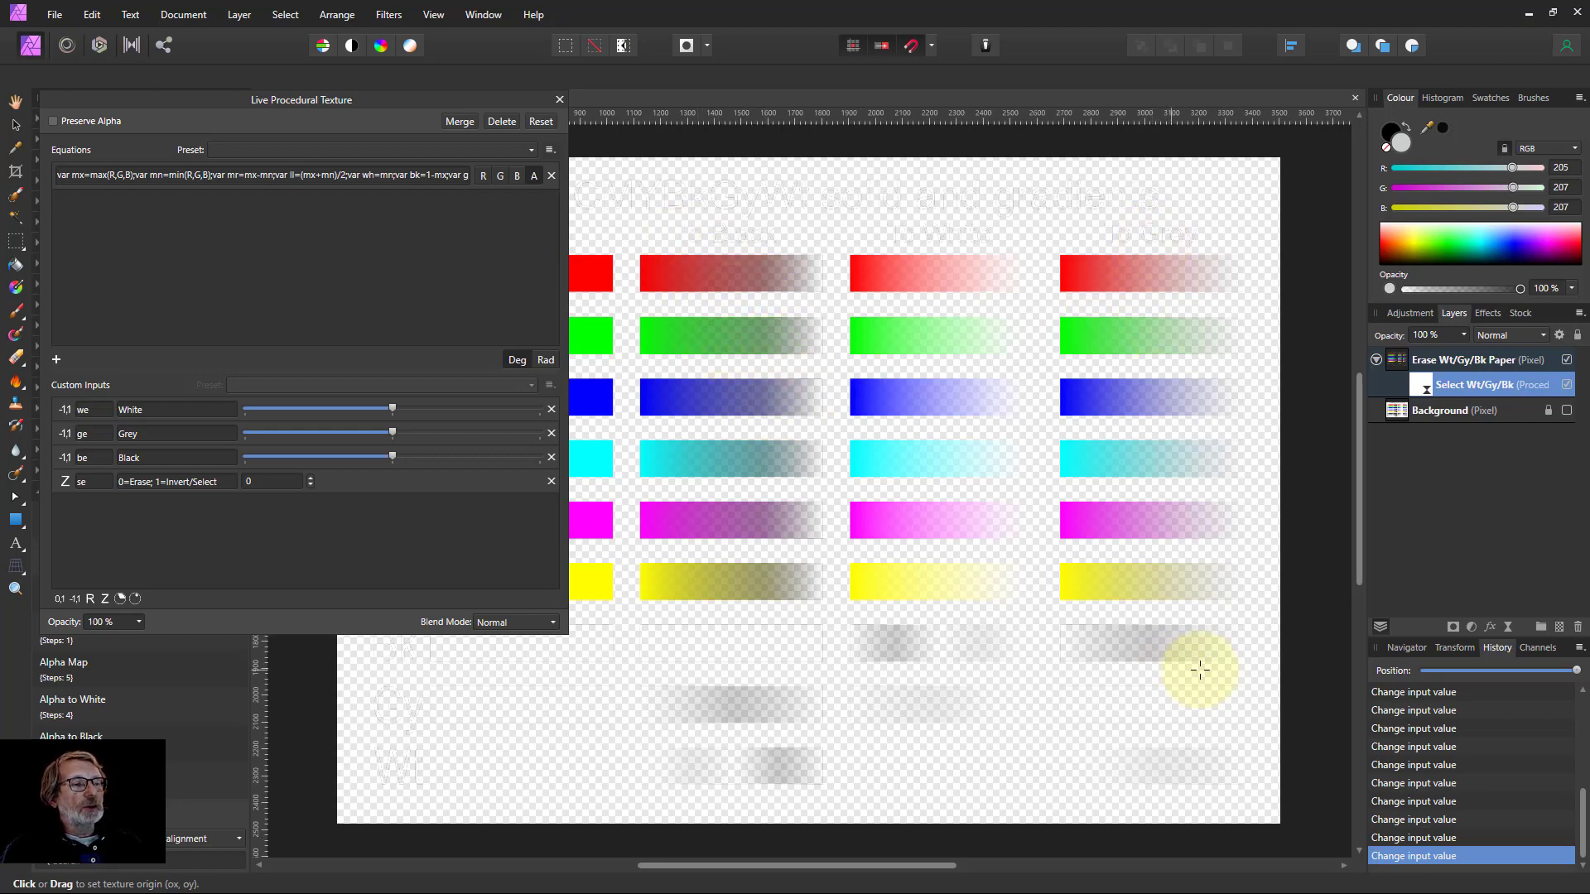
mouse_move(1184, 662)
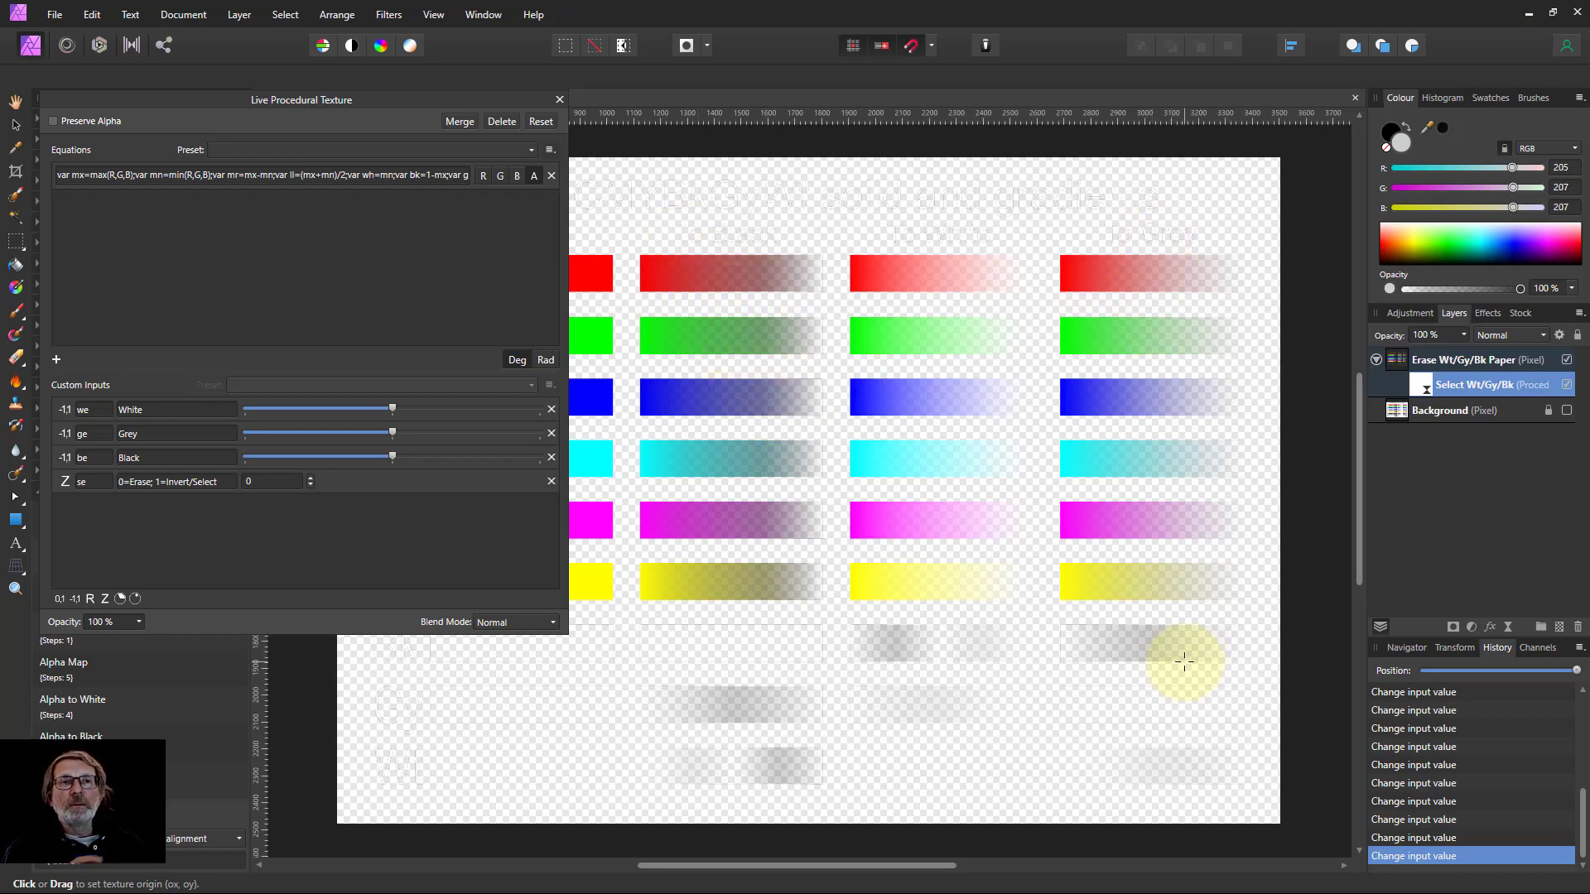
mouse_move(677, 178)
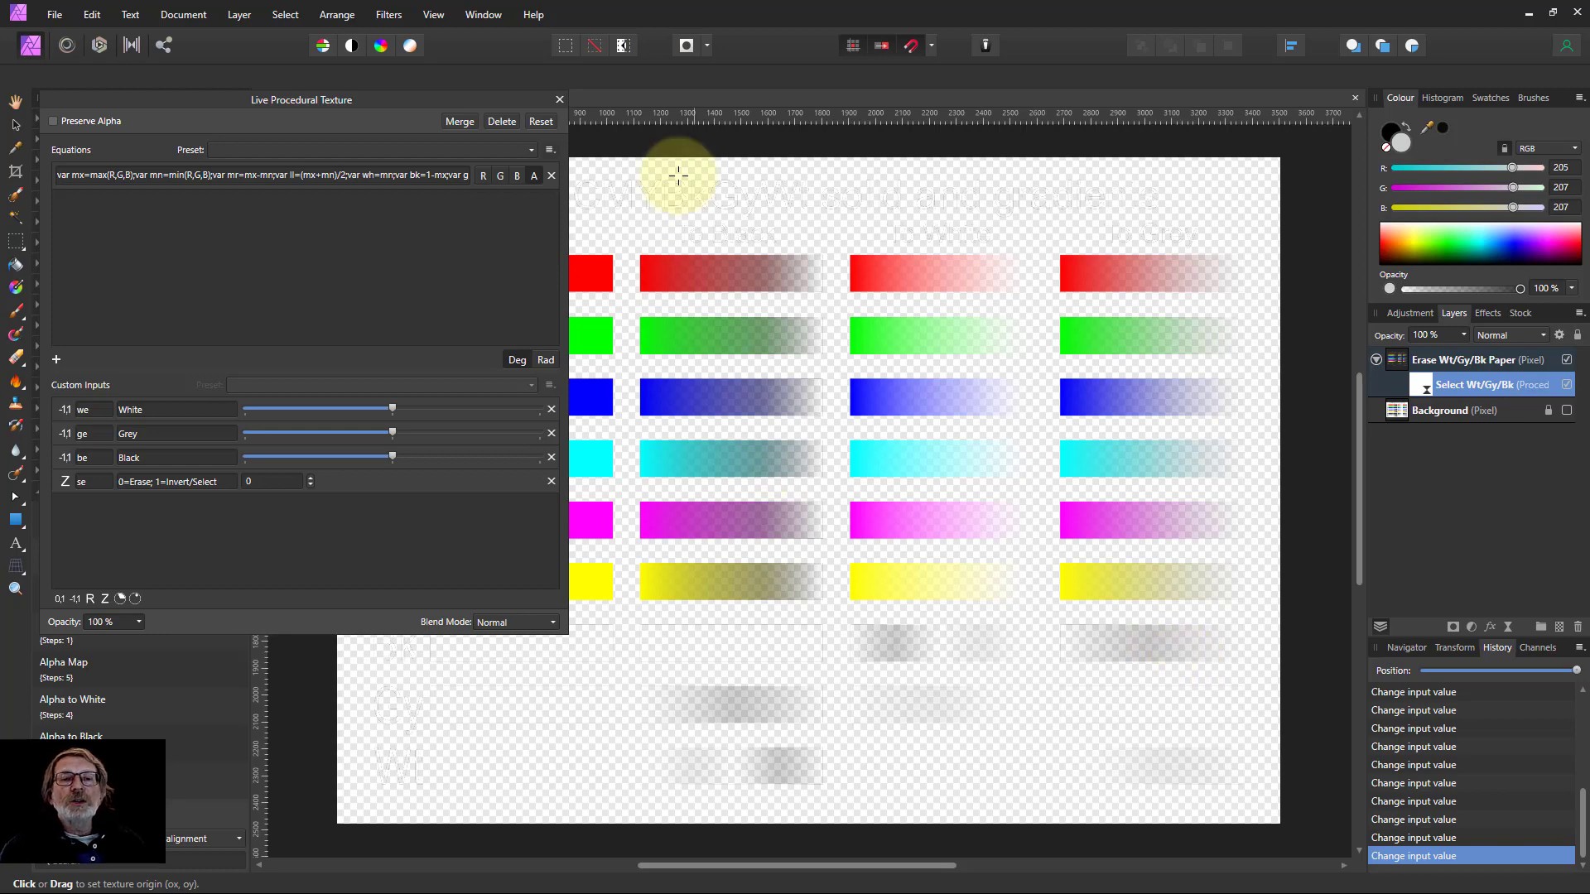
Load the photo of the woman reading on a bench via File > Open
click(558, 97)
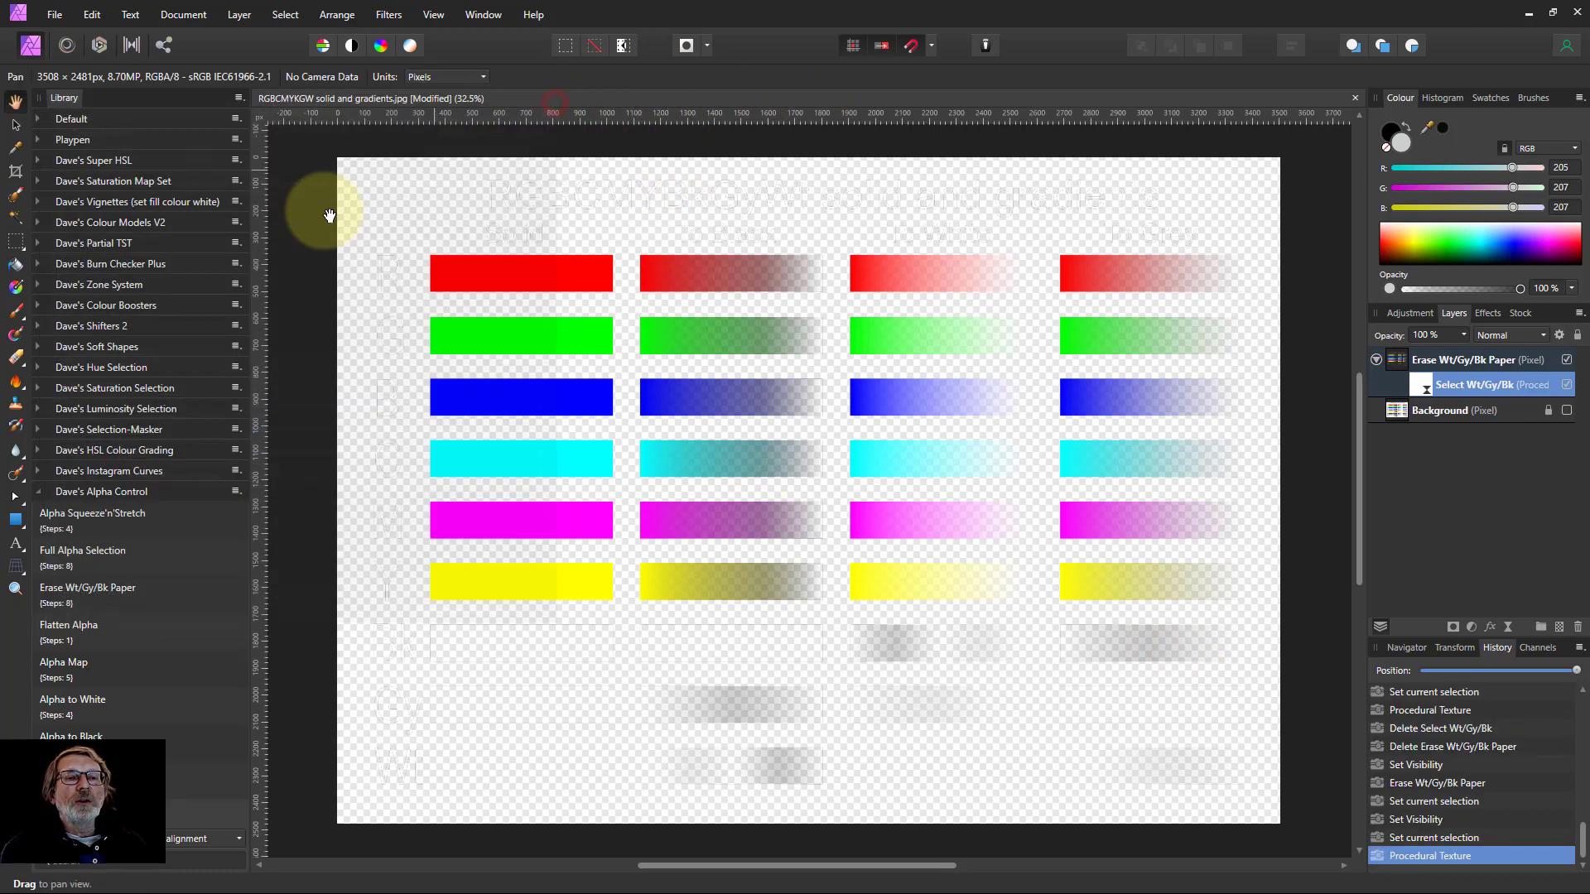
click(53, 15)
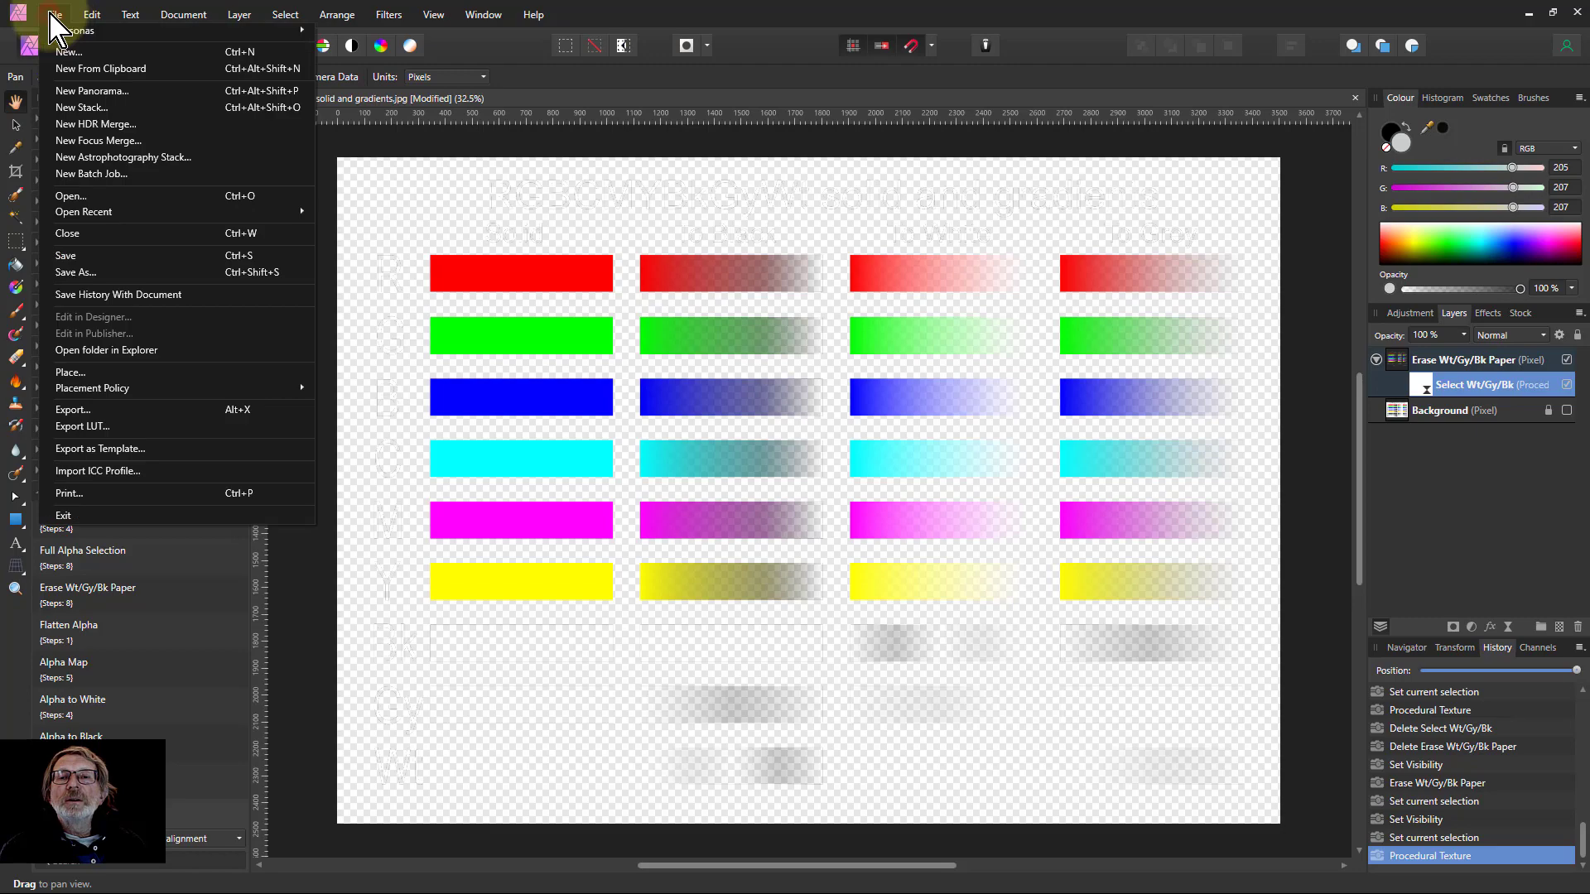
mouse_move(71, 195)
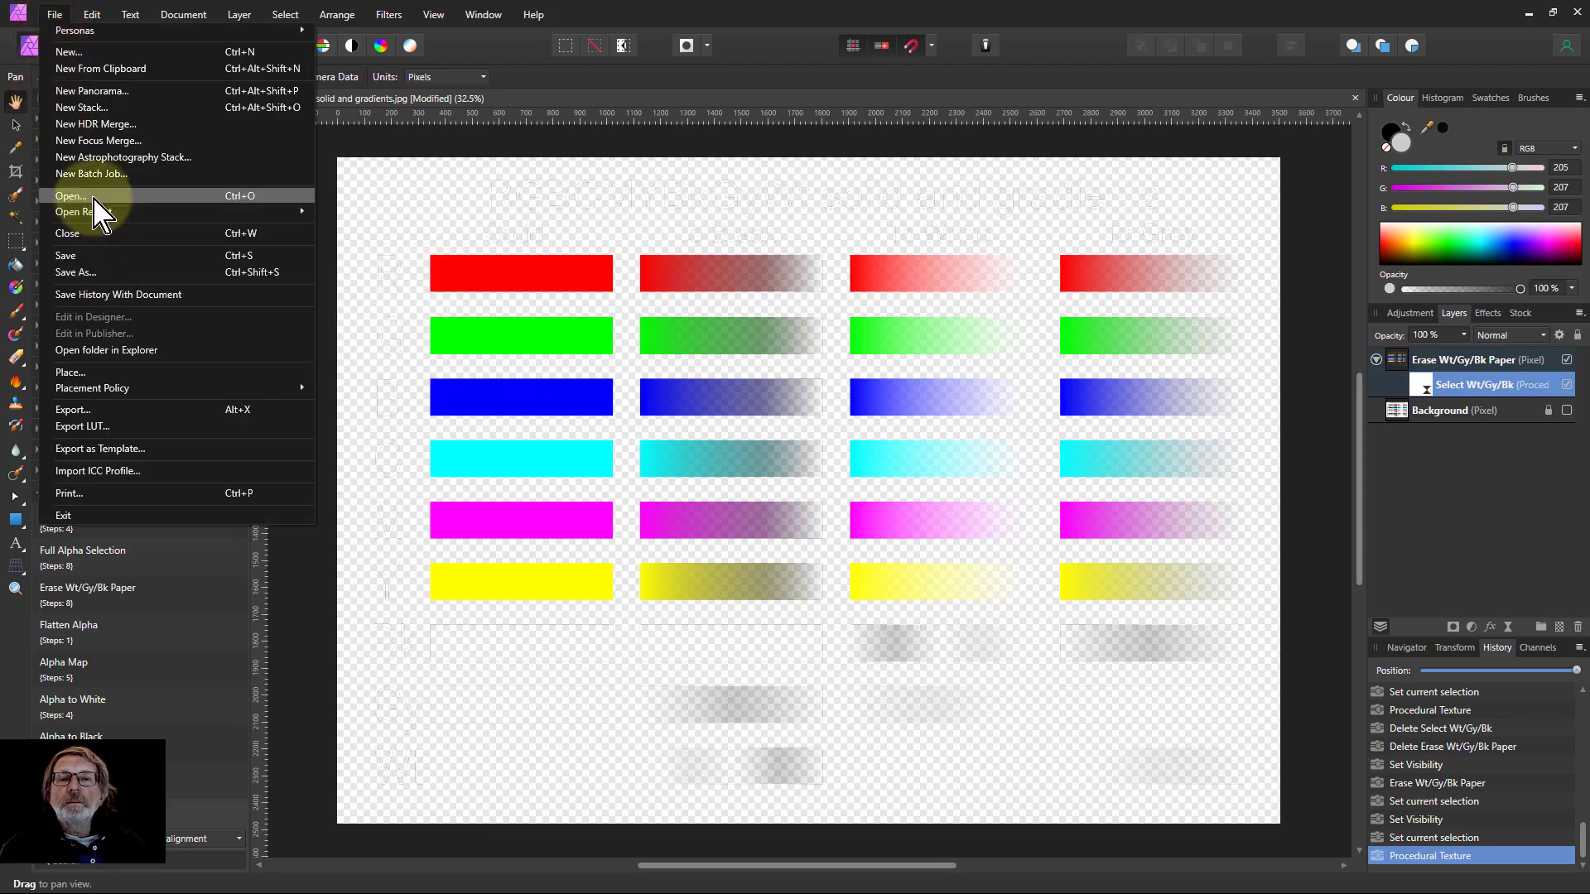
click(71, 195)
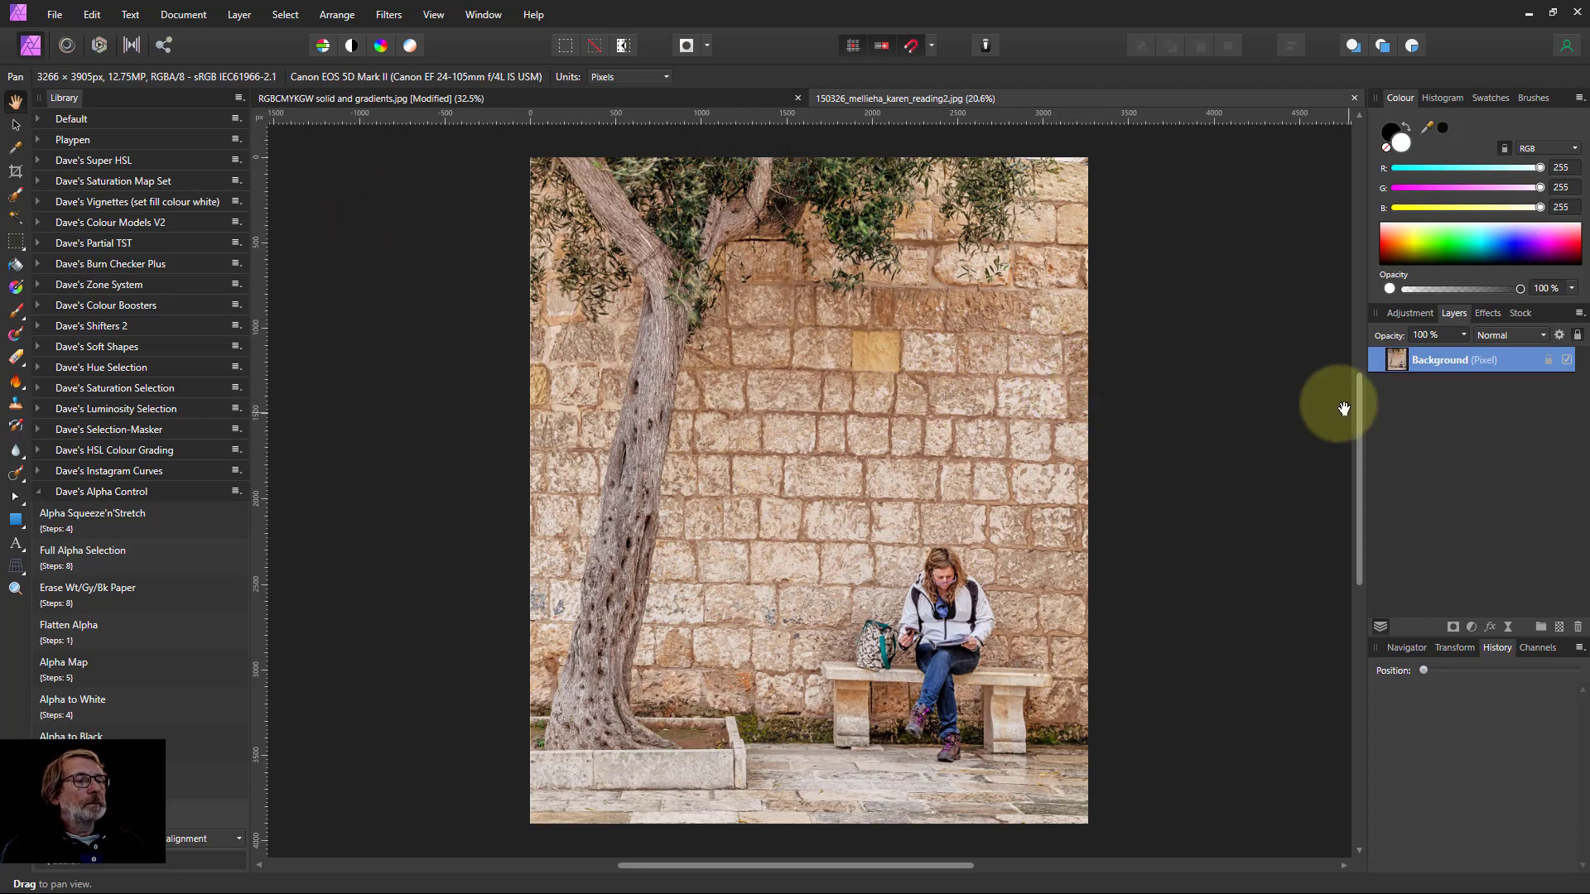
mouse_move(1400, 405)
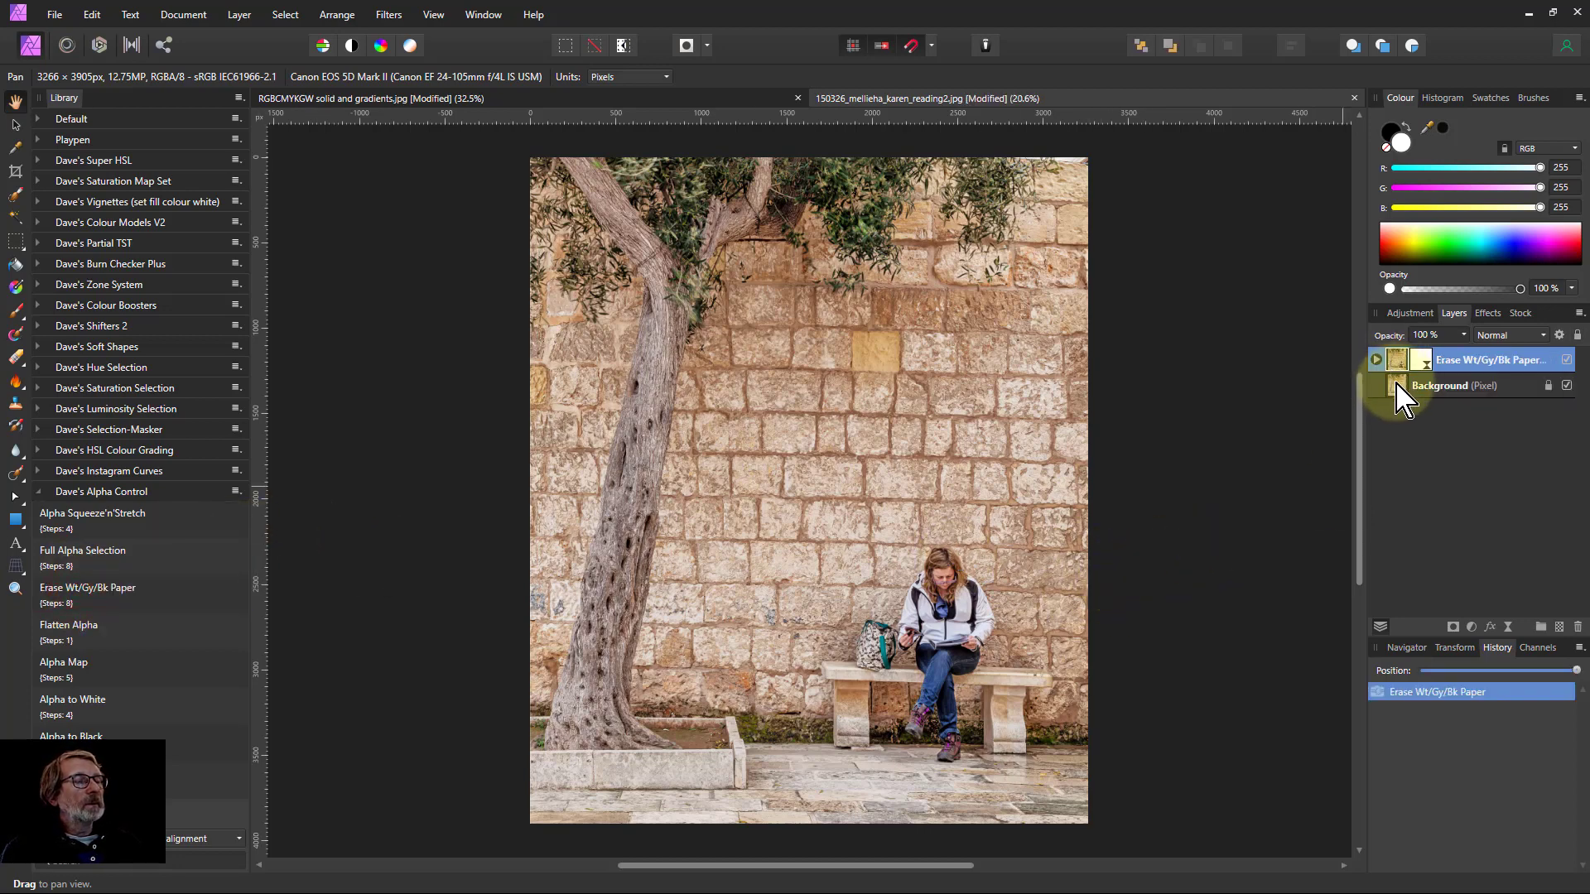
In the macro's texture settings, raise White then settle it at a moderate value so pale stone goes semi-transparent
click(1568, 385)
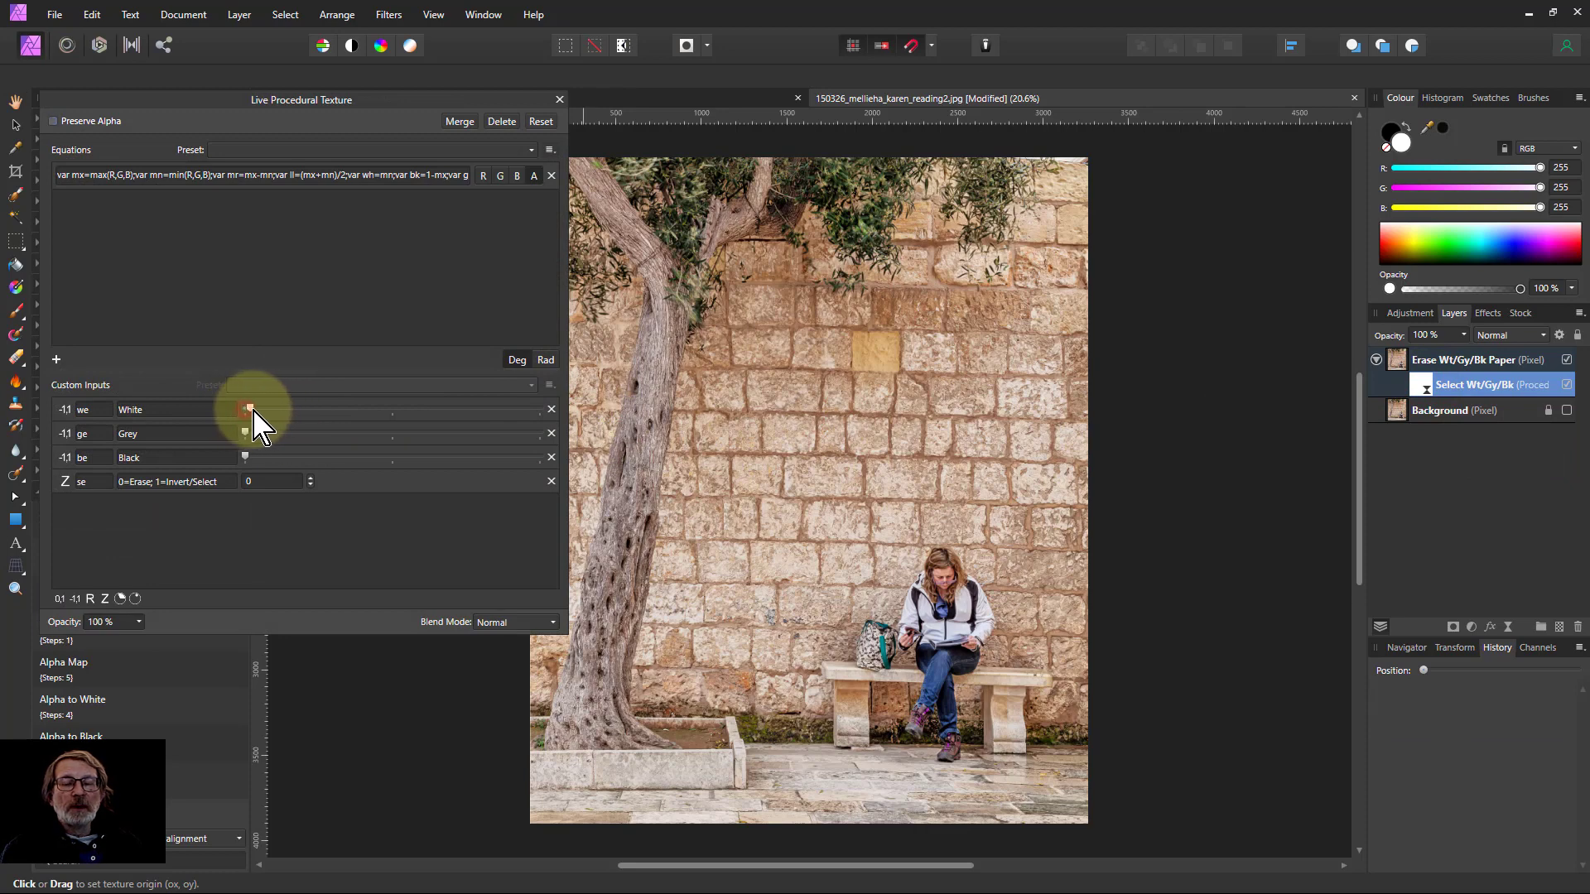
drag(243, 409, 424, 409)
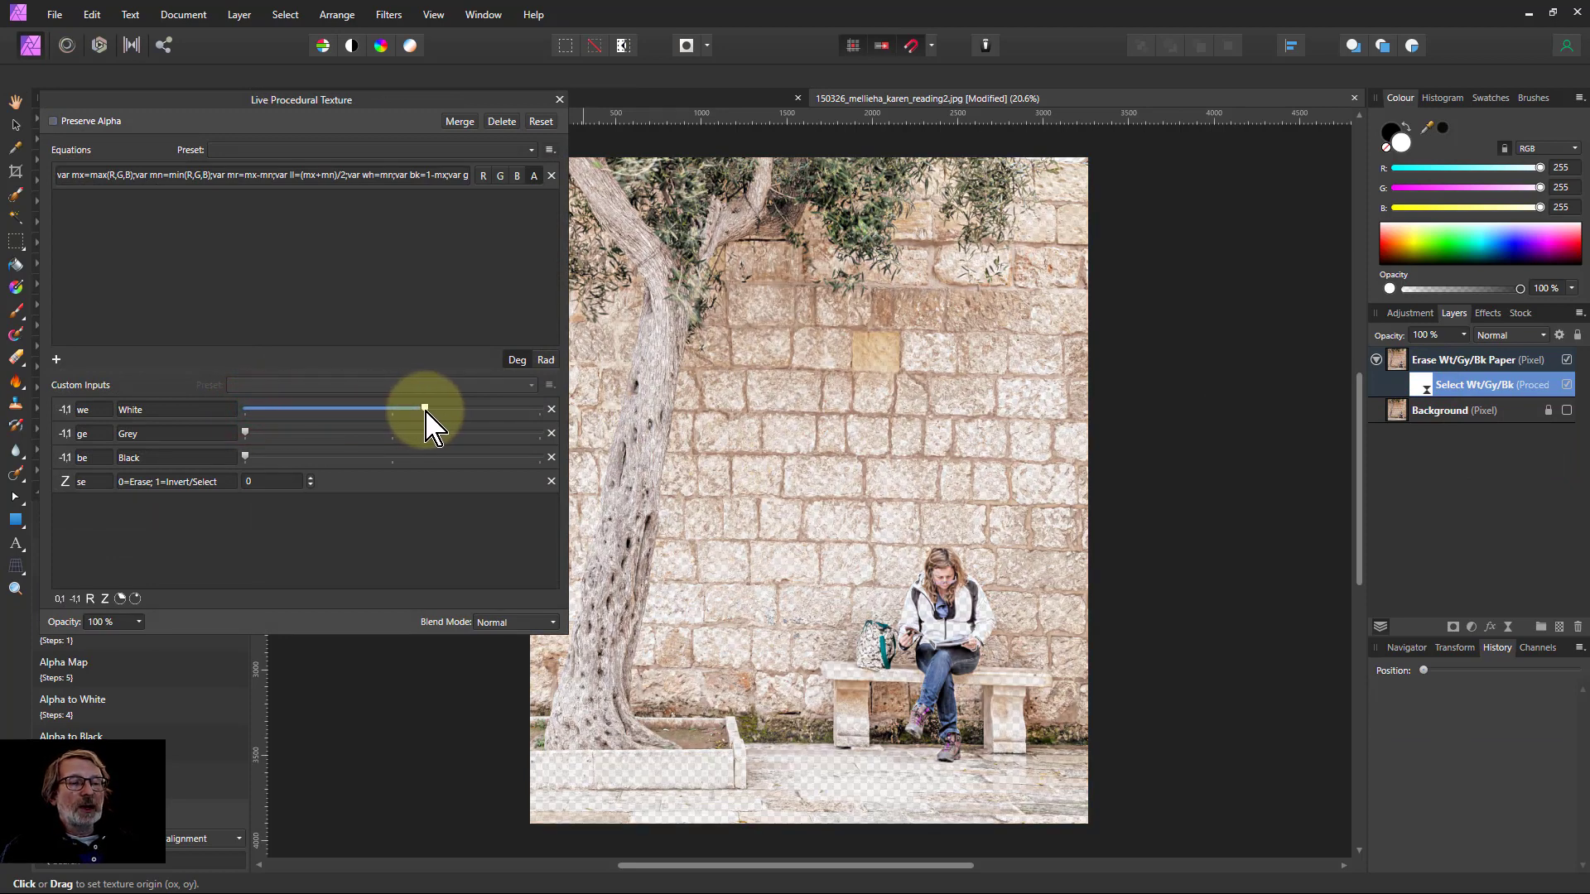
drag(424, 409, 507, 409)
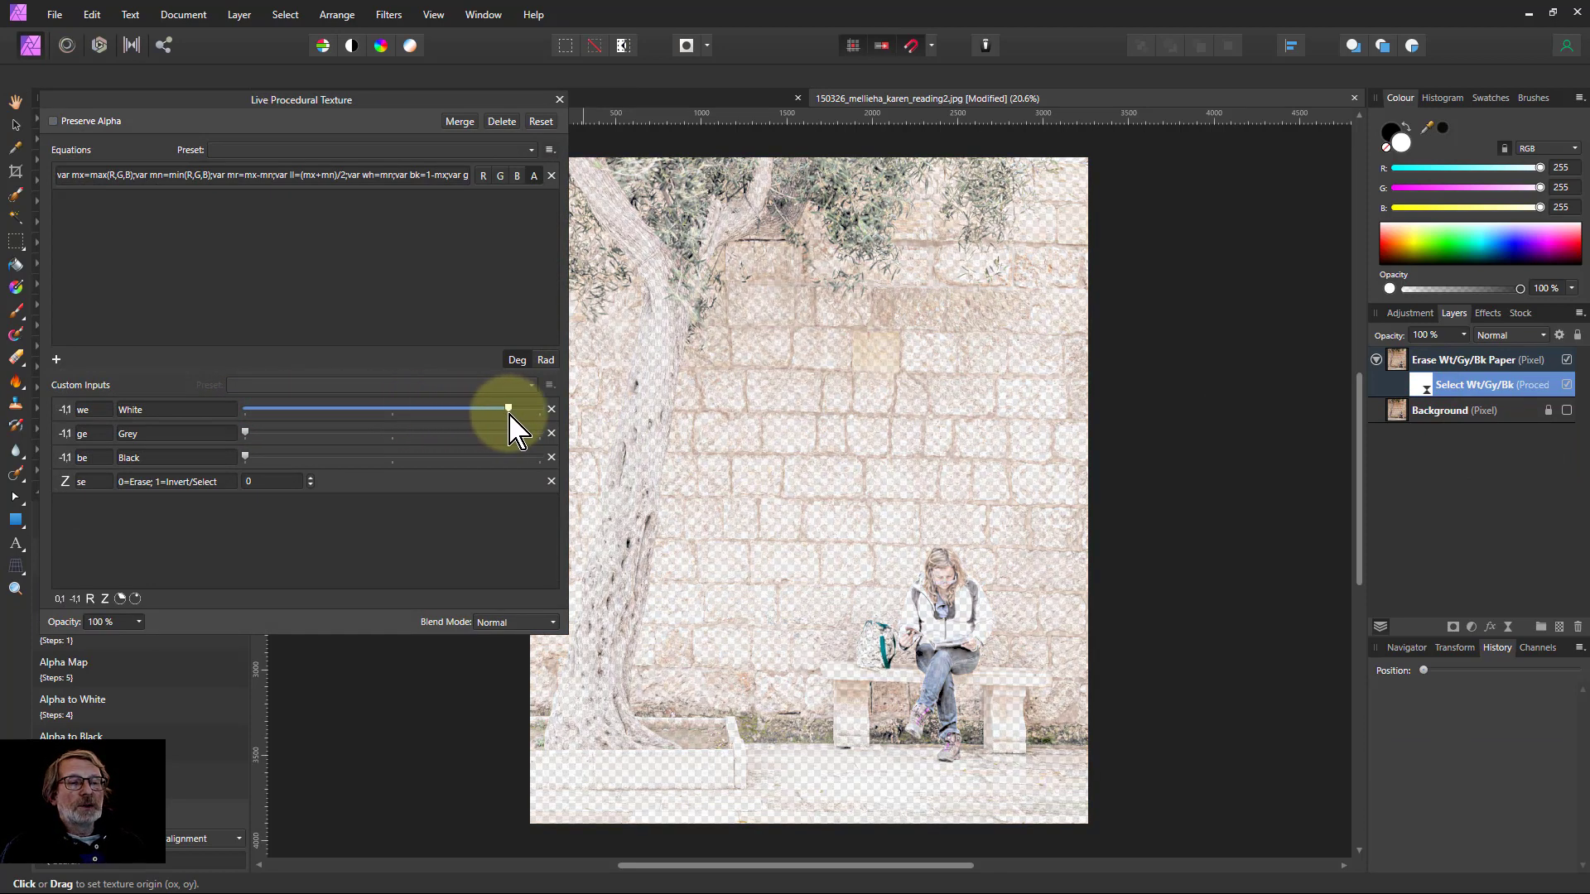
drag(506, 409, 407, 409)
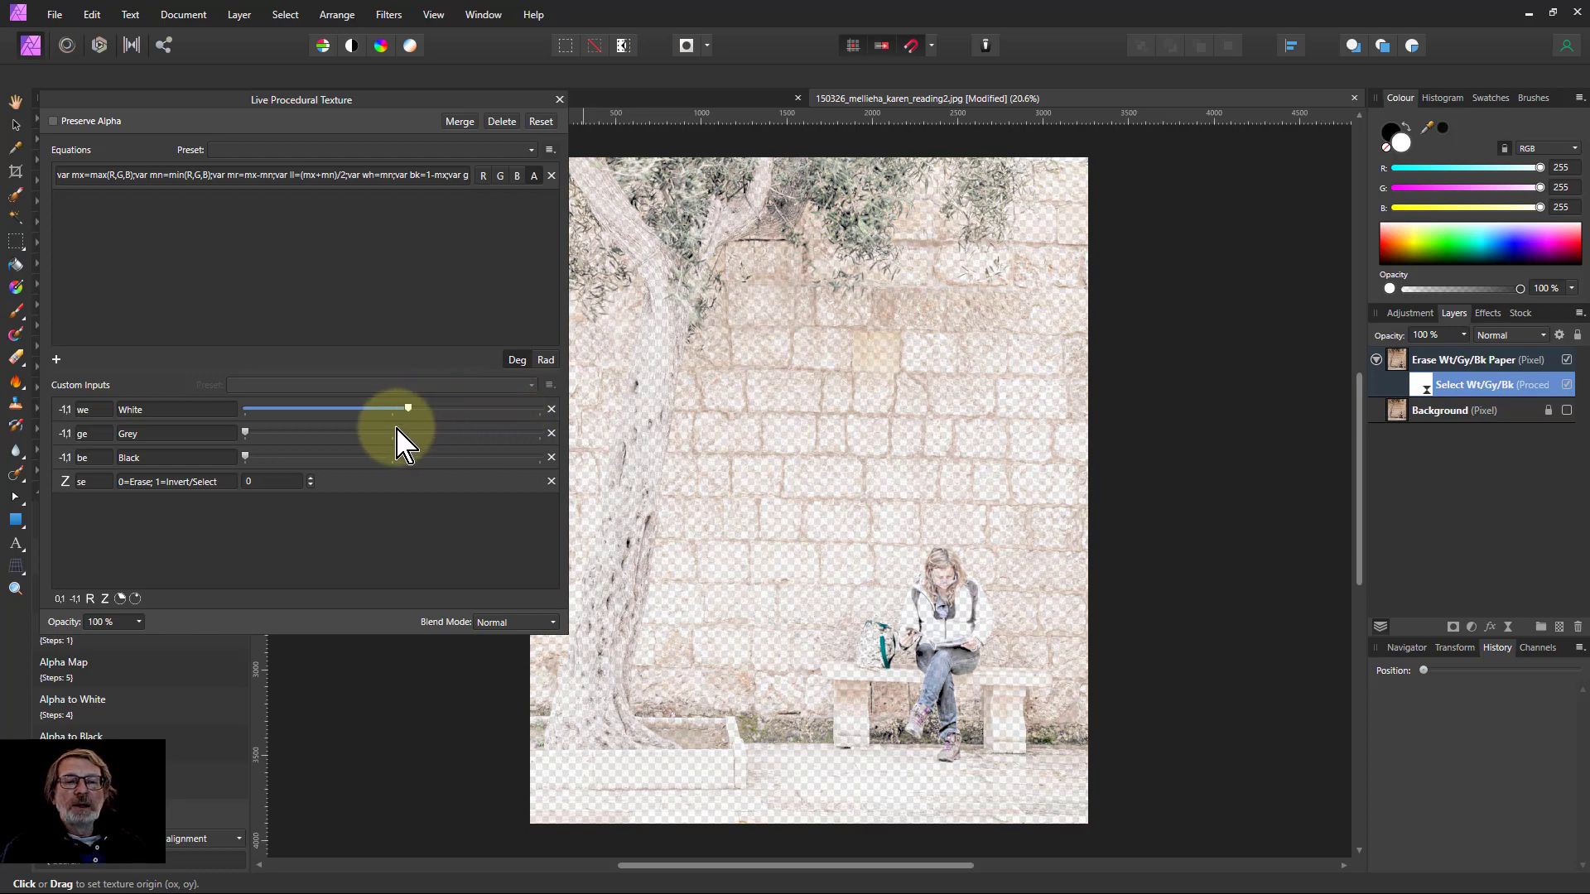
drag(408, 408, 393, 408)
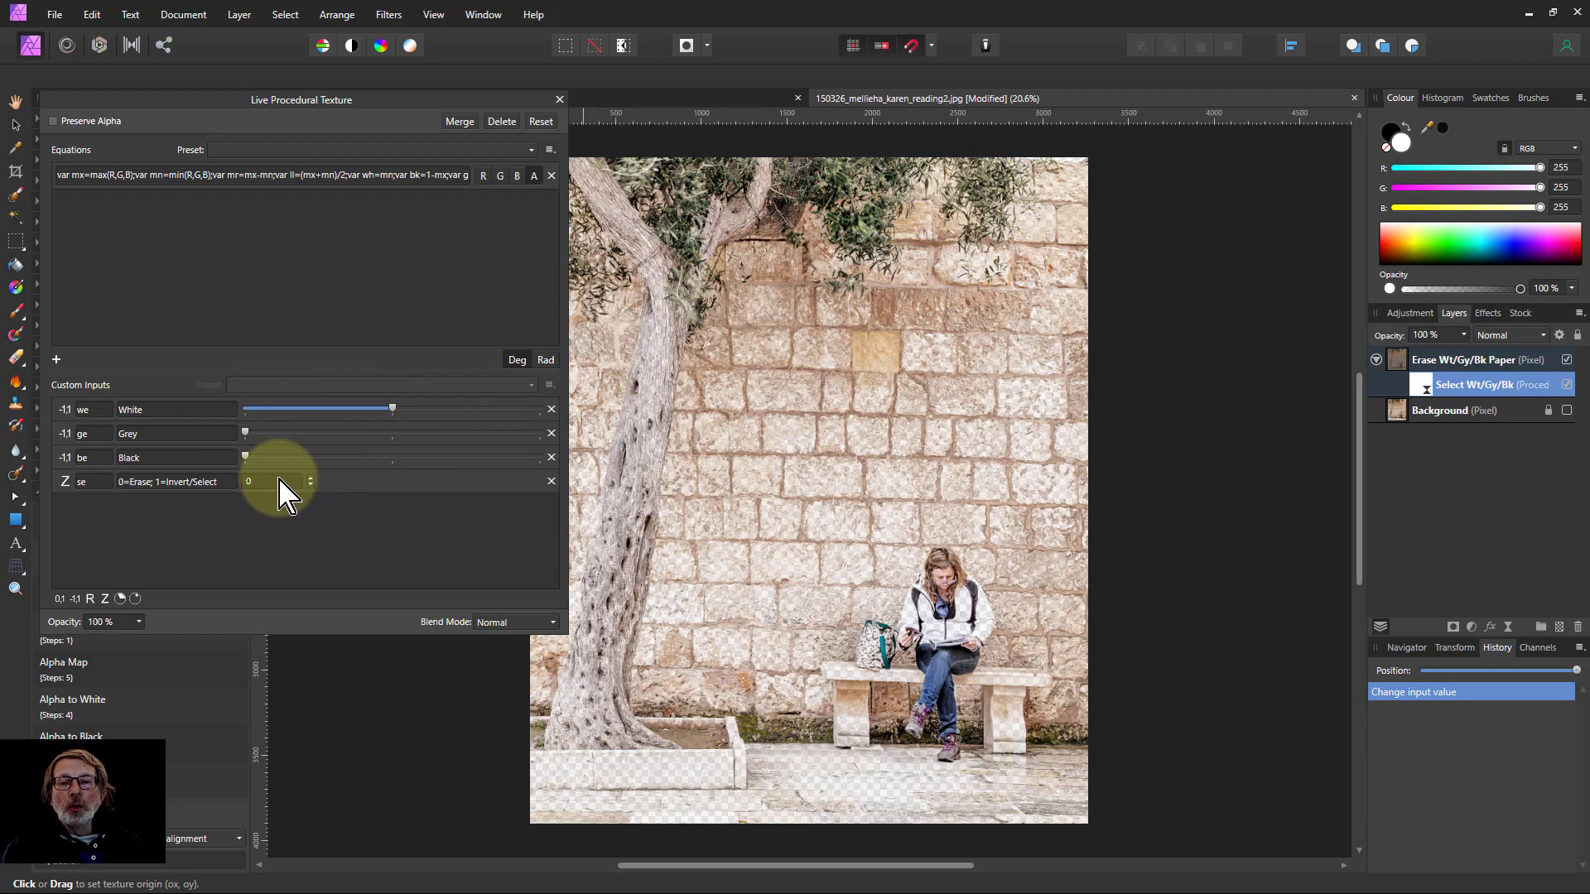
click(310, 477)
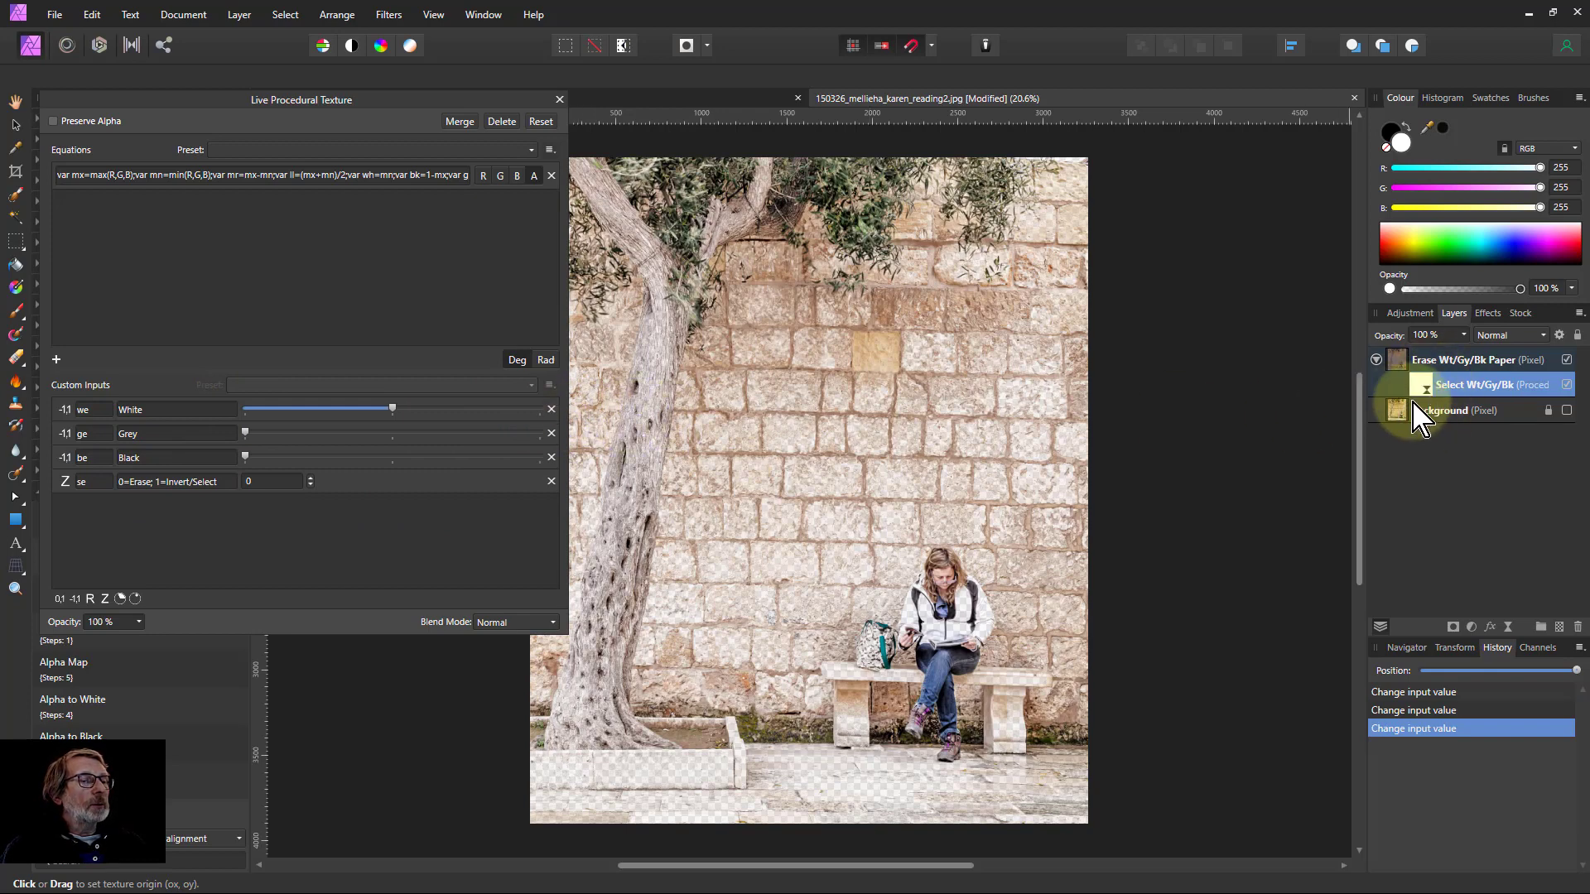
mouse_move(1419, 419)
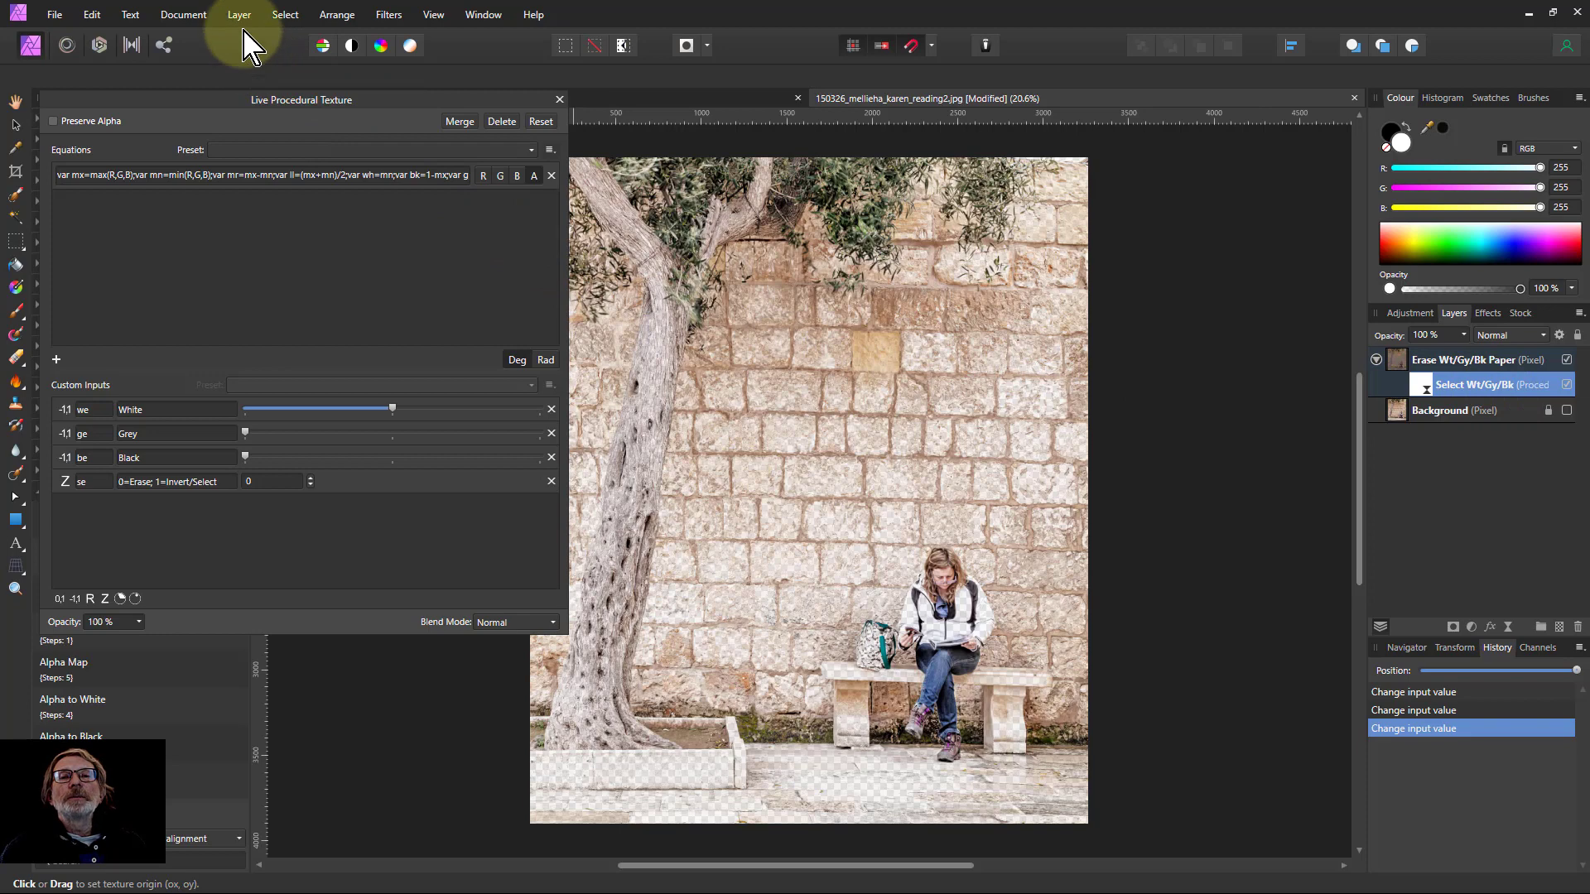
Add a new fill layer beneath the photo via Layer > New Fill Layer and make it yellow
click(238, 15)
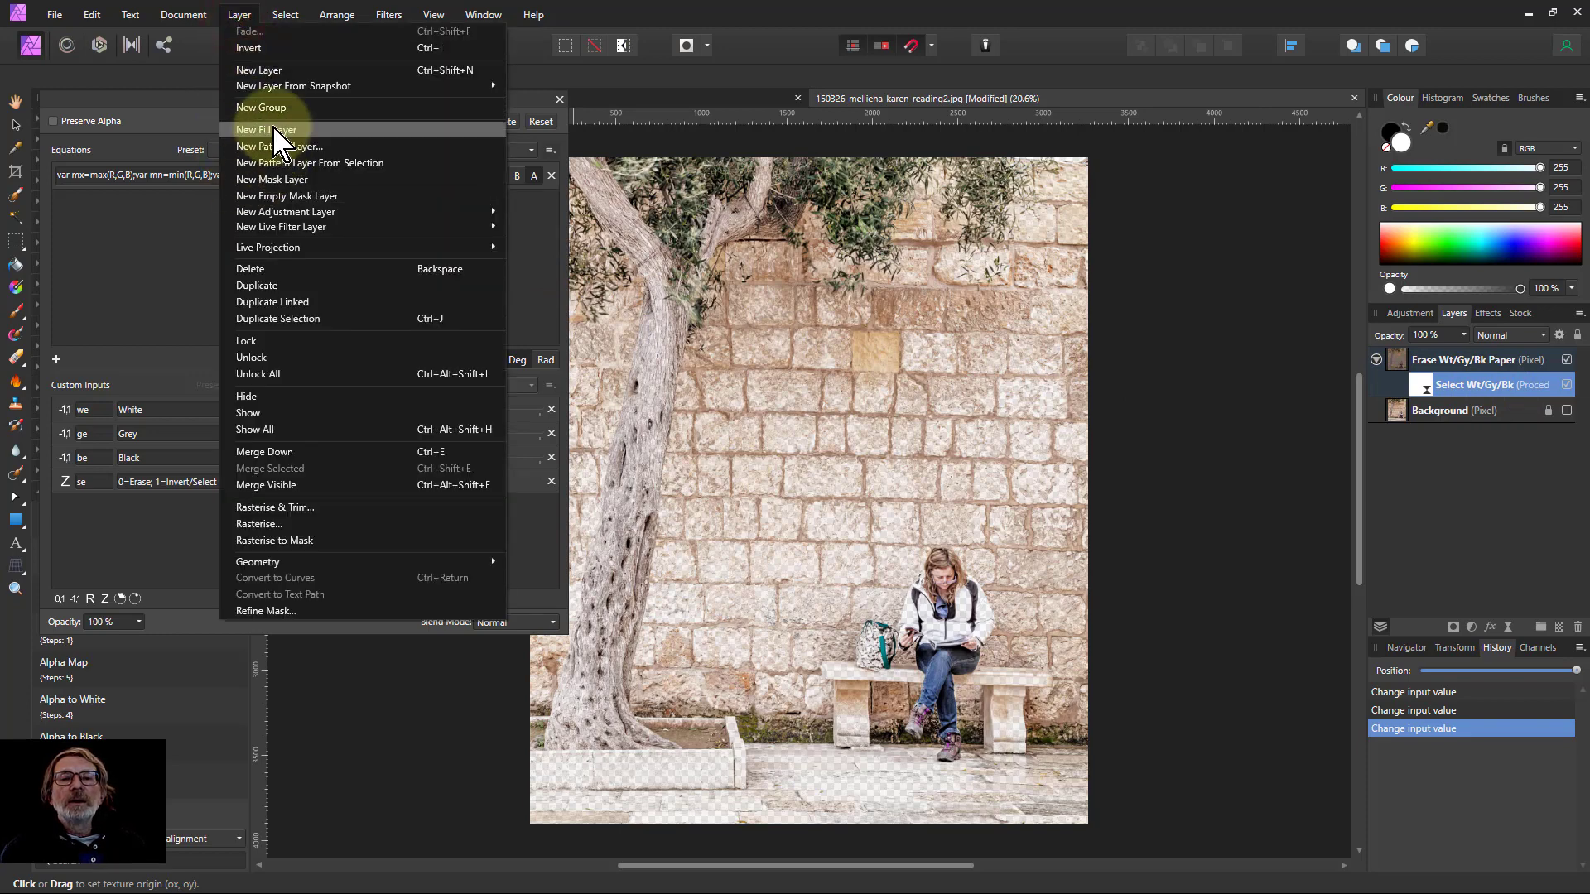
click(266, 130)
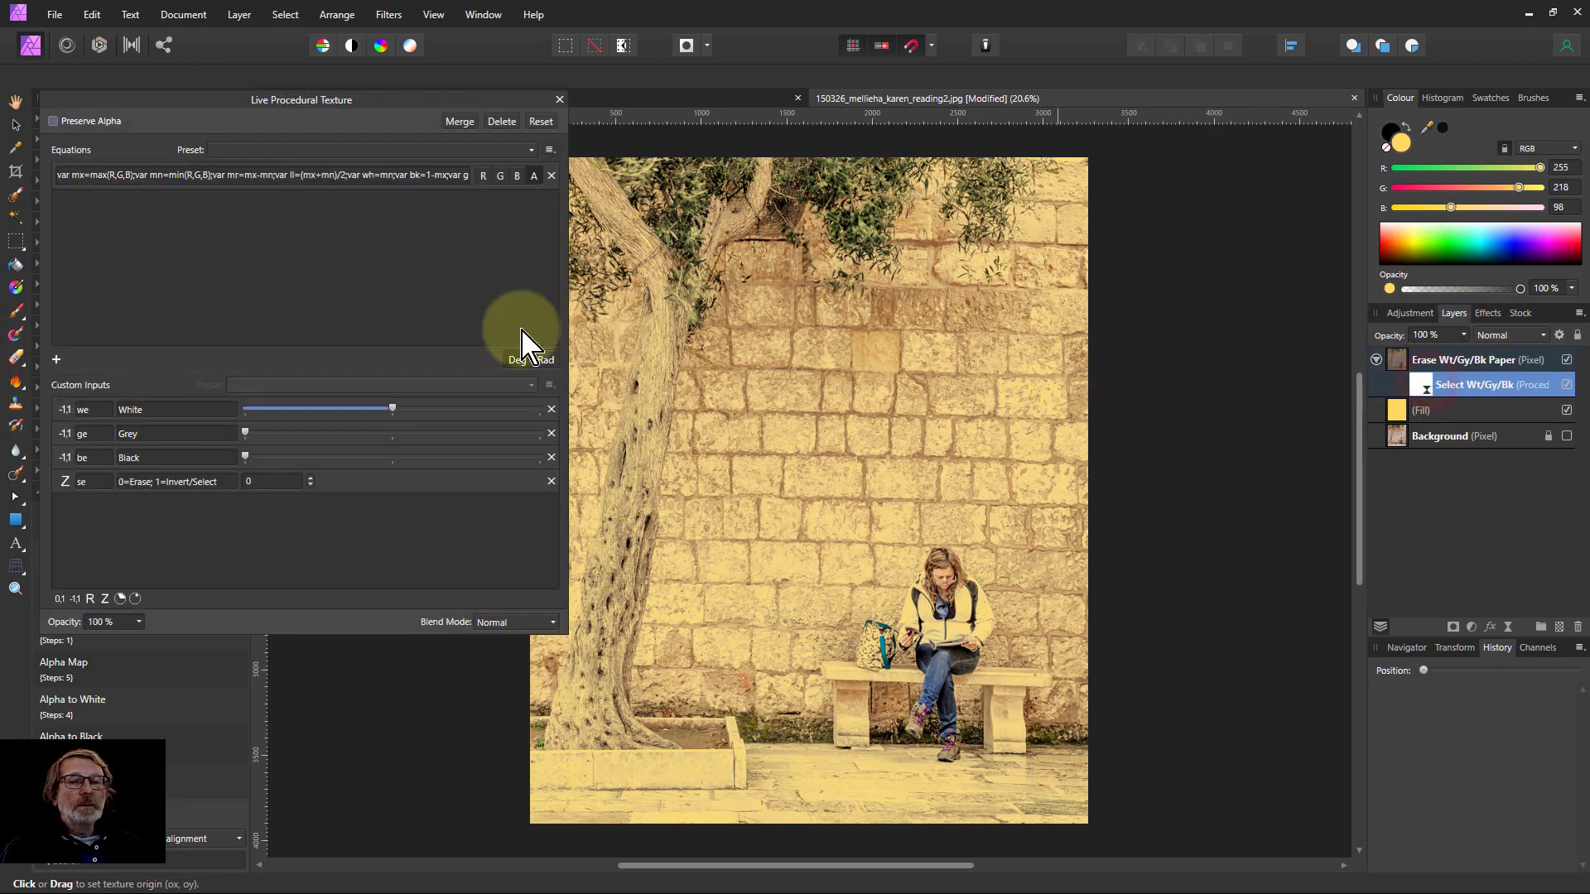
Adjust the White erase amount so the yellow fill shows through as a subtle warm tint
drag(393, 409, 329, 409)
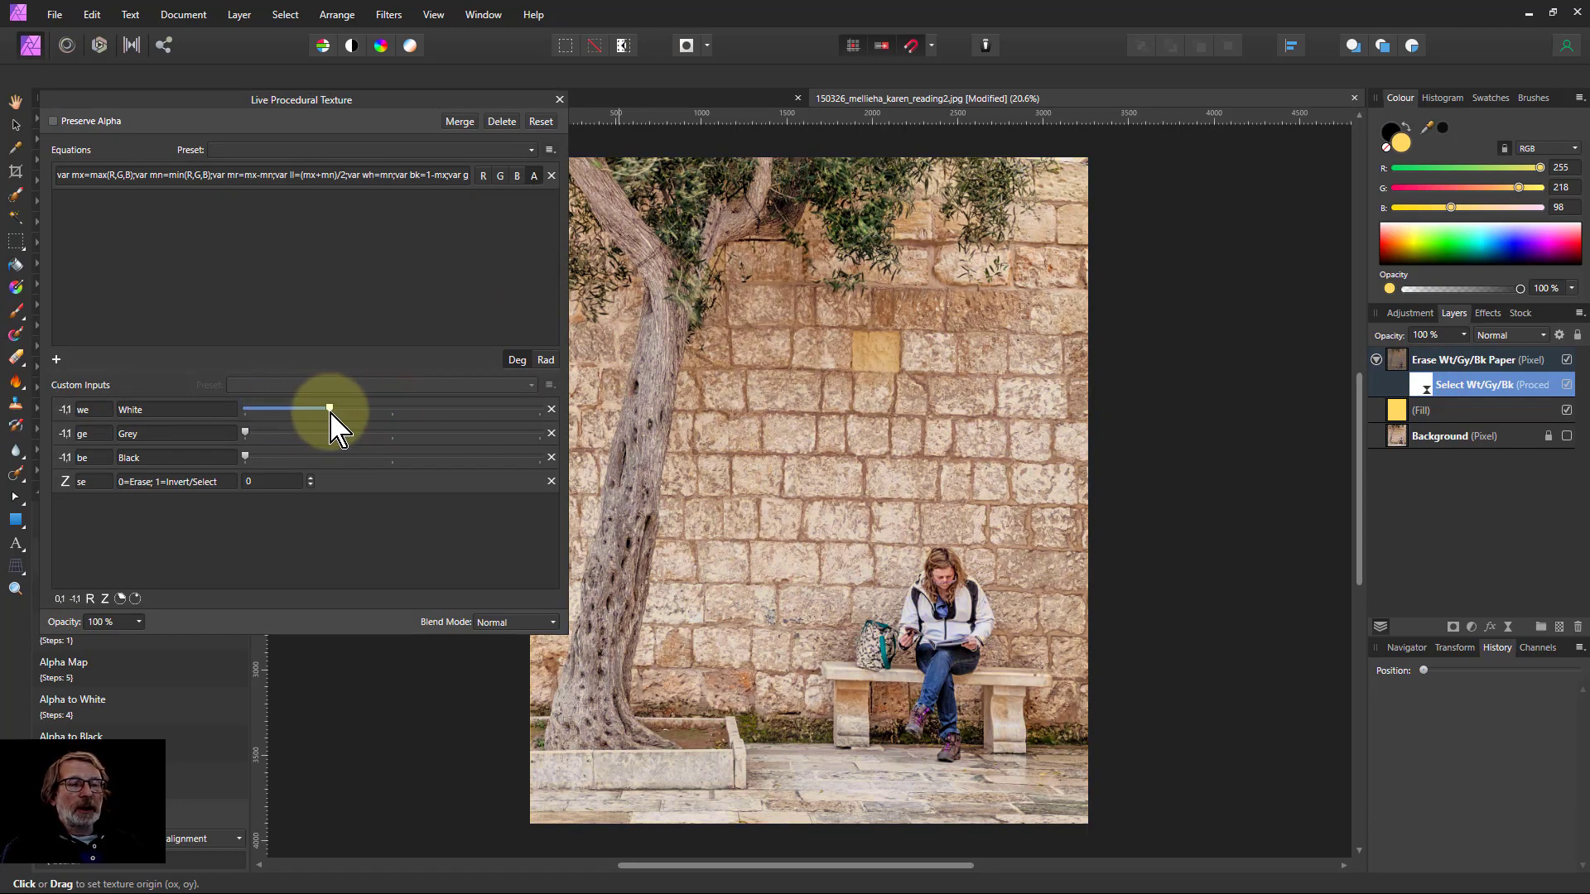
drag(328, 409, 491, 409)
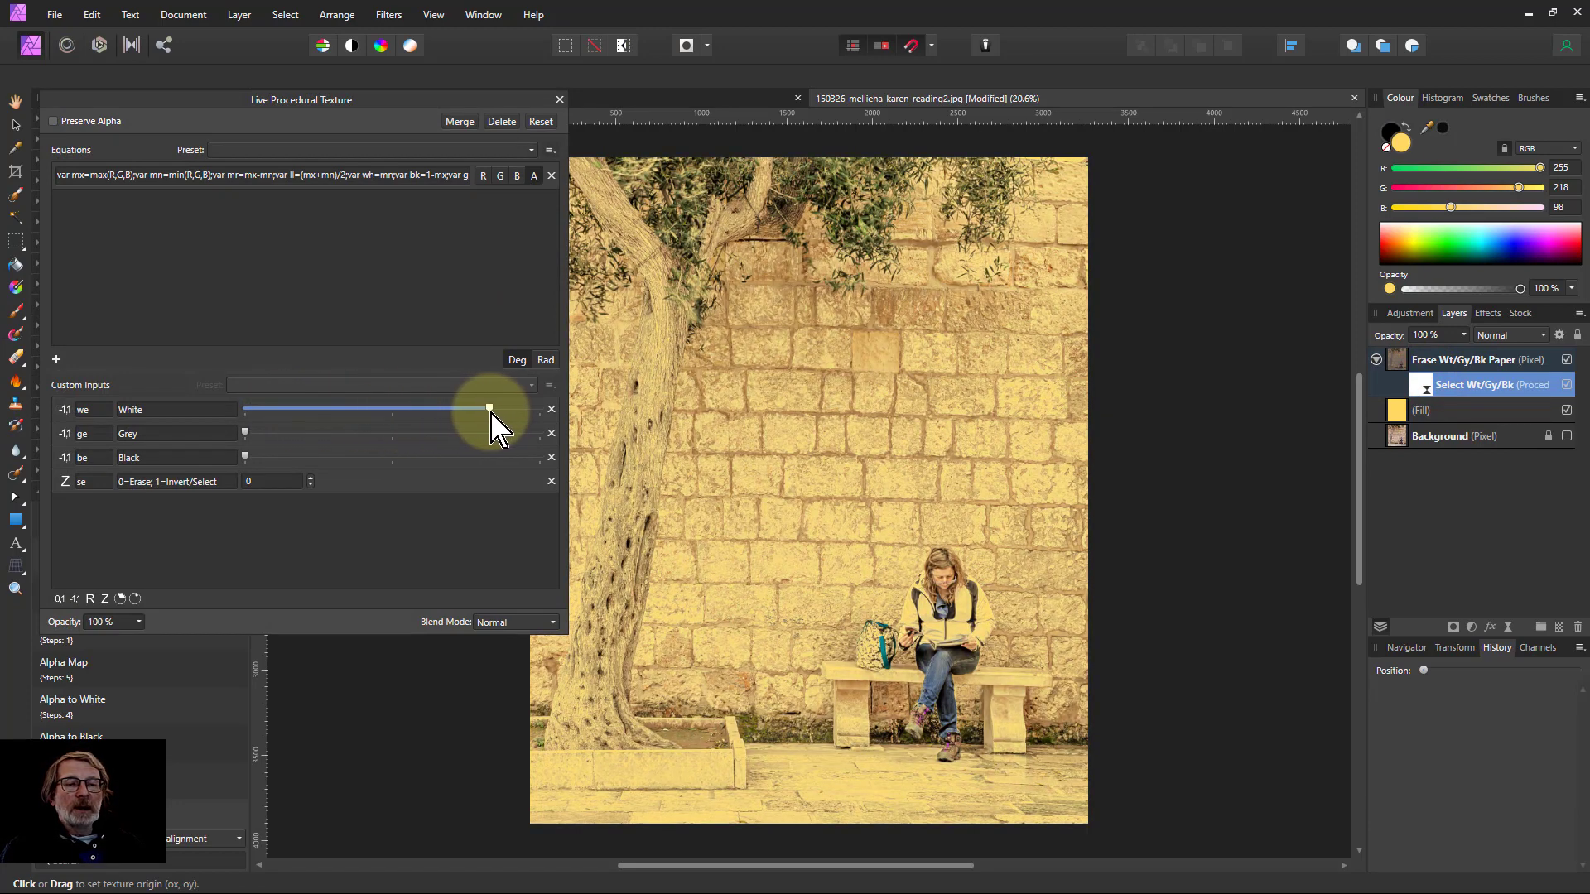
drag(490, 409, 297, 409)
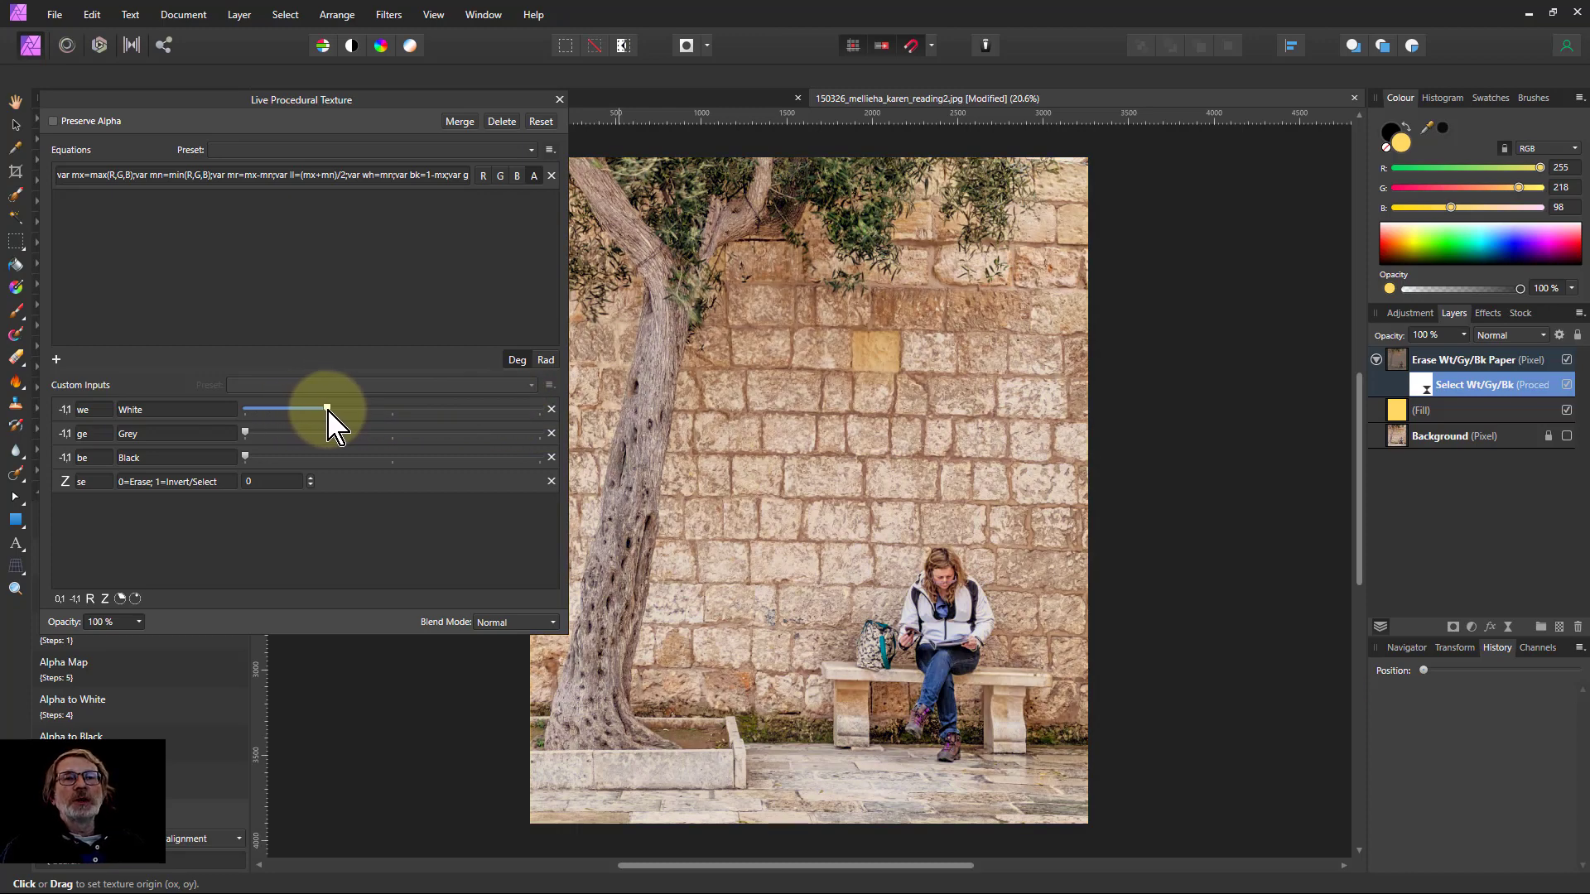
drag(327, 409, 326, 409)
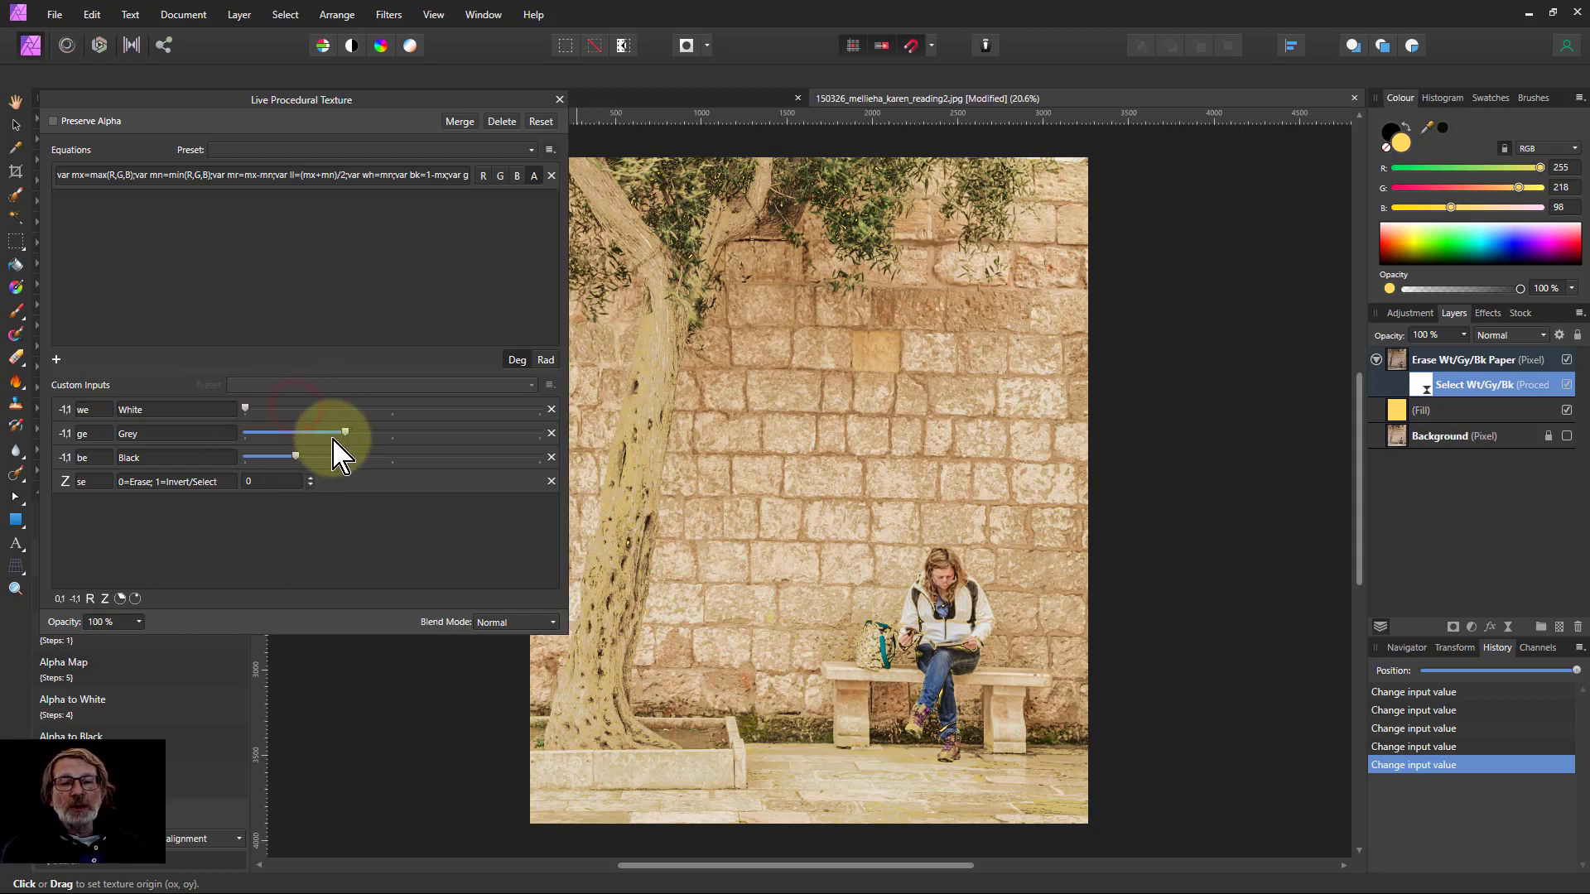
Recolour the fill layer to dark teal (R17 G47 B80)
drag(345, 432, 295, 432)
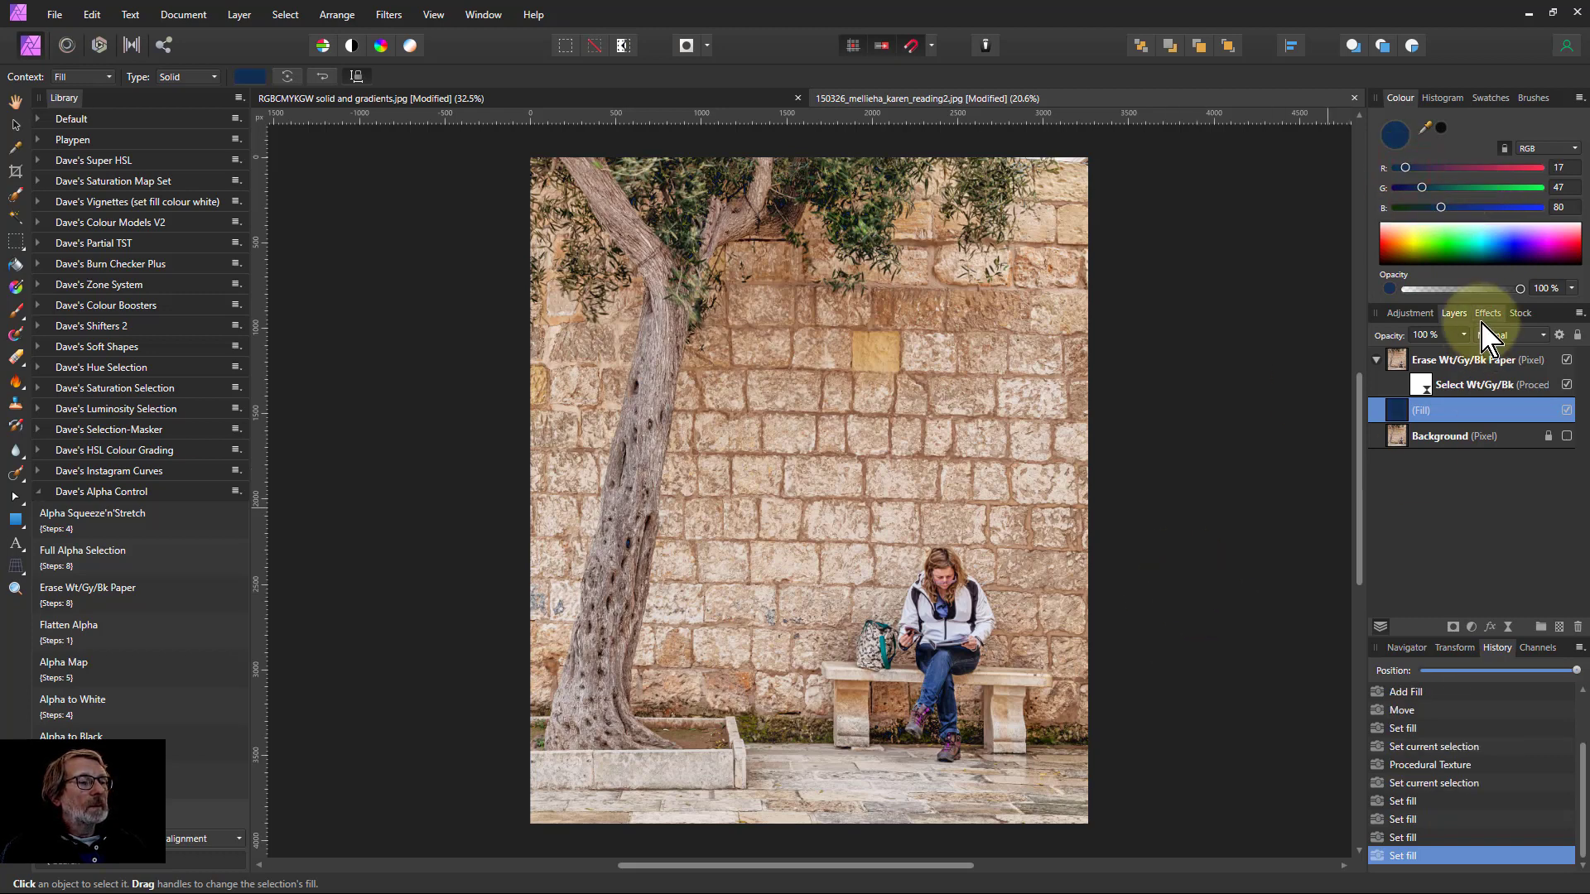
Raise the Black slider in the procedural texture so the teal fill tints the shadows
double_click(1490, 384)
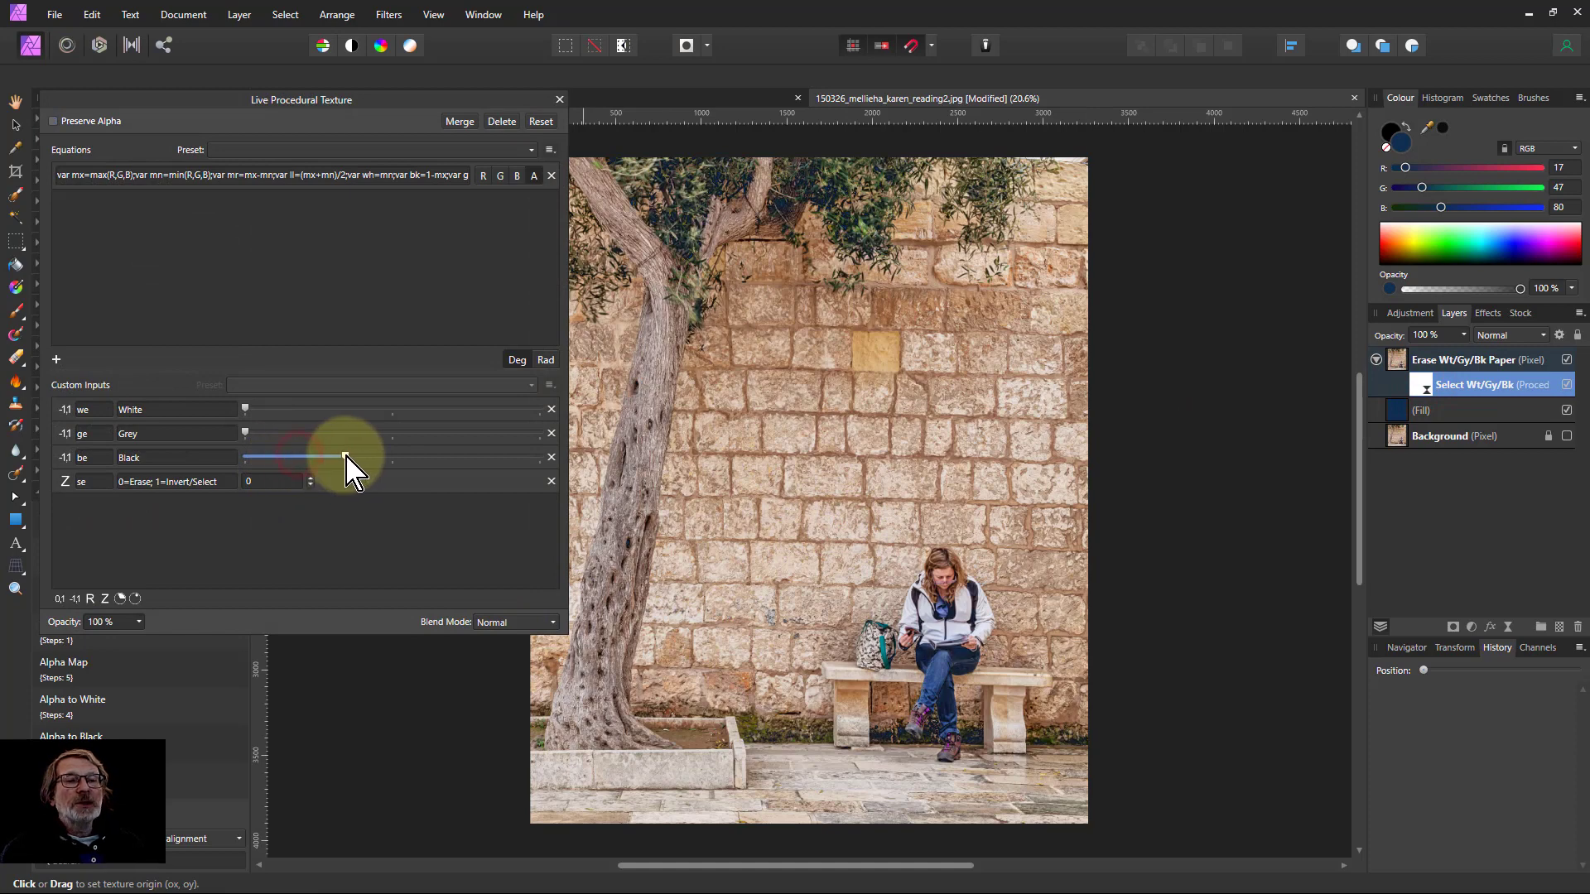
drag(344, 457, 368, 457)
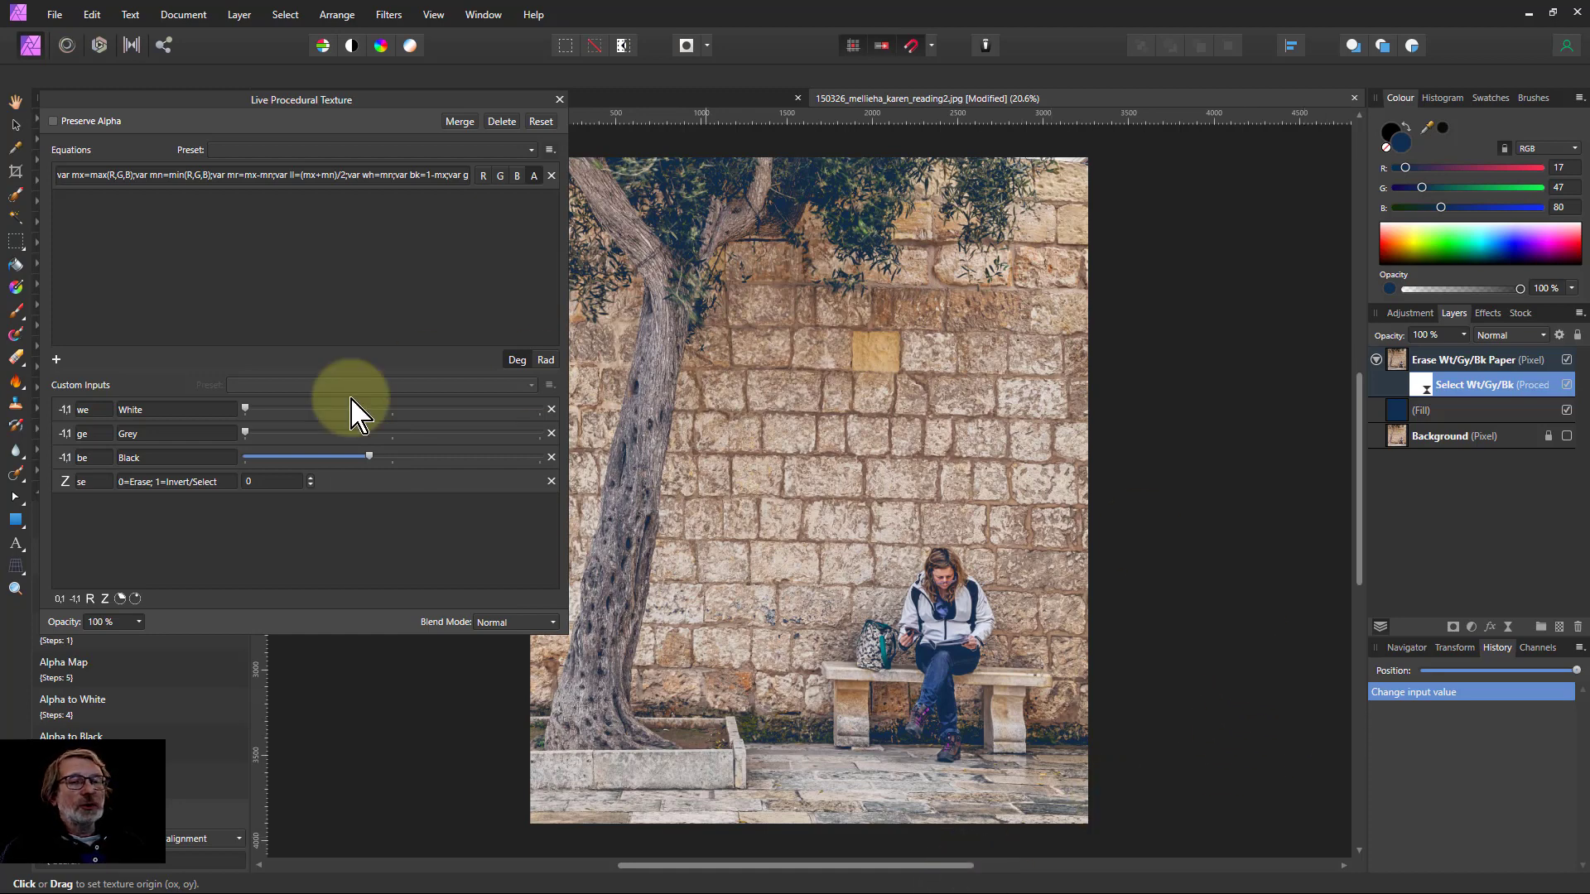
mouse_move(320, 415)
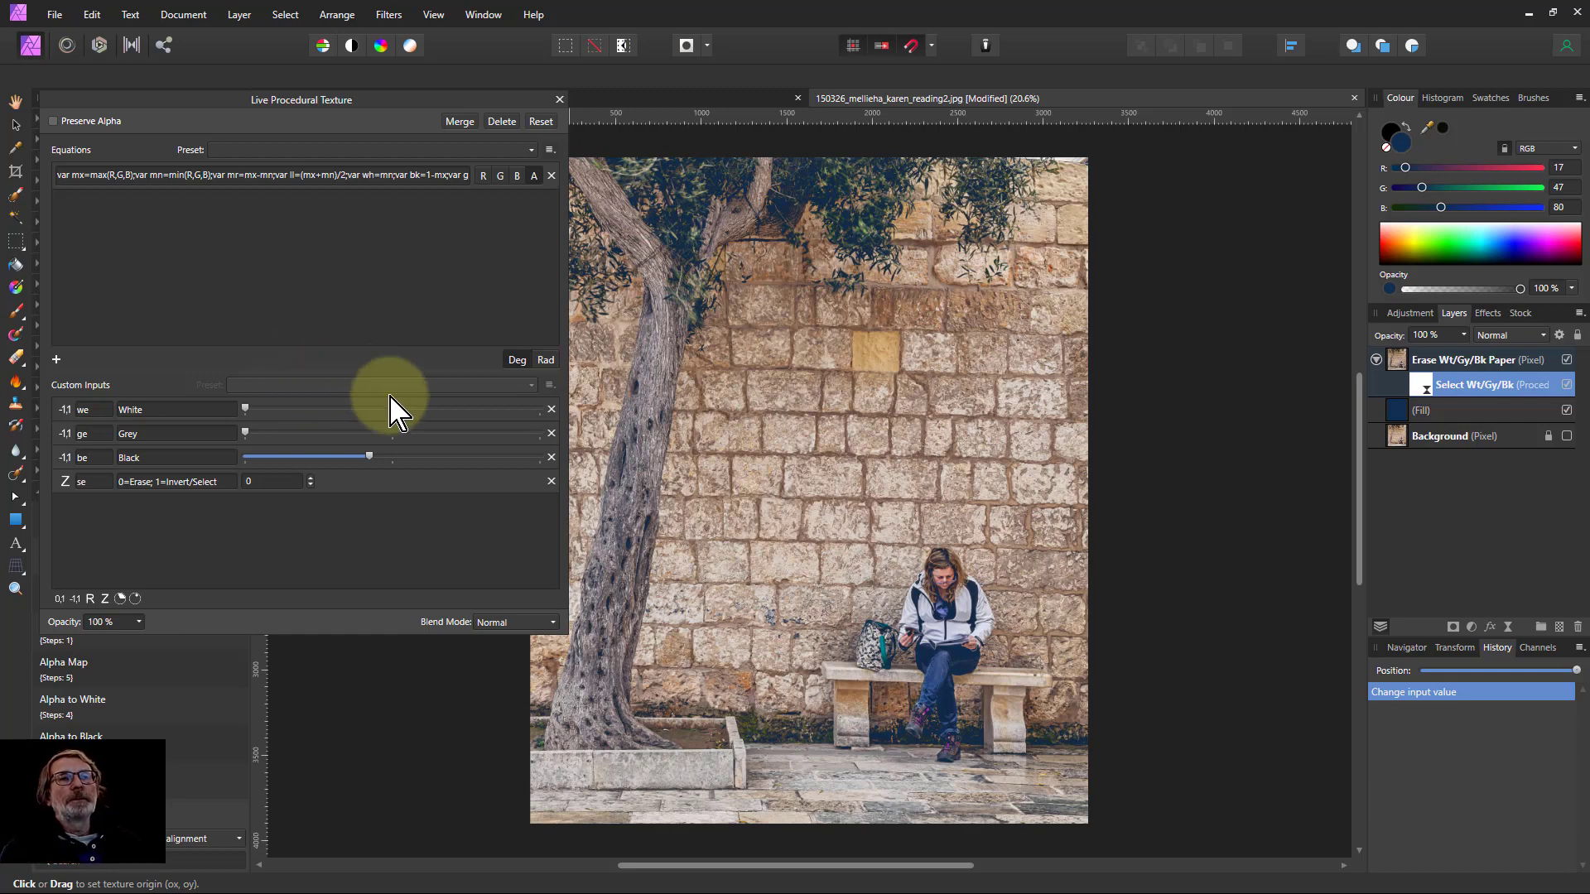
mouse_move(457, 305)
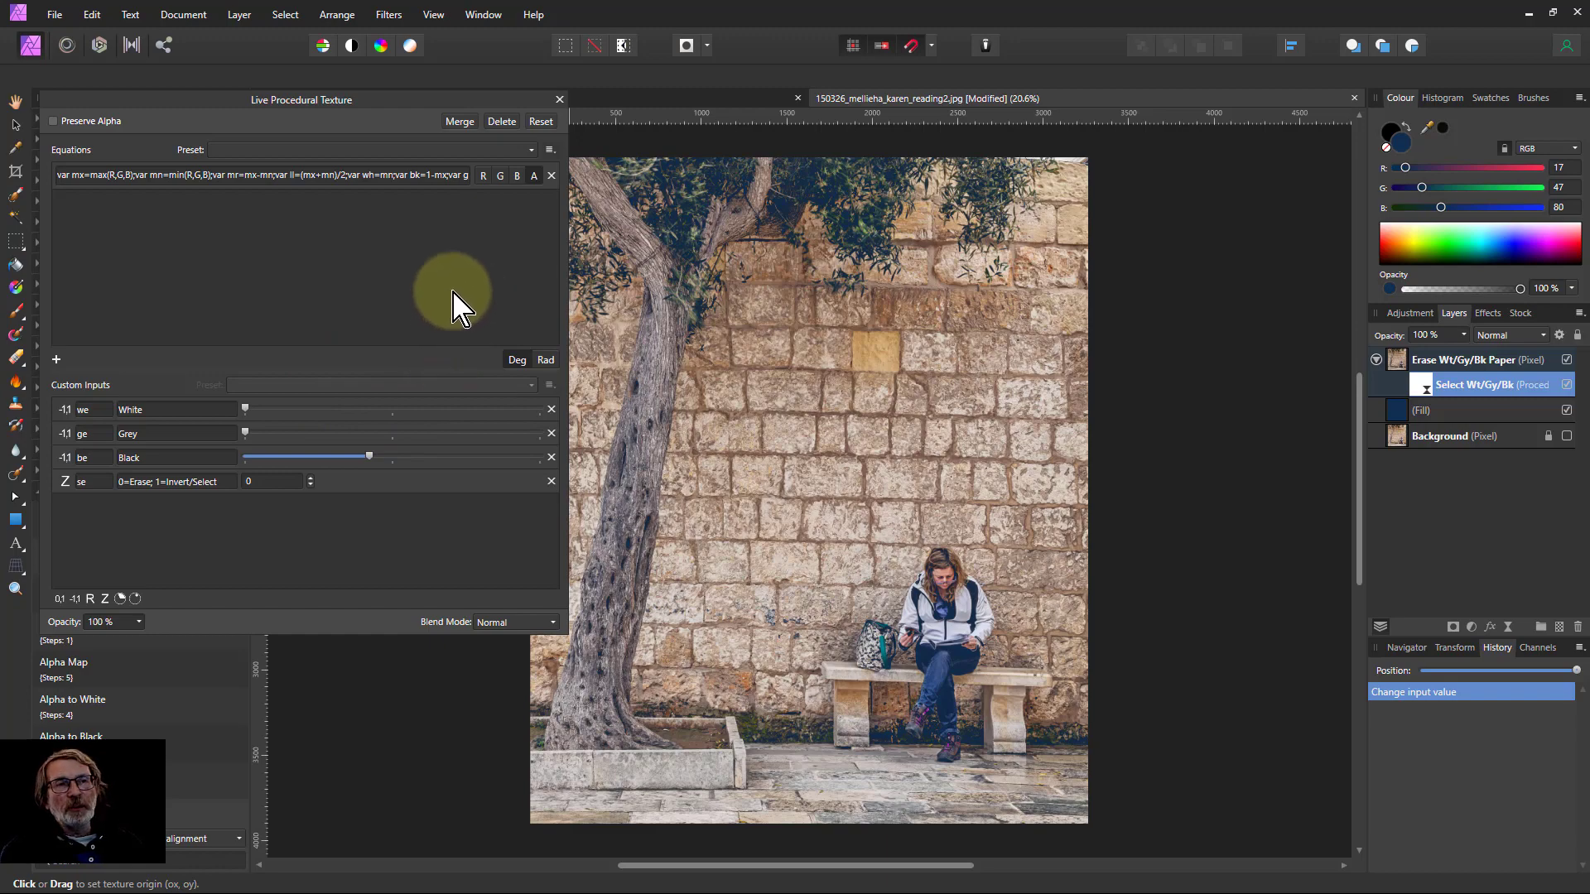